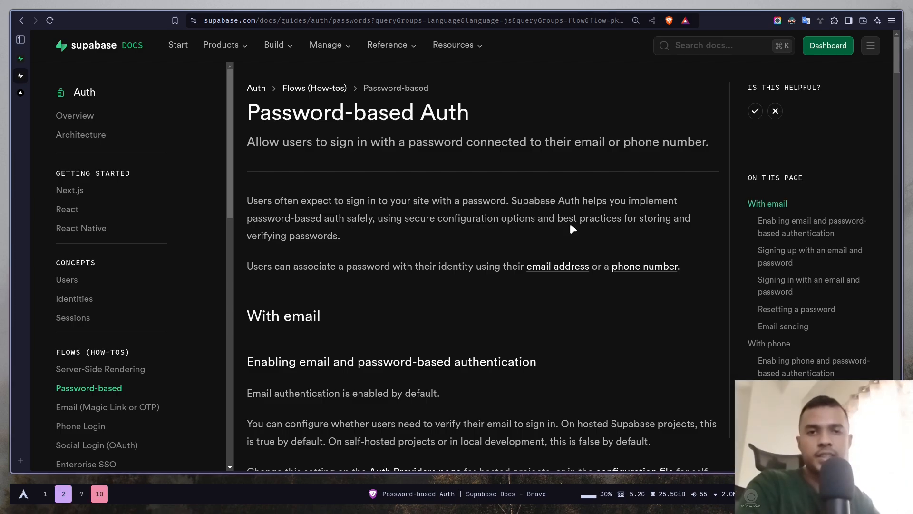
pyautogui.moveTo(658, 271)
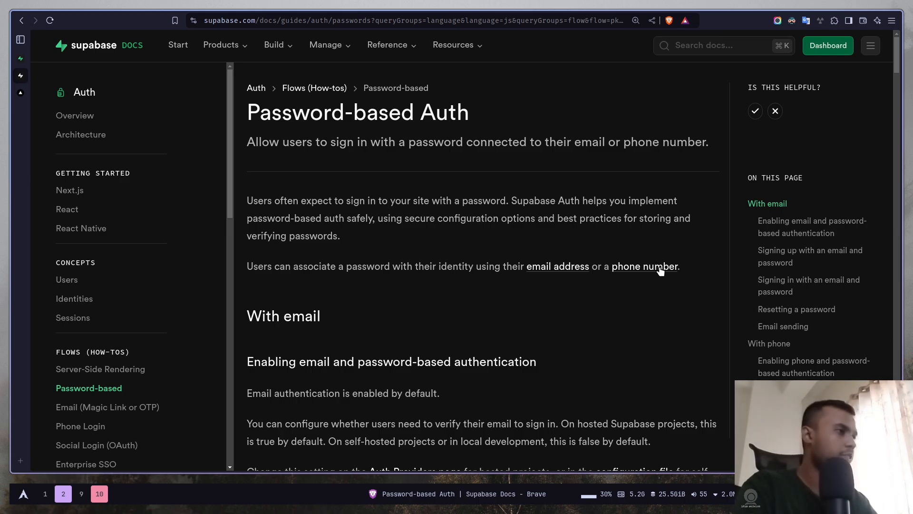
pyautogui.moveTo(783, 326)
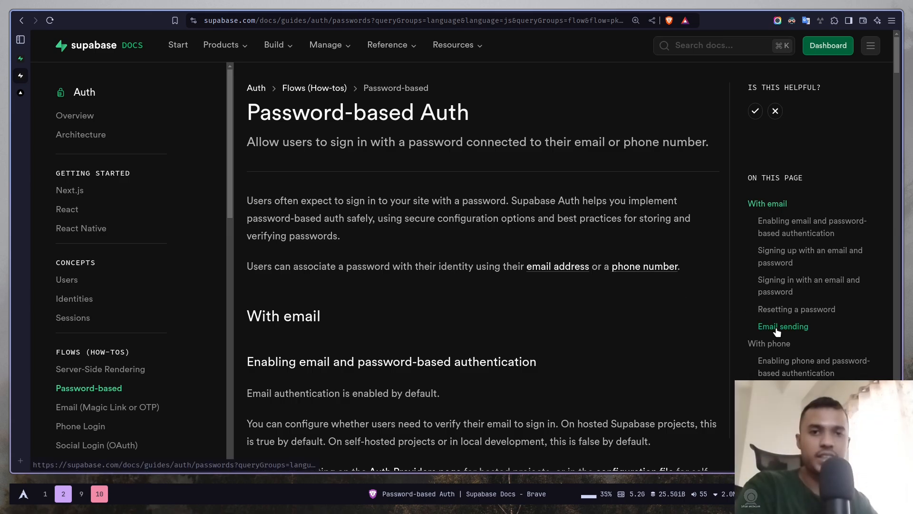
# Step: Jump to Email sending in the Password-based Auth docs and open the Custom SMTP guide
pyautogui.click(783, 327)
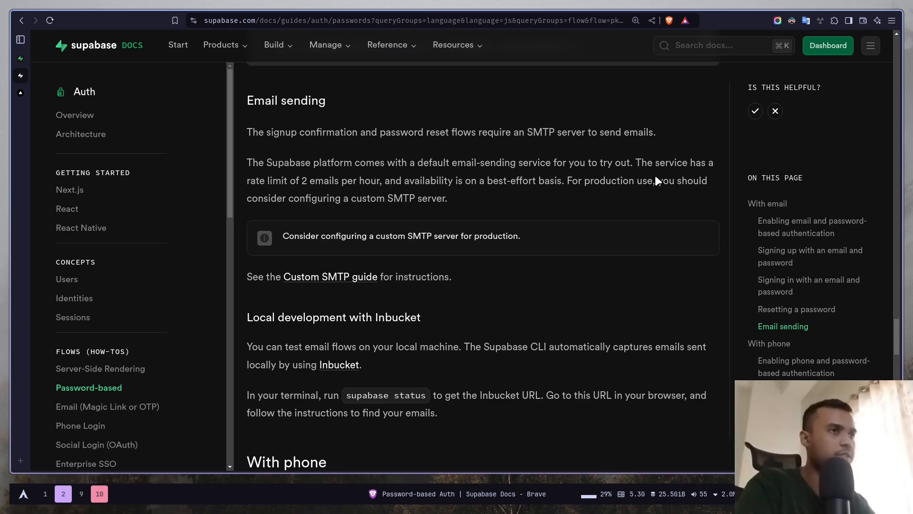
pyautogui.moveTo(341, 283)
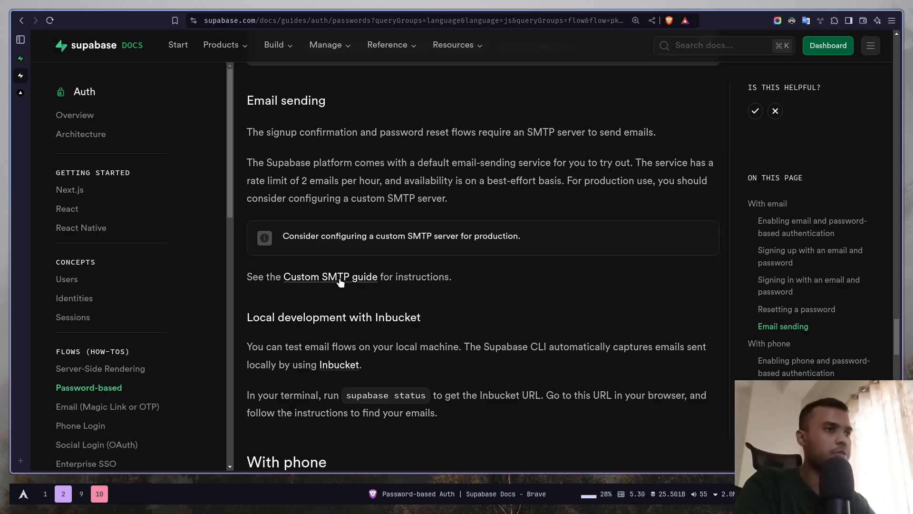
pyautogui.click(330, 276)
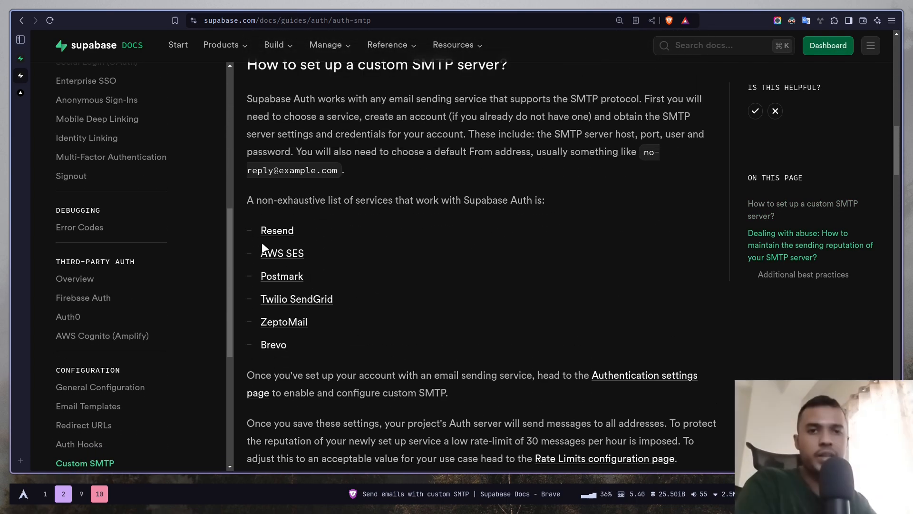
pyautogui.moveTo(273, 345)
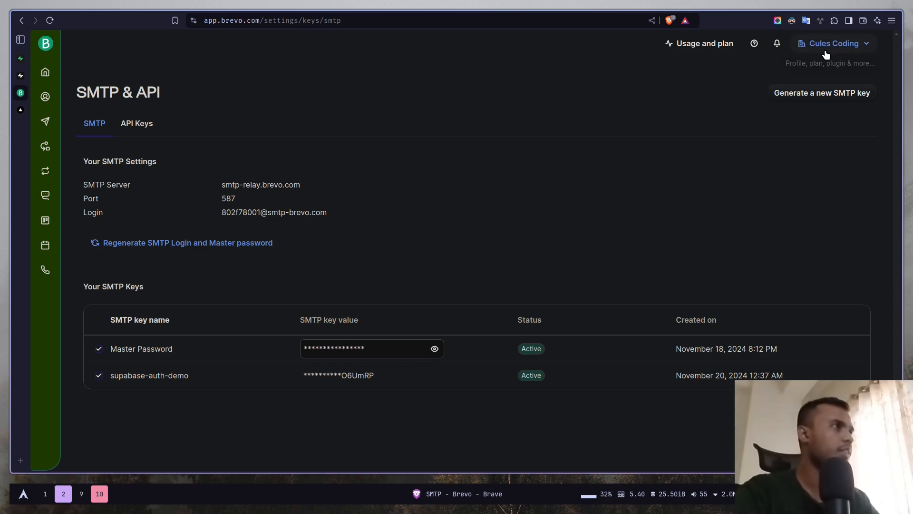
# Step: Check the Brevo account menu and API keys, then generate SMTP key 'supabase-auth-yt'
pyautogui.click(834, 43)
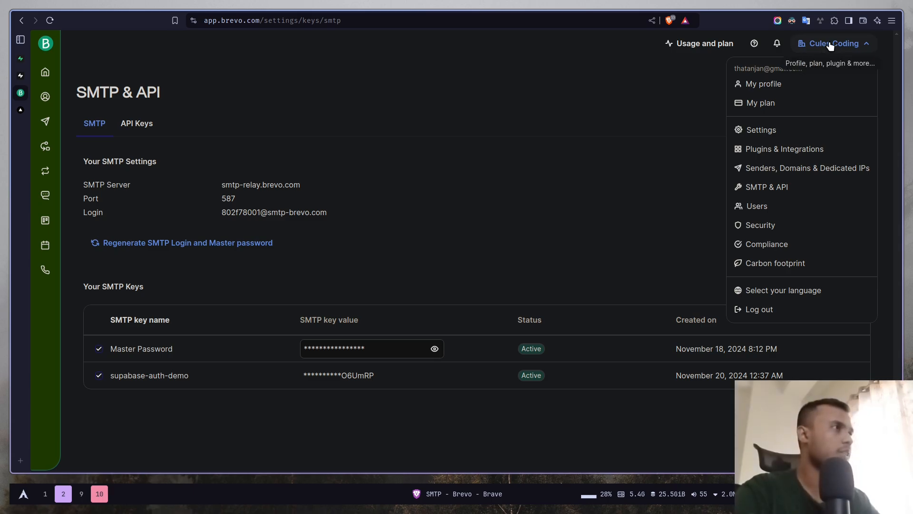
pyautogui.moveTo(776, 209)
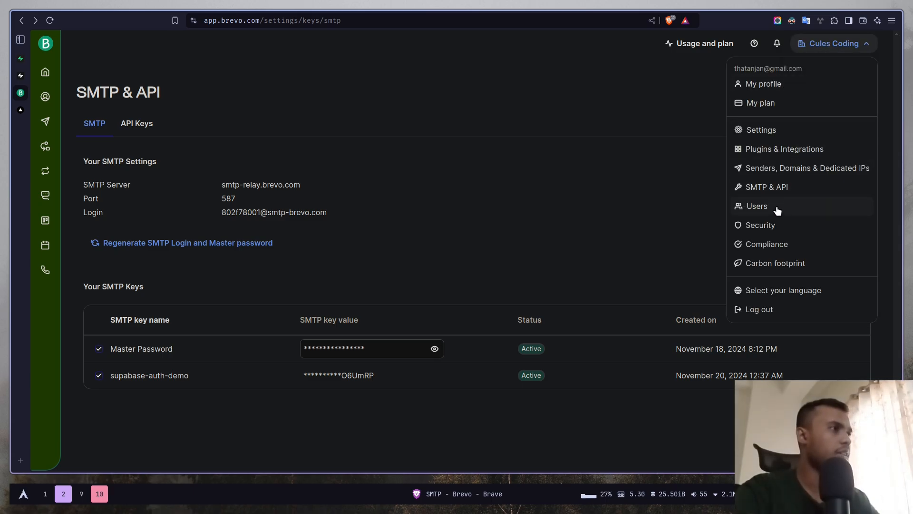
pyautogui.moveTo(788, 186)
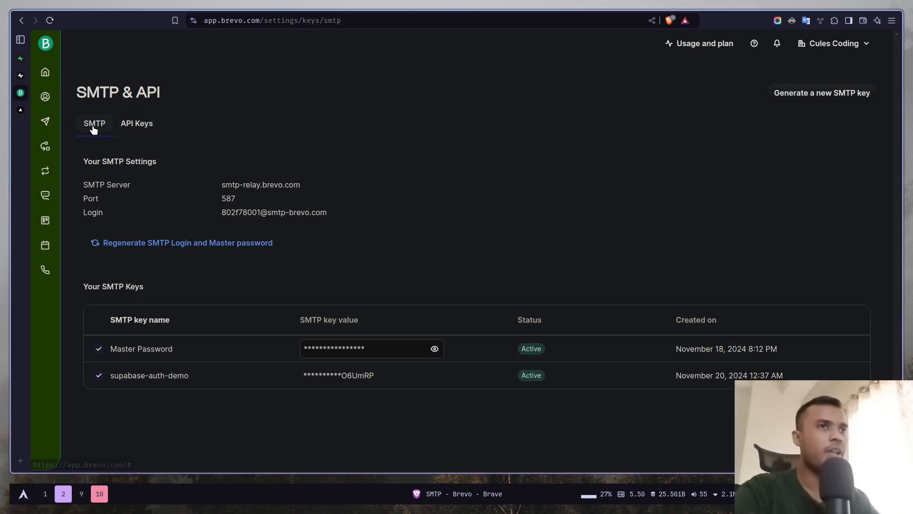
pyautogui.moveTo(88, 135)
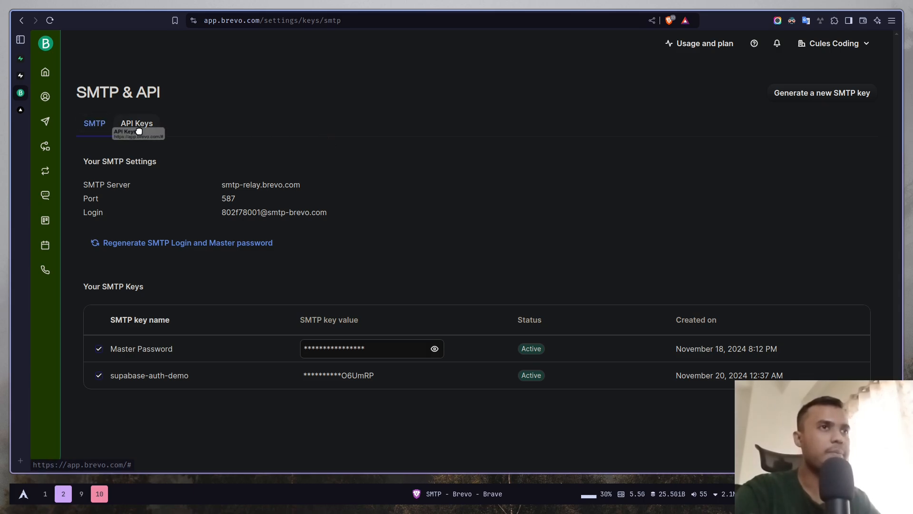
pyautogui.click(137, 122)
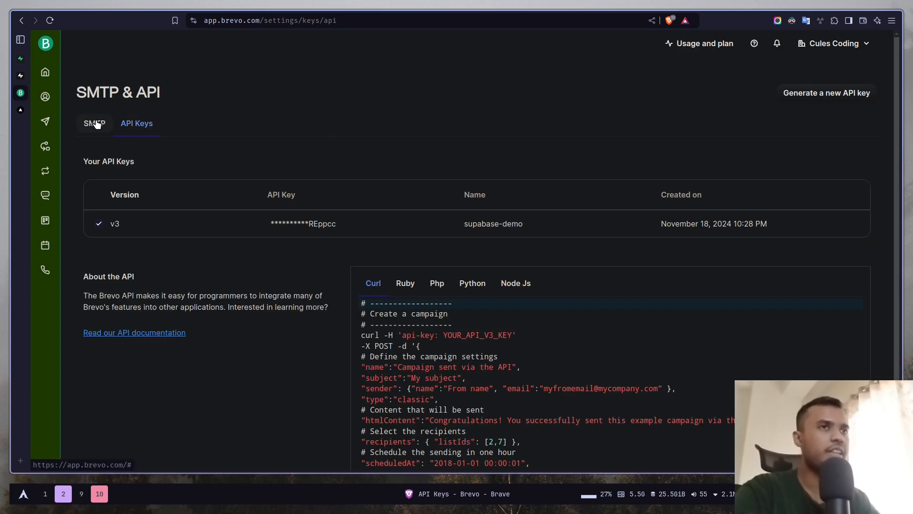
pyautogui.click(94, 123)
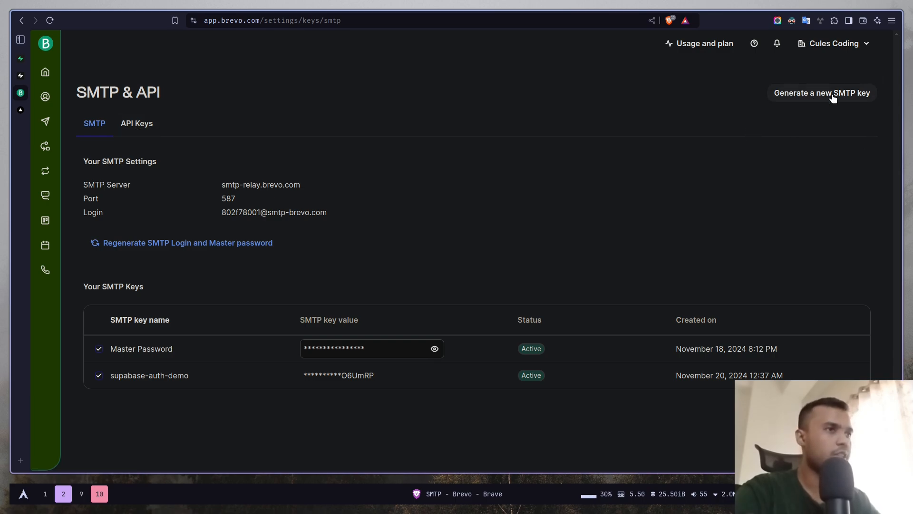
pyautogui.click(822, 93)
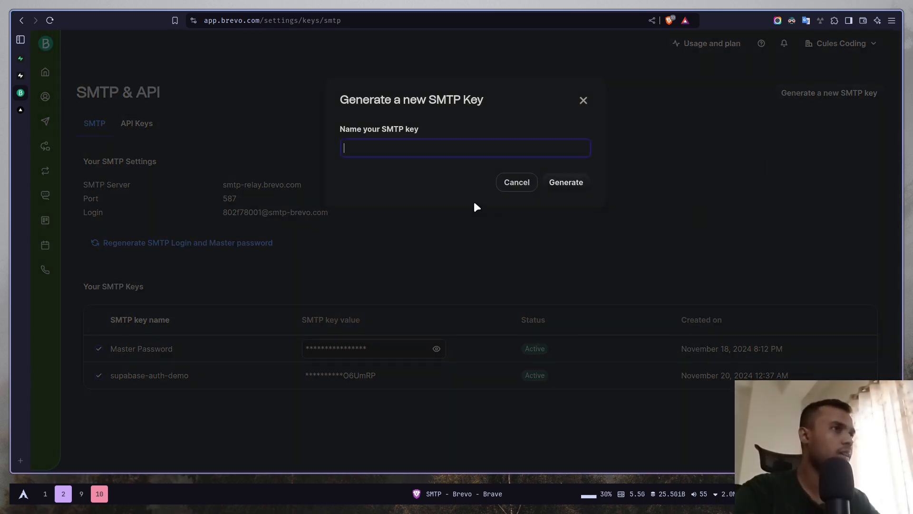
pyautogui.write('supabase-auth-demo')
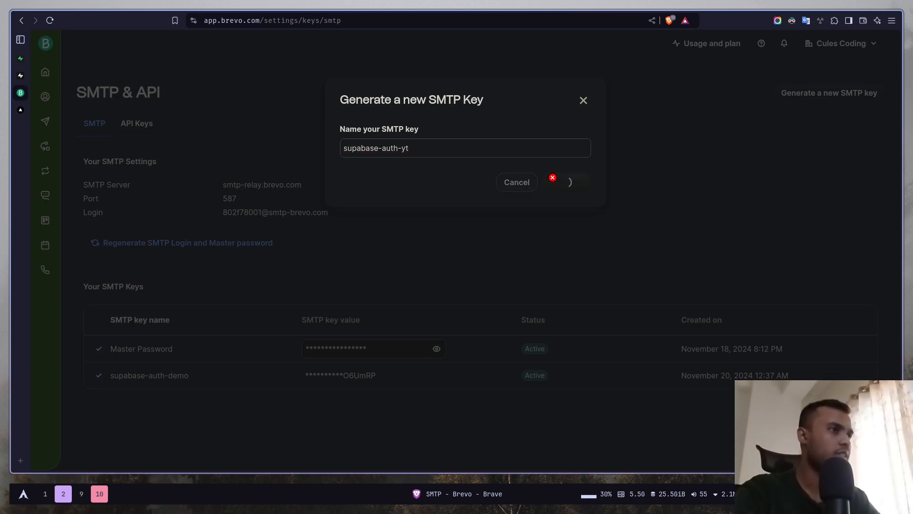
pyautogui.click(570, 182)
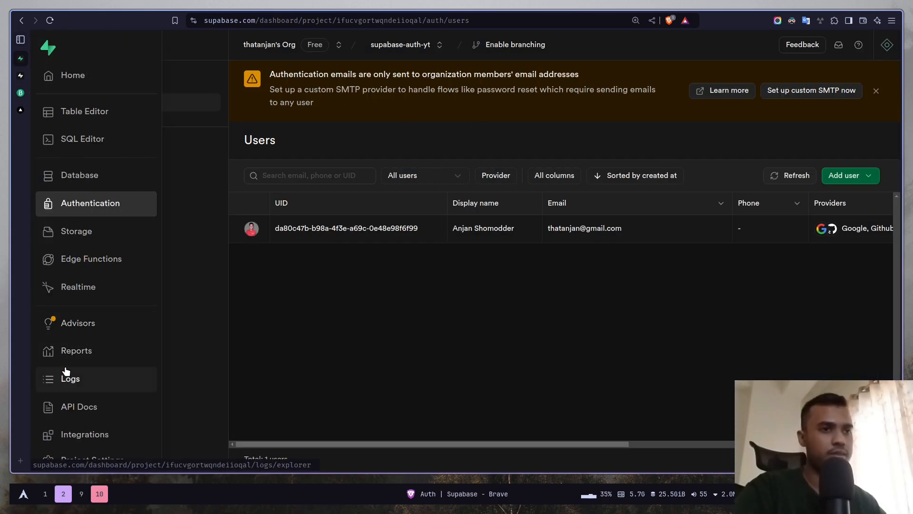
# Step: Scroll the project's Authentication settings down to the still-disabled SMTP Settings section
pyautogui.scroll(-3)
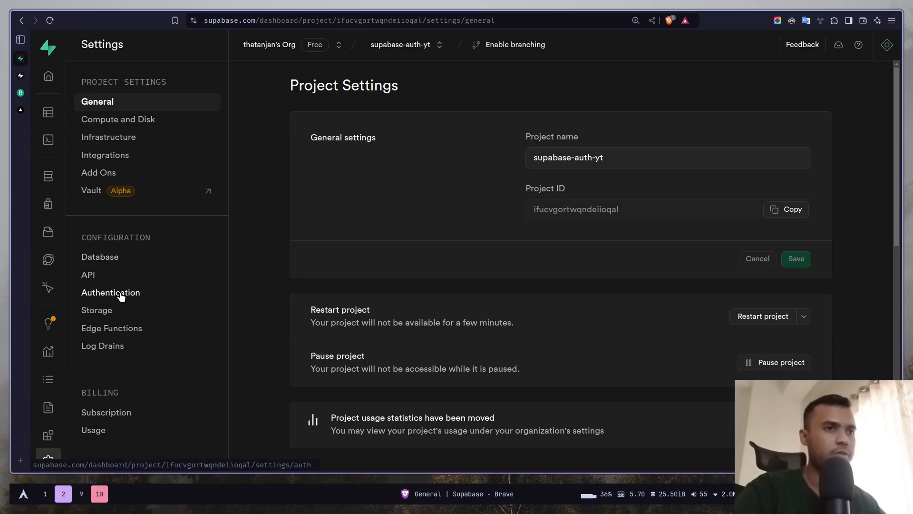
pyautogui.click(110, 292)
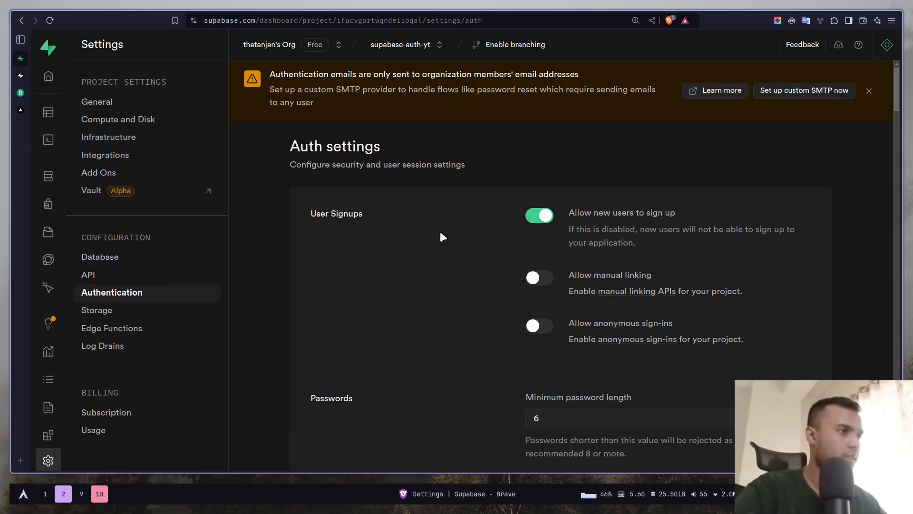
pyautogui.scroll(-3)
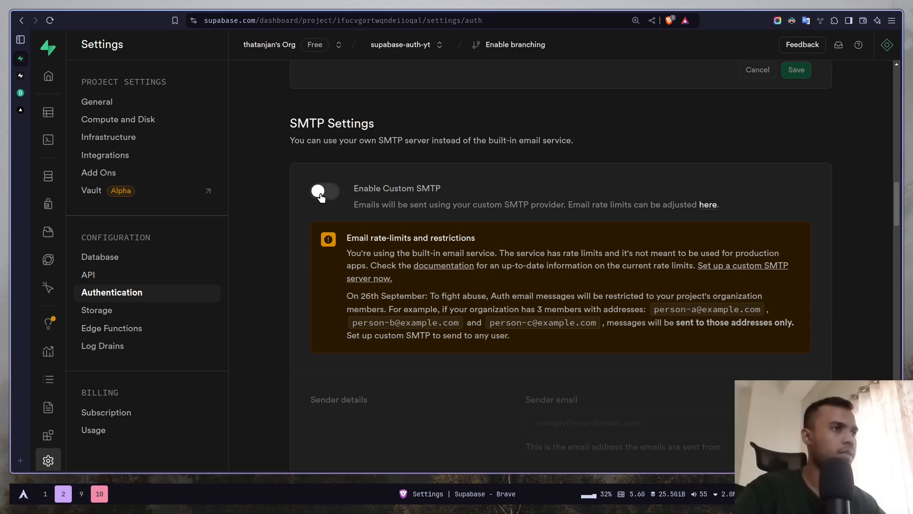
pyautogui.click(324, 191)
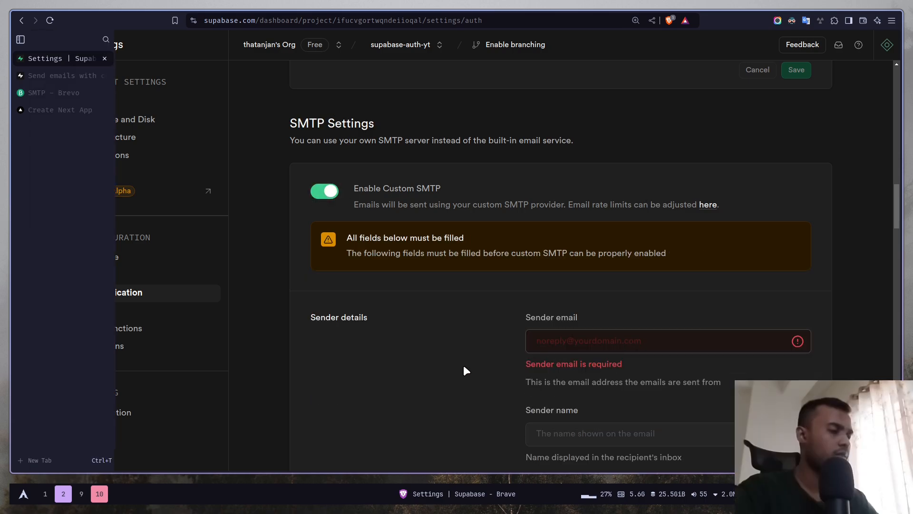
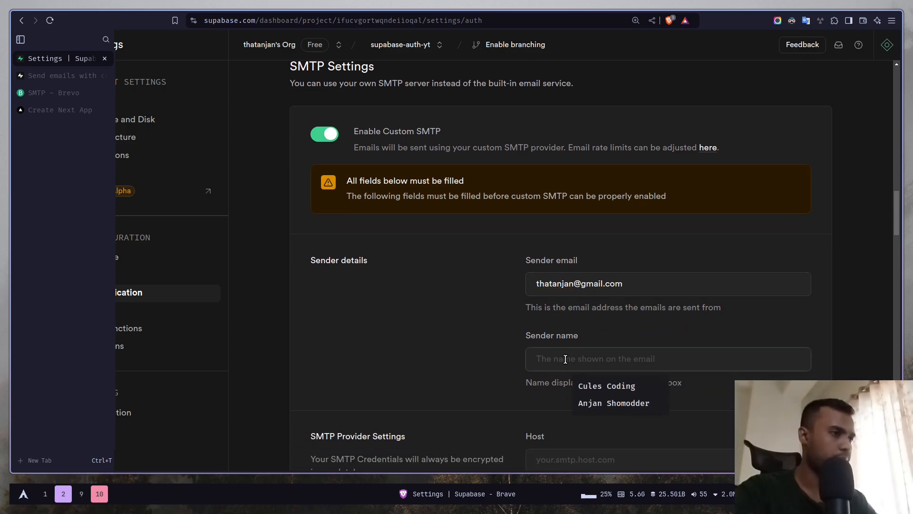
pyautogui.click(613, 403)
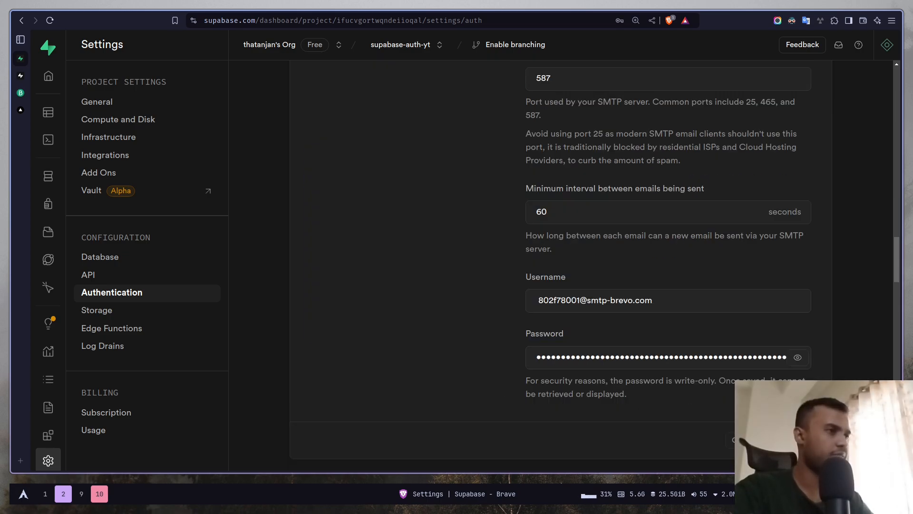
pyautogui.click(734, 440)
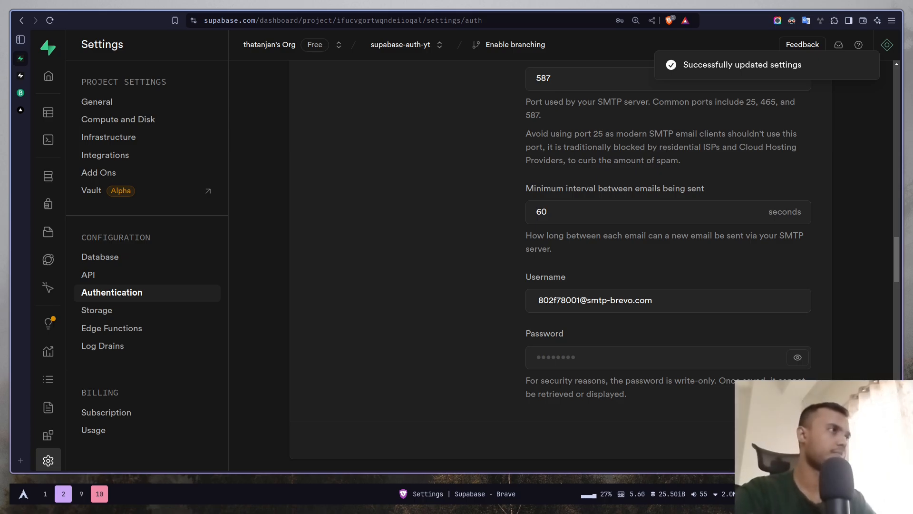
pyautogui.scroll(3)
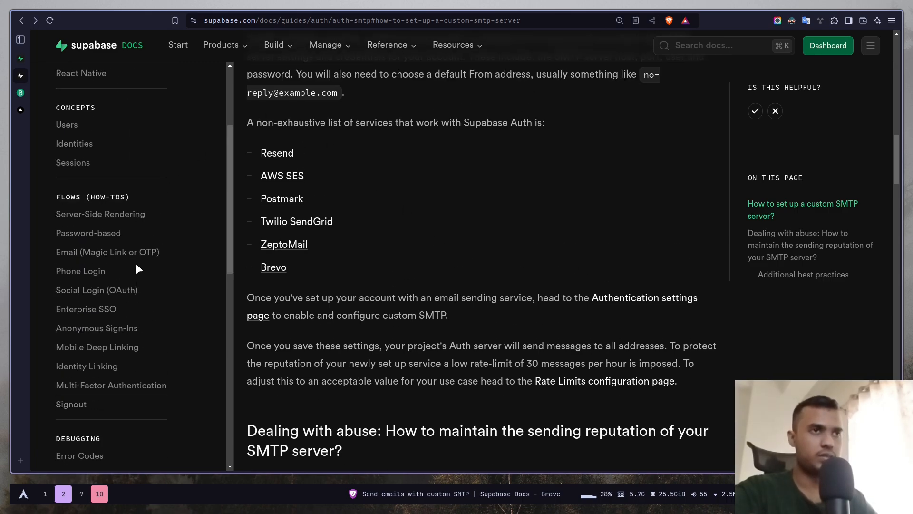
# Step: Go to Server-Side Rendering > Password-based and scroll to the PKCE signup template step
pyautogui.click(101, 214)
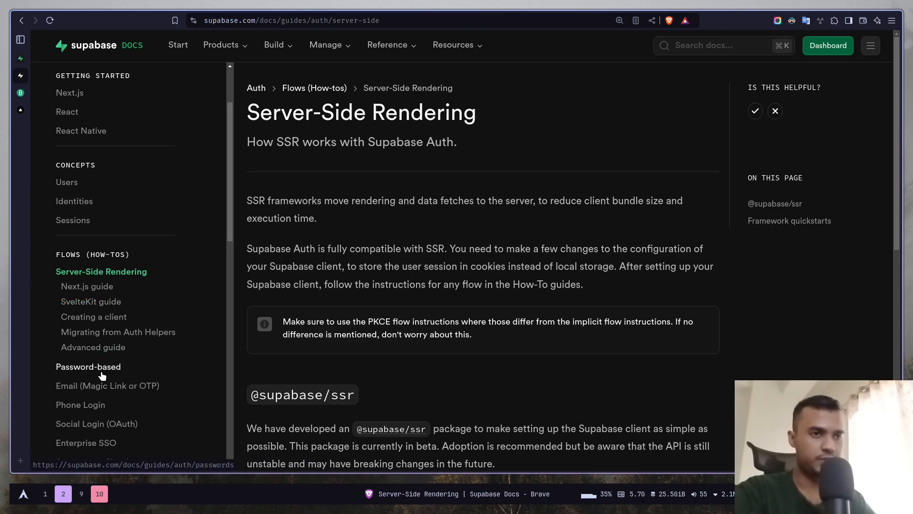
pyautogui.click(88, 366)
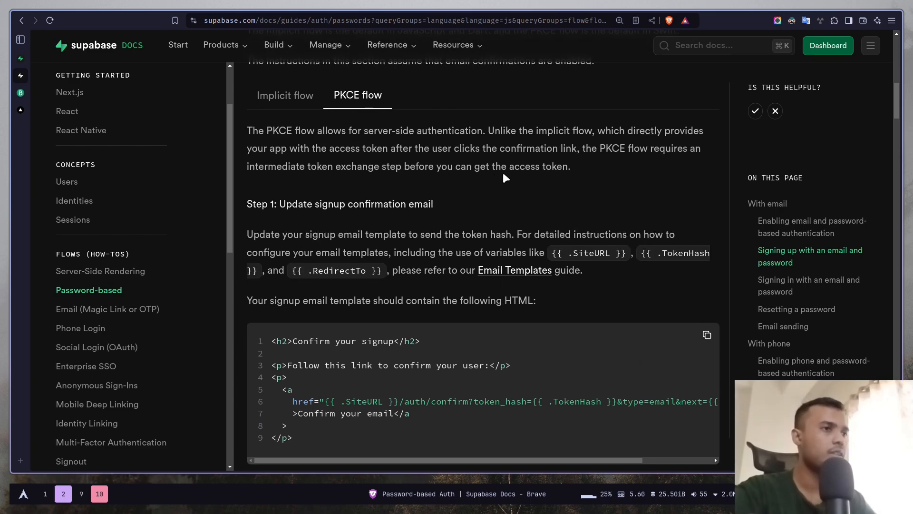
pyautogui.scroll(-3)
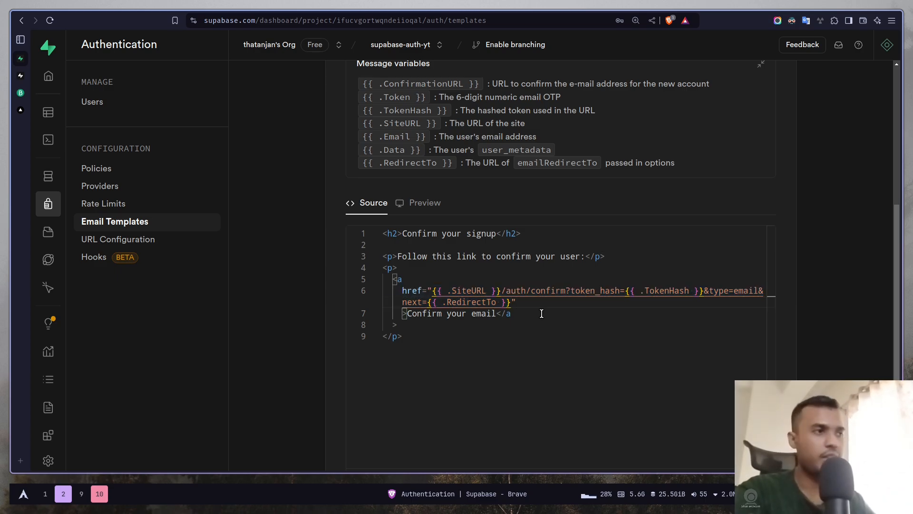
# Step: Select the Confirm signup template's link href to replace it with the token_hash confirm URL
pyautogui.moveTo(401, 290); pyautogui.dragTo(515, 302)
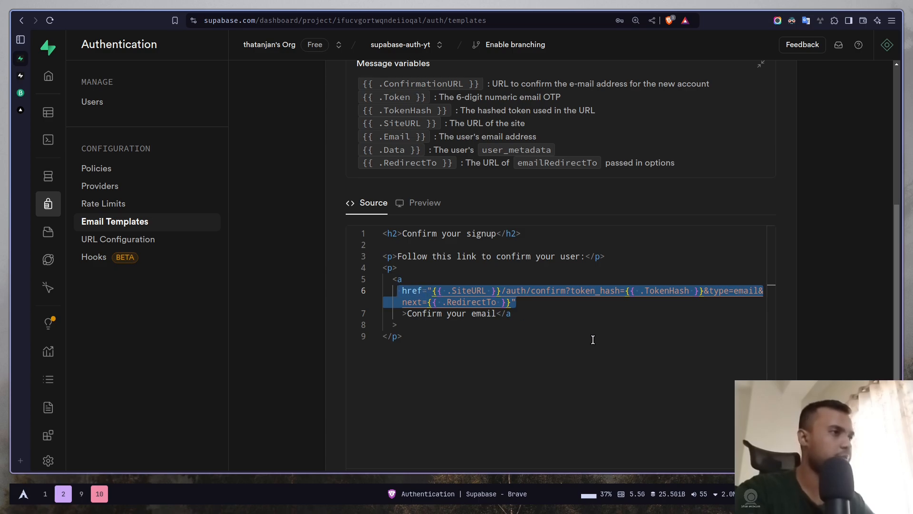
pyautogui.scroll(-3)
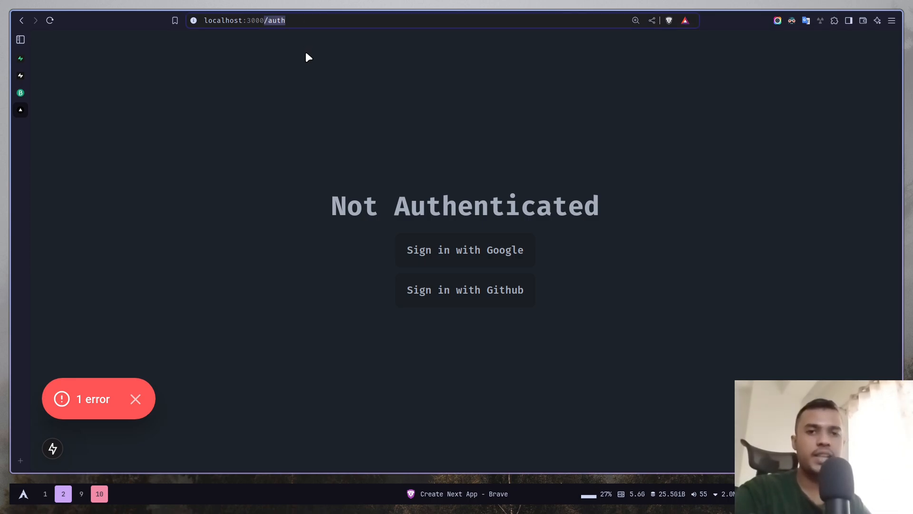
pyautogui.moveTo(578, 221)
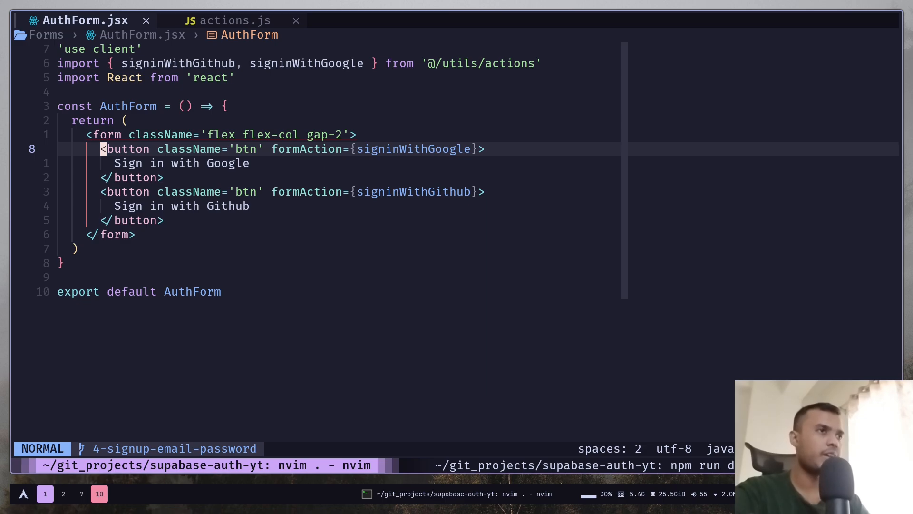
# Step: In actions.js, declare const signupWithEmailPassword = async (prev, formData) => {
pyautogui.click(228, 21)
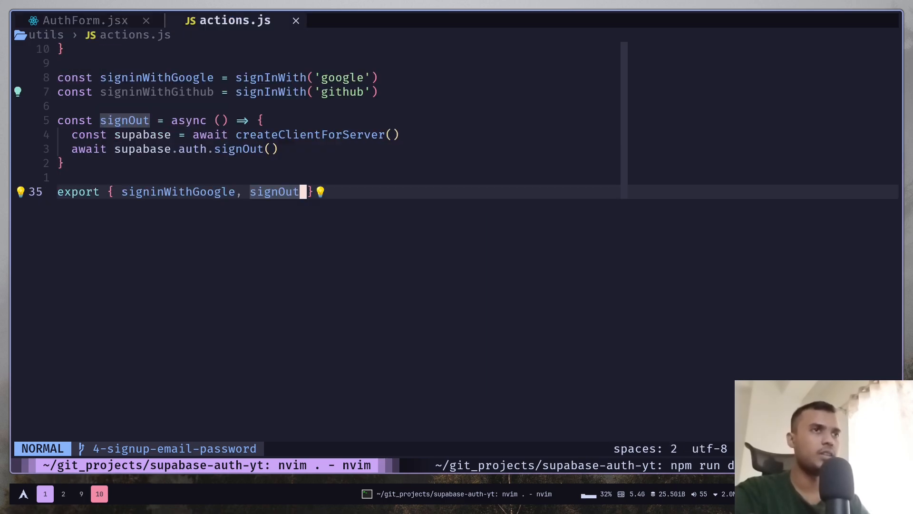
pyautogui.write('const')
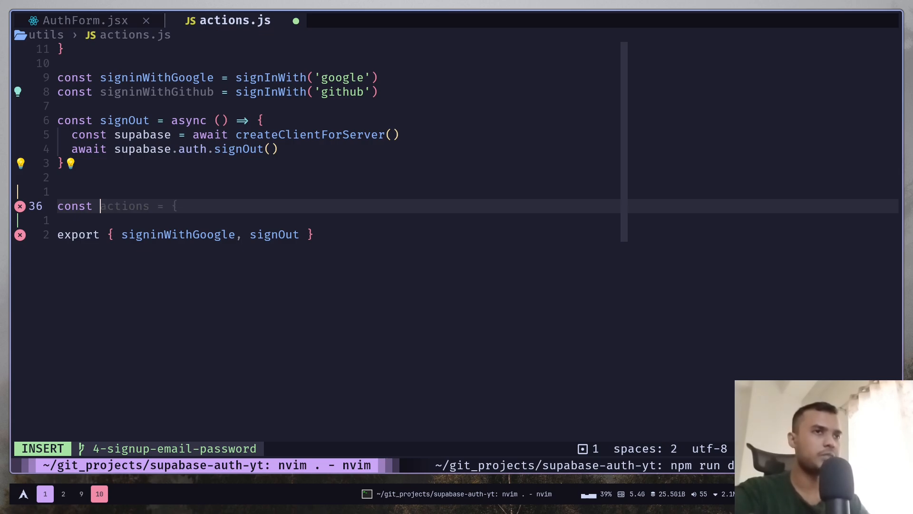
pyautogui.write('signupWithEmailPassword = async(')
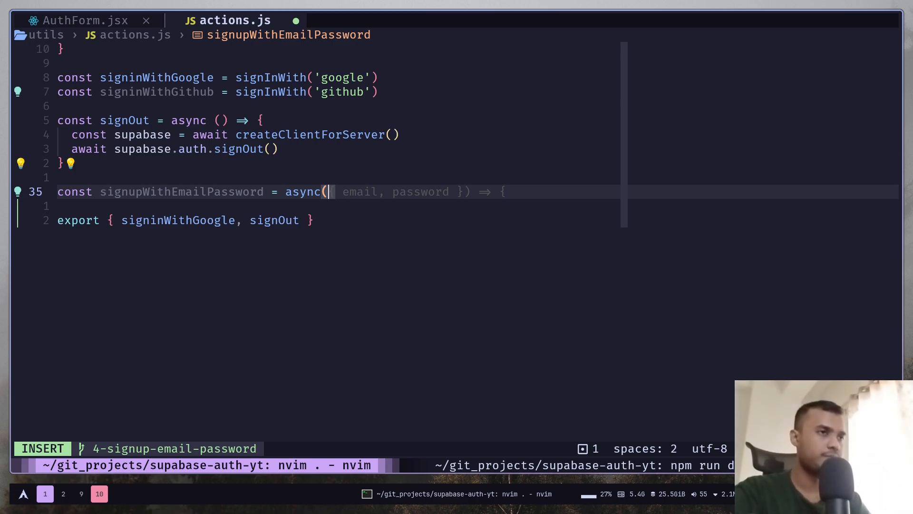
pyautogui.write('prev, formData)')
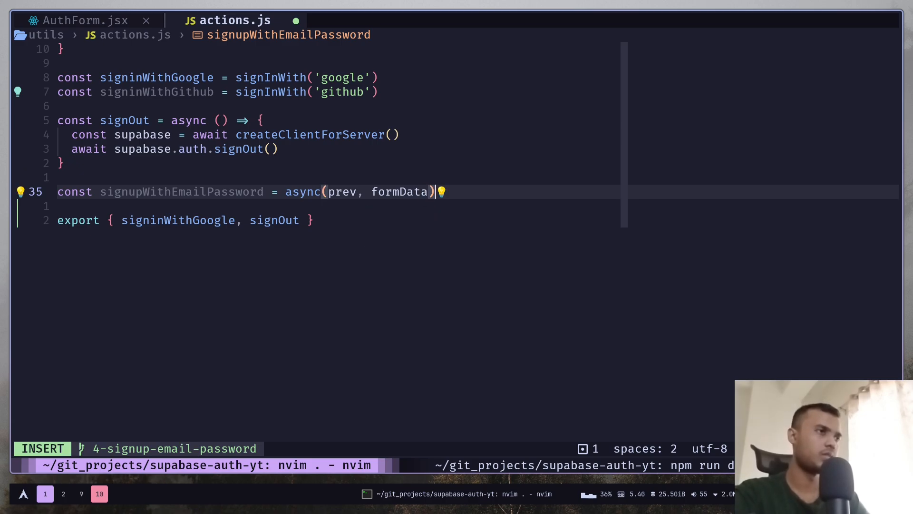
pyautogui.write('=> {')
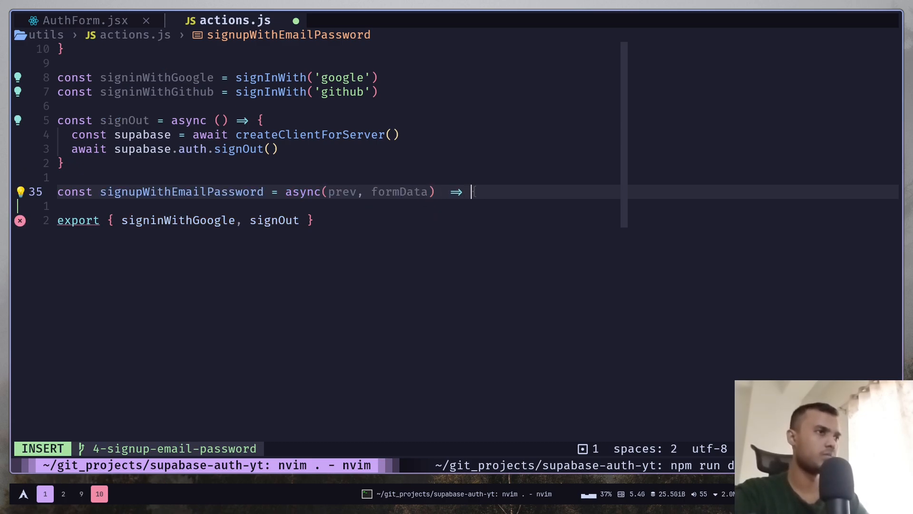
pyautogui.press('Enter')
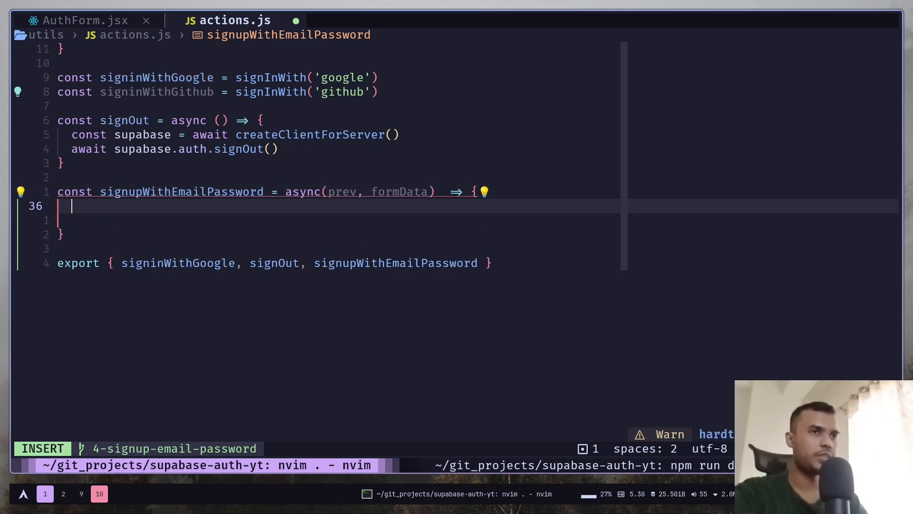
# Step: Create the server Supabase client, read email and password from formData, and call supabase.auth
pyautogui.write('const')
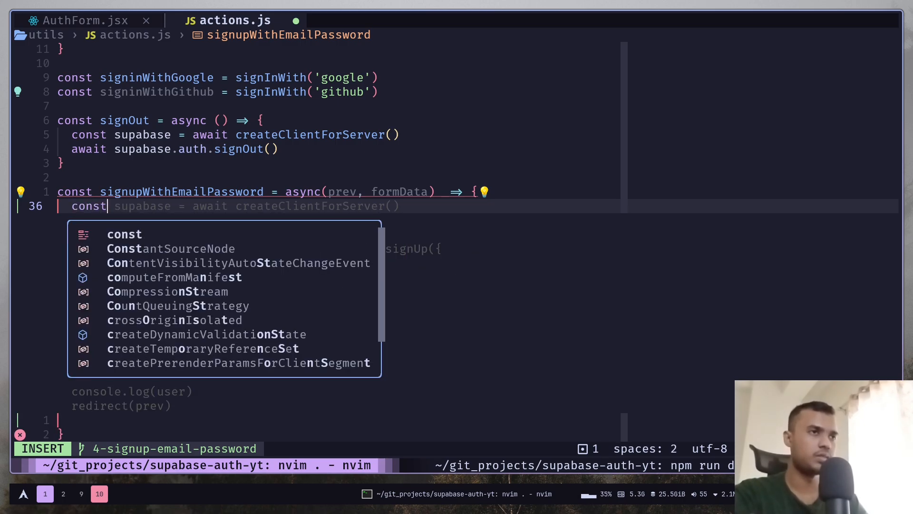
pyautogui.write('createClientForServer')
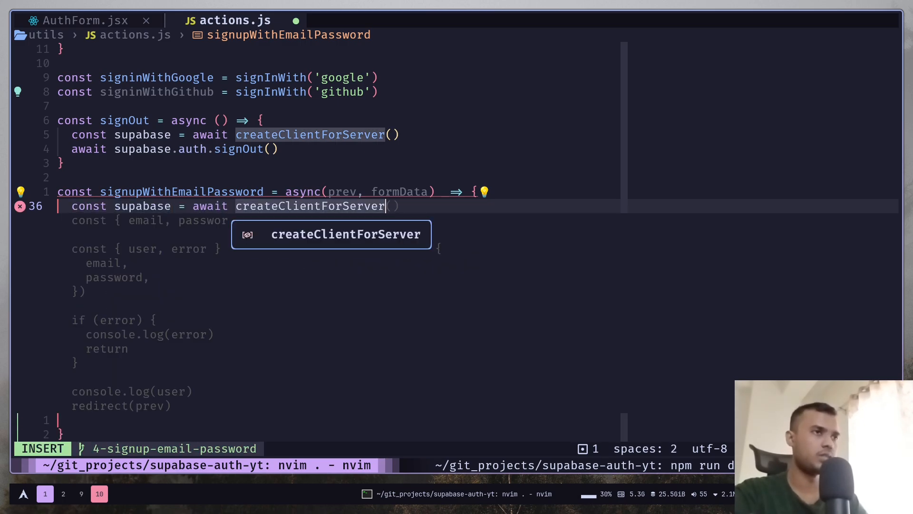
pyautogui.press('Escape')
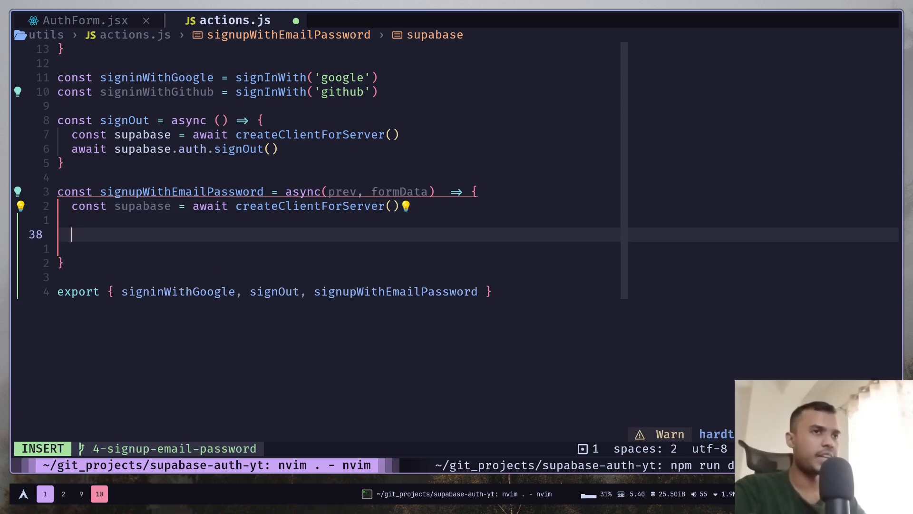
pyautogui.write('const { email, password } = formData')
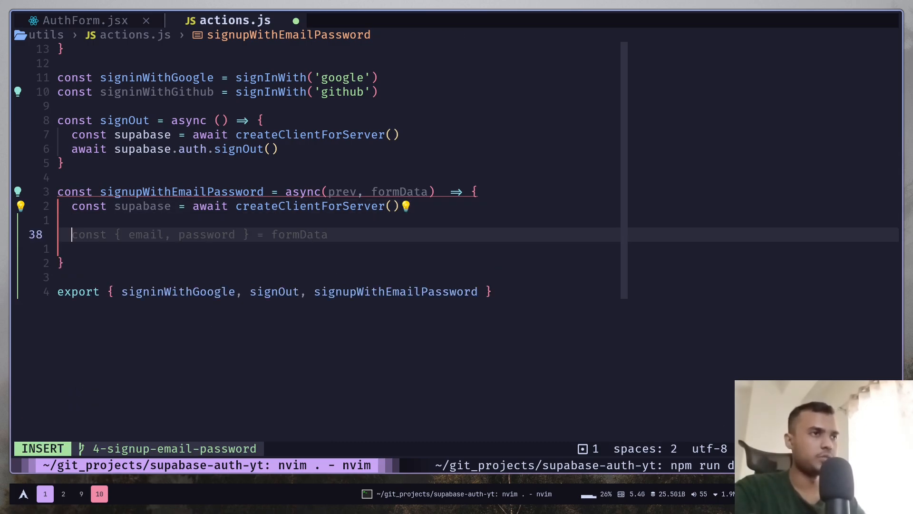
pyautogui.write('supabase.aut')
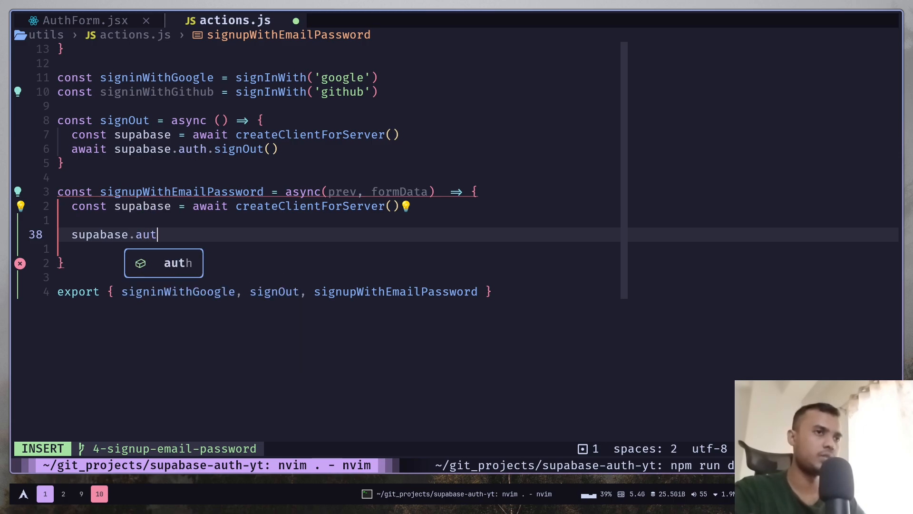
pyautogui.write('.signOut')
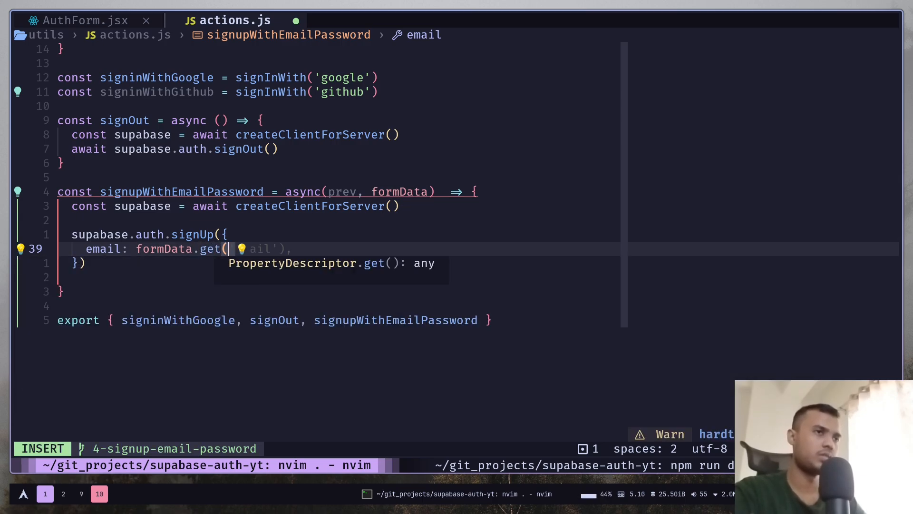
pyautogui.write("'email'),")
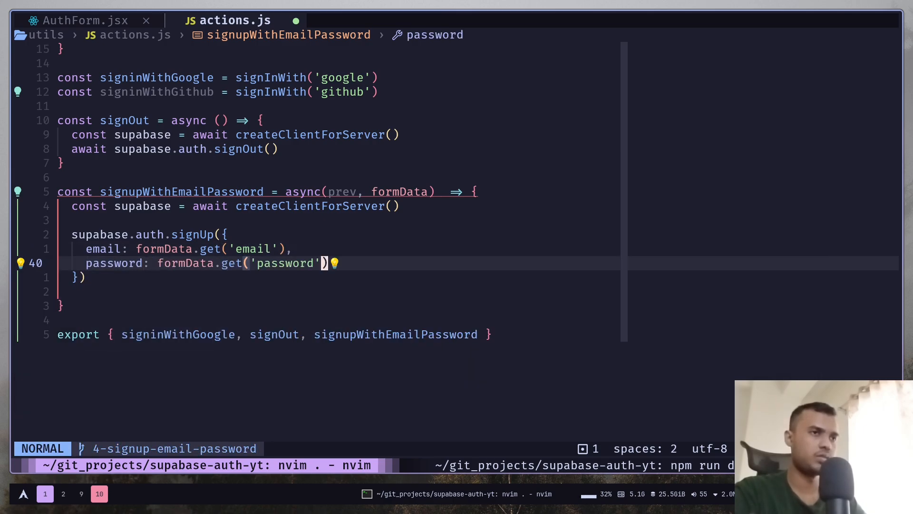
# Step: Capture the sign-up result as const {data, error} and begin the return statement
pyautogui.press('k')
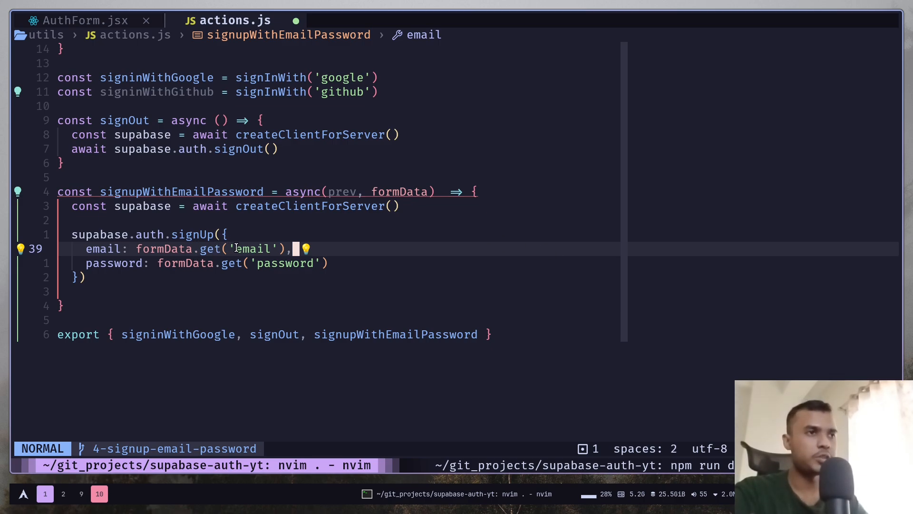
pyautogui.doubleClick(252, 249)
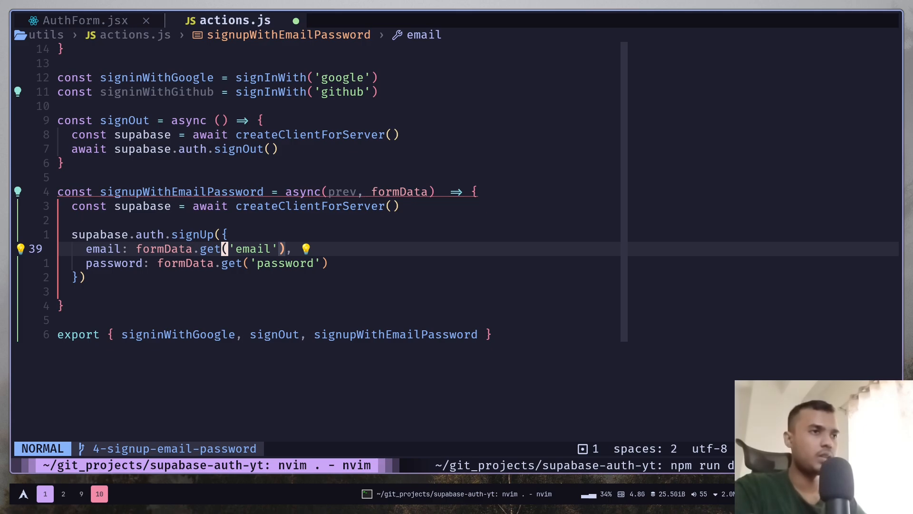
pyautogui.press('o')
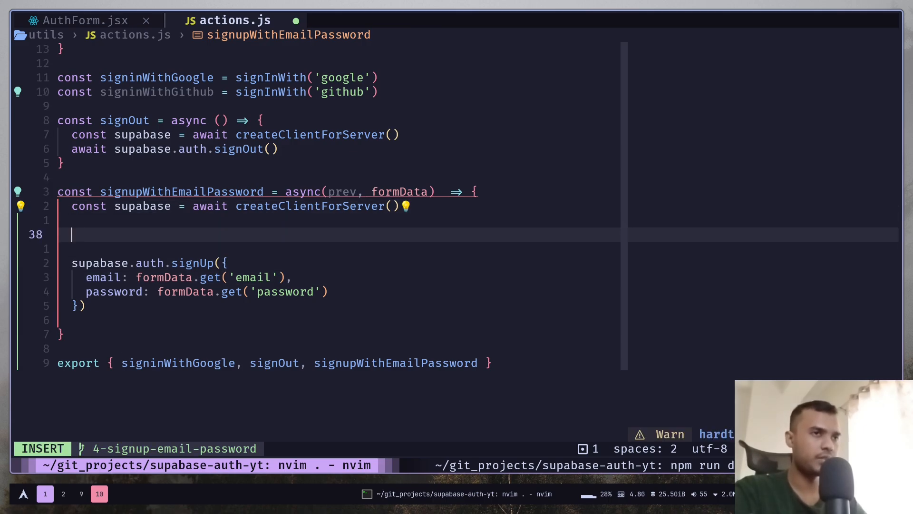
pyautogui.write('const {data, e')
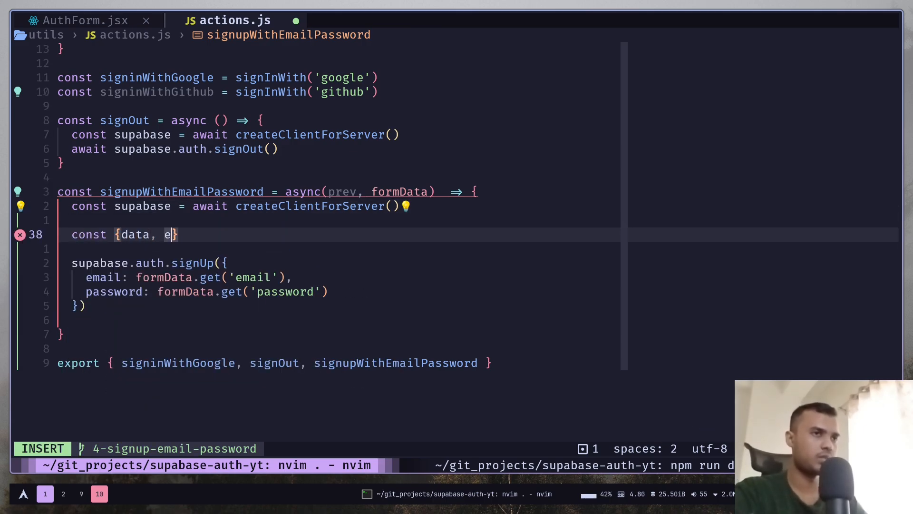
pyautogui.write('rror}')
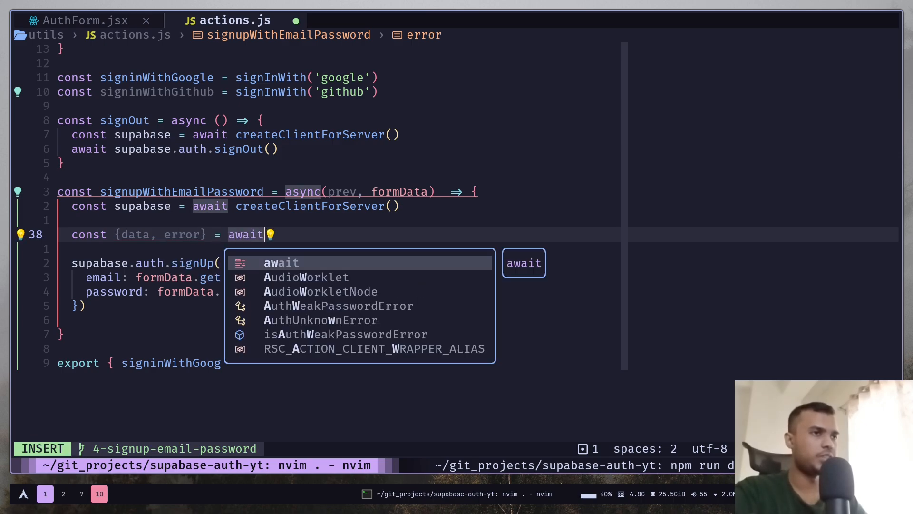
pyautogui.press('Escape')
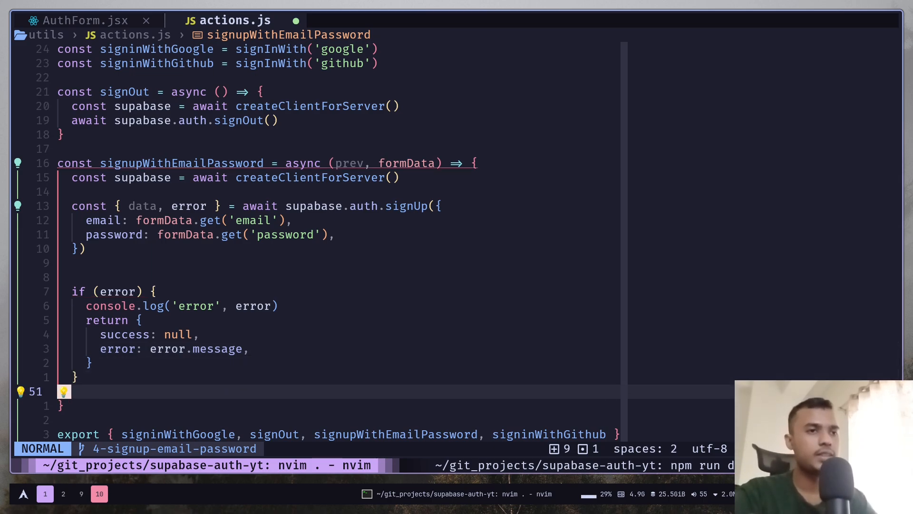
pyautogui.write('return {')
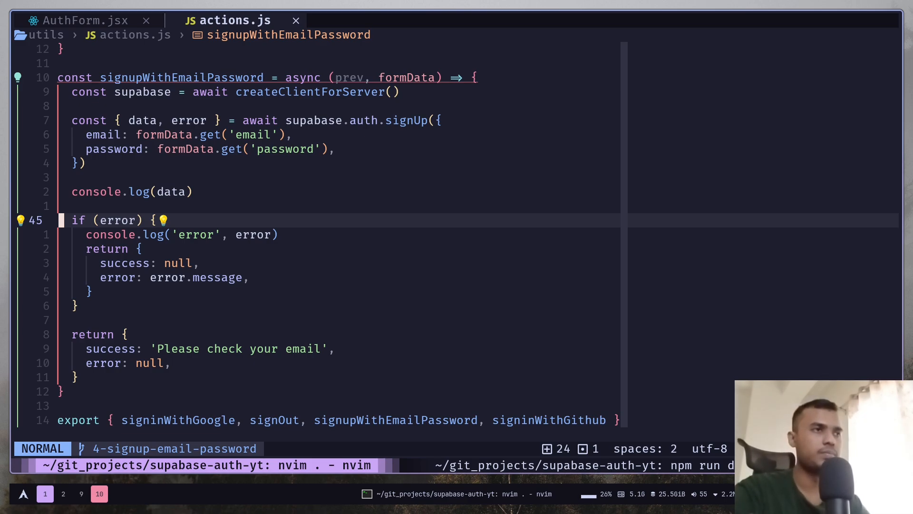
# Step: Check the Confirm signup template's link path /auth/confirm with token_hash
pyautogui.click(63, 493)
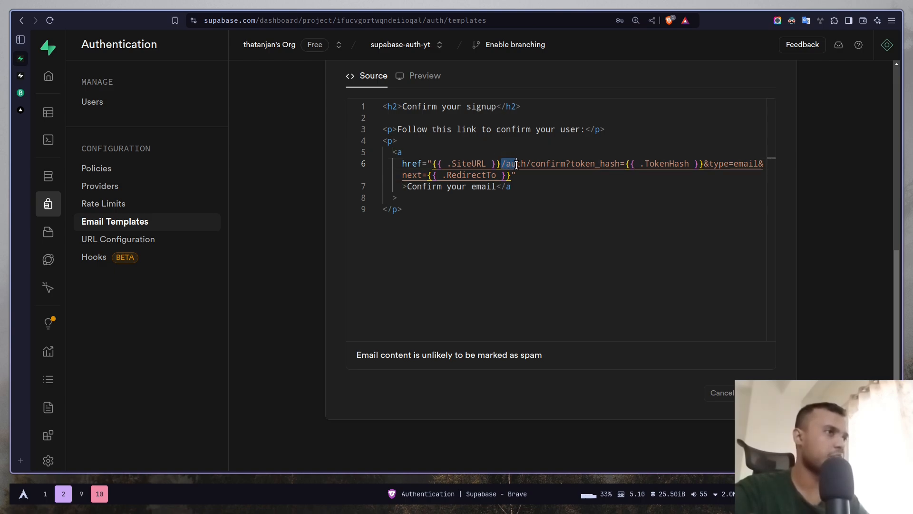
pyautogui.moveTo(562, 164)
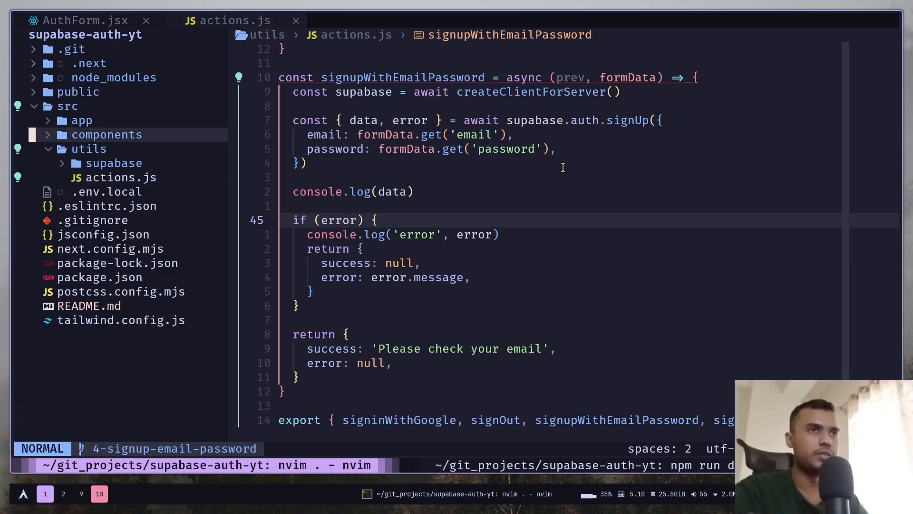
# Step: Add confirm/route.js under the src/app/auth folder in the file tree
pyautogui.click(83, 120)
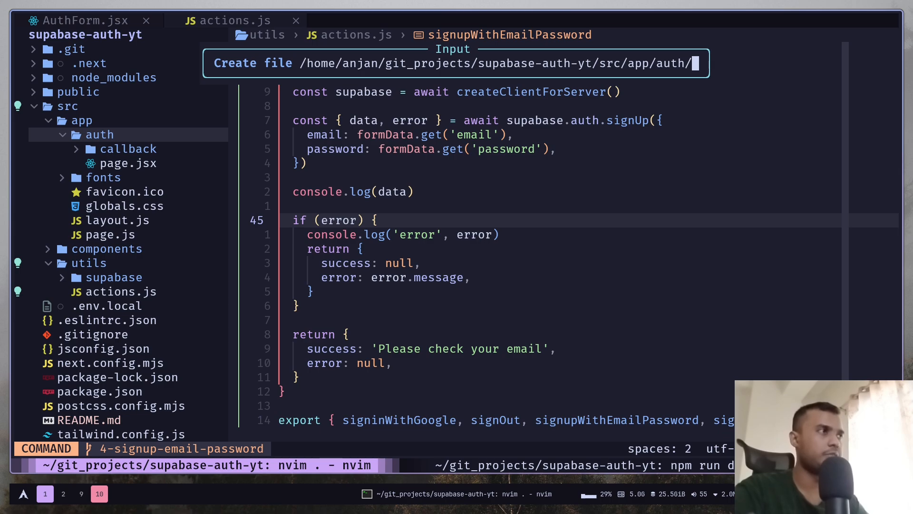
pyautogui.write('con')
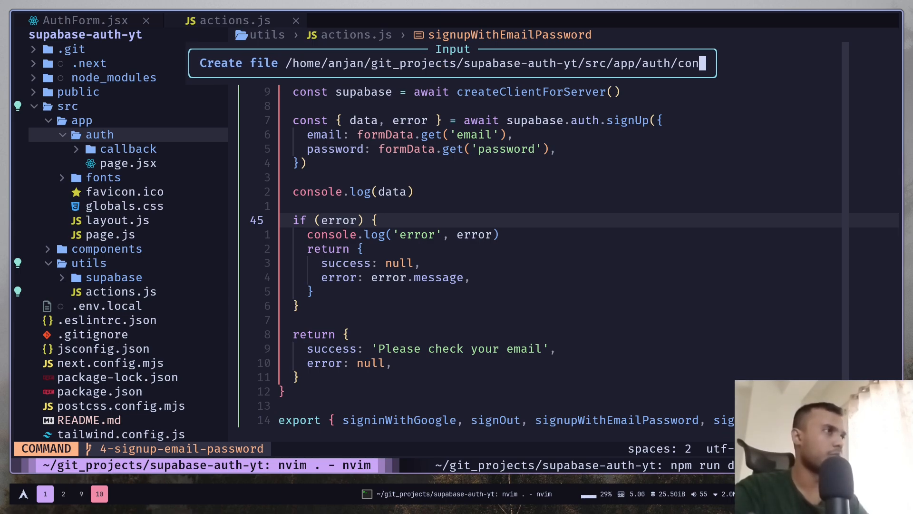
pyautogui.write('firm/')
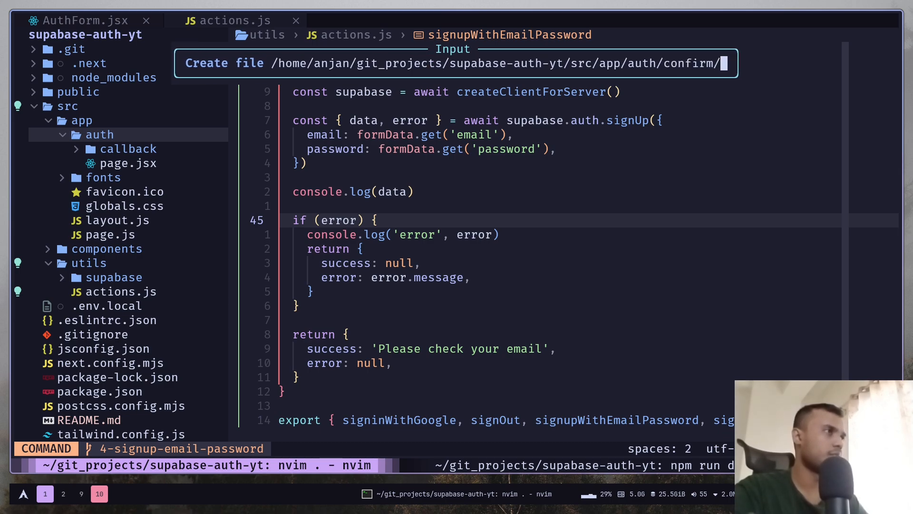
pyautogui.write('route.js')
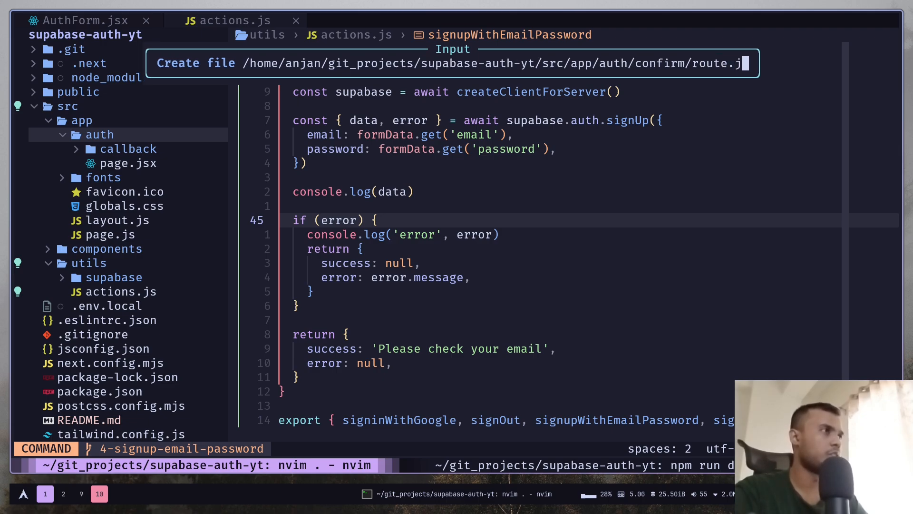
pyautogui.press('Enter')
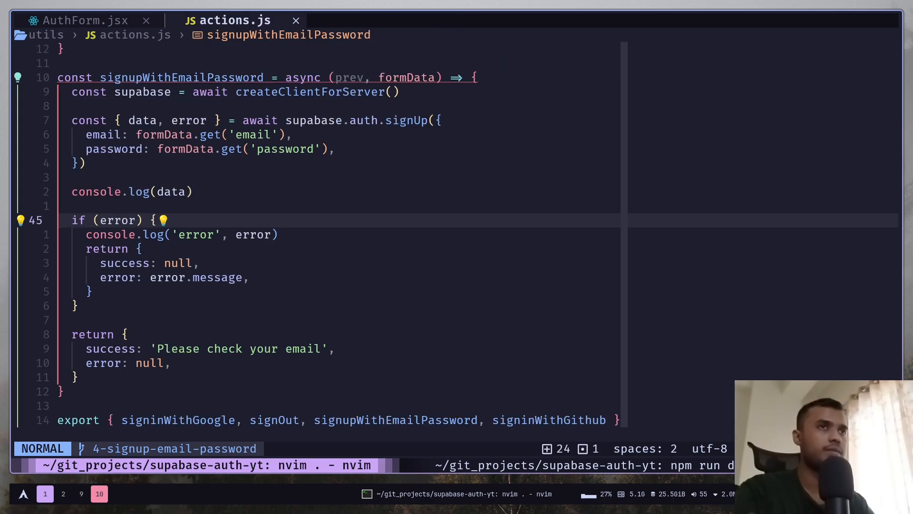
# Step: In AuthForm.jsx, add const authType = searchParams.get('authType') below the useSearchParams line
pyautogui.click(85, 20)
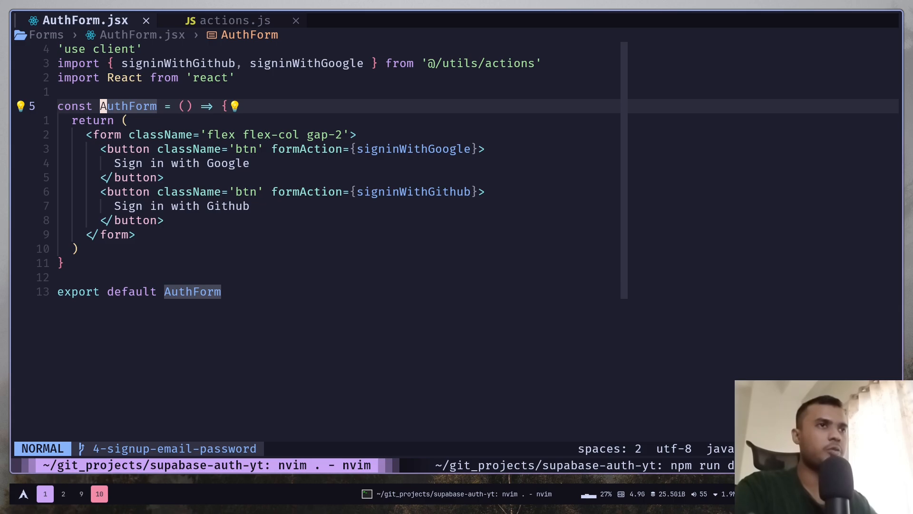
pyautogui.press('o')
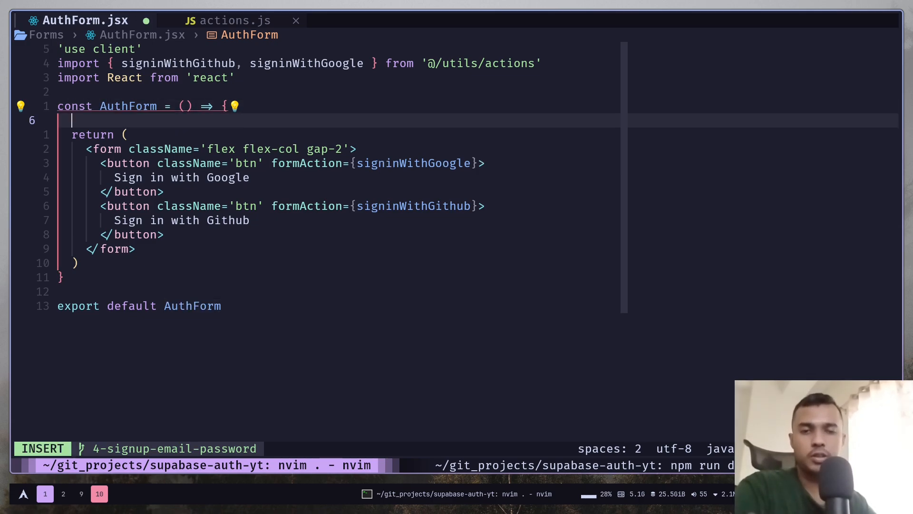
pyautogui.write('useSearchParams(')
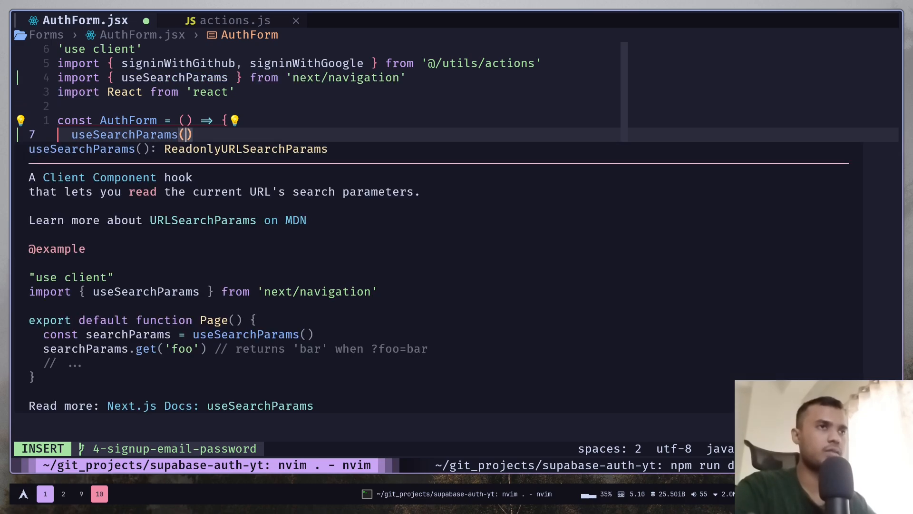
pyautogui.write('const searchParams =')
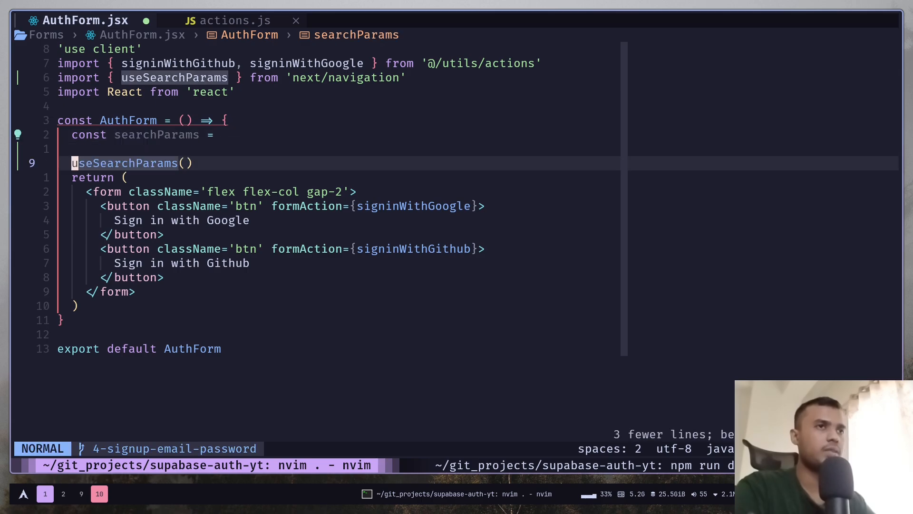
pyautogui.write('const auth')
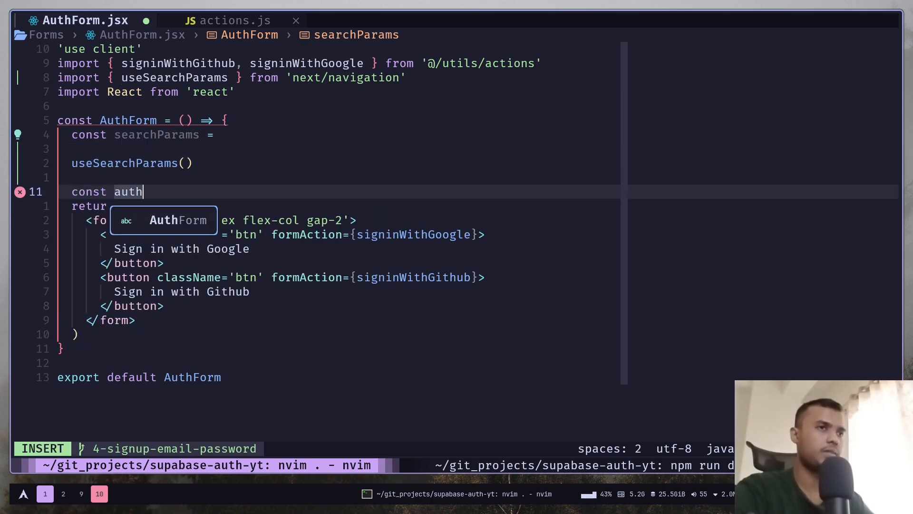
pyautogui.write('Type = se')
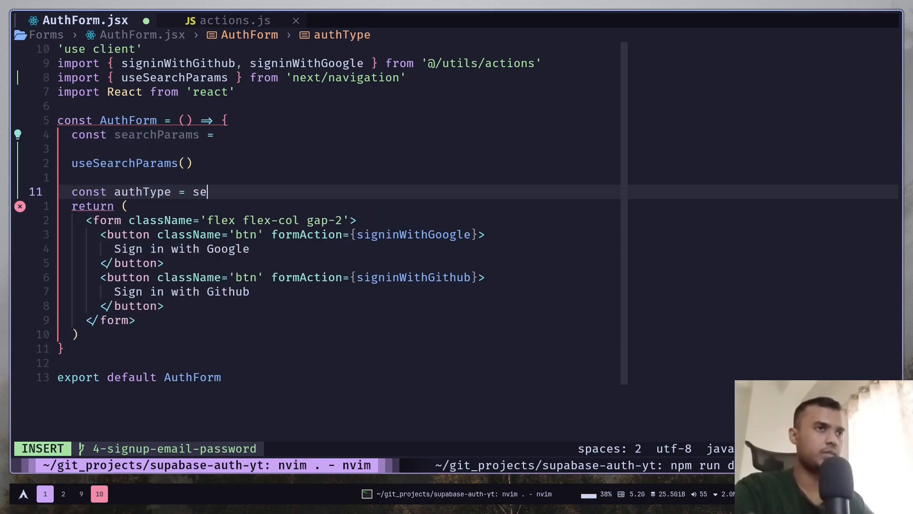
pyautogui.write('archParams.get(')
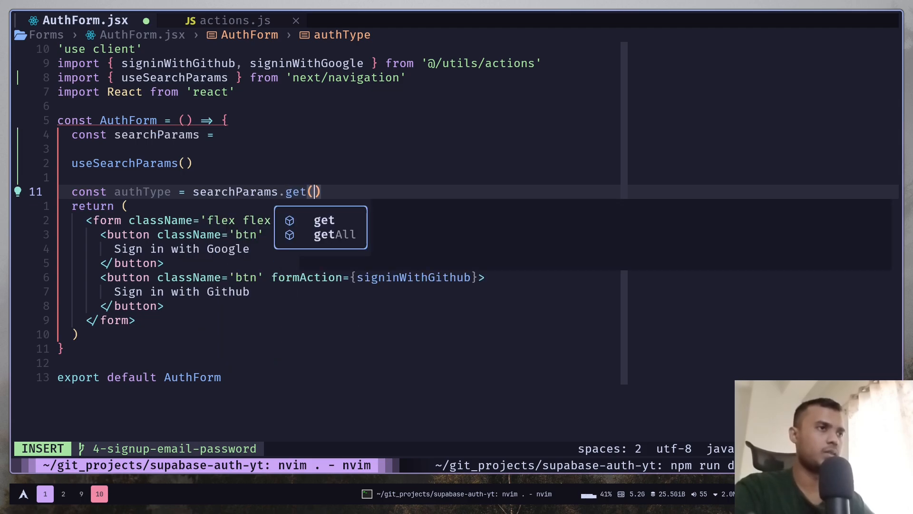
pyautogui.write("'authType'")
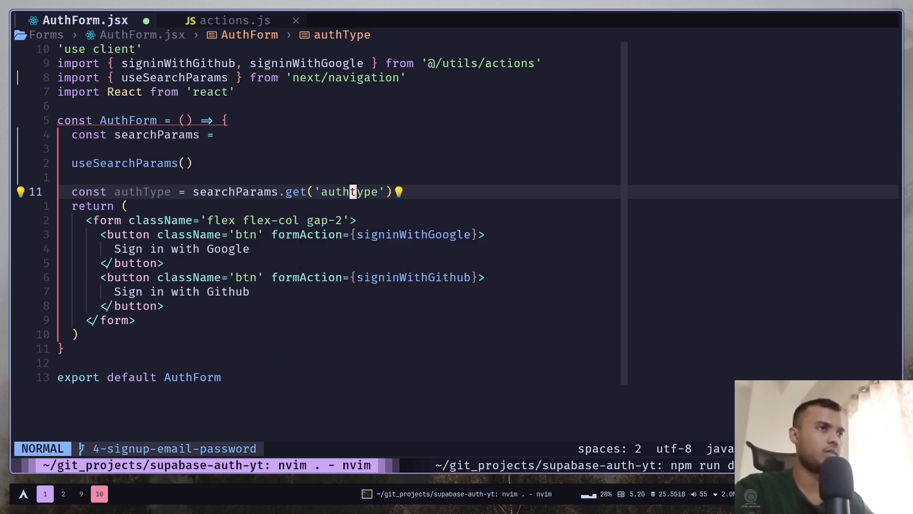
pyautogui.write('?.to')
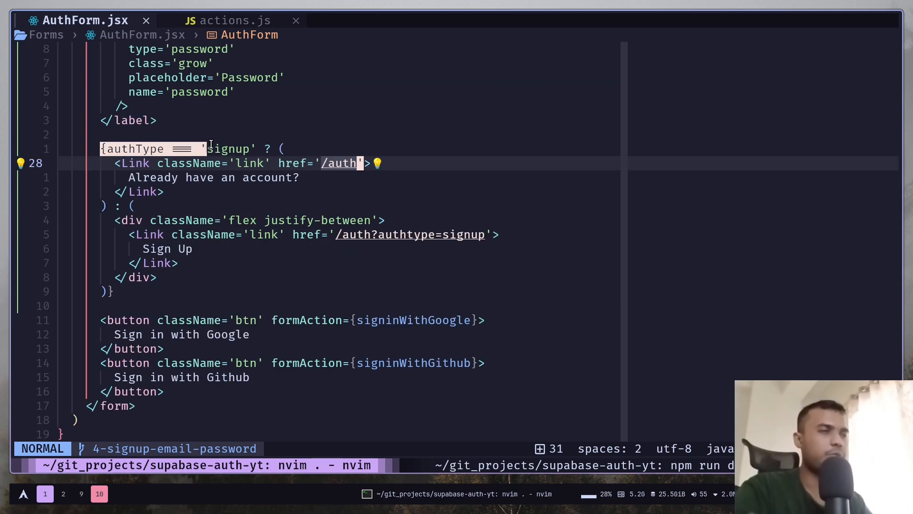
pyautogui.moveTo(411, 169)
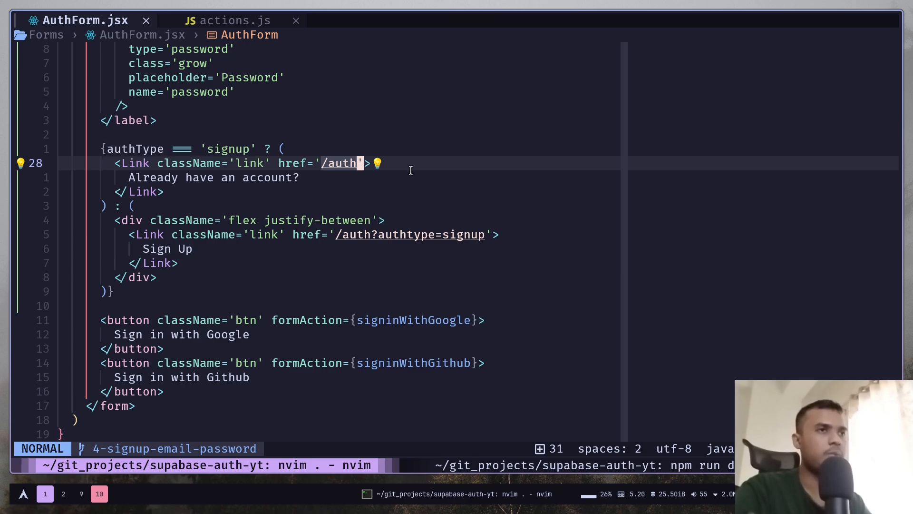
pyautogui.moveTo(203, 185)
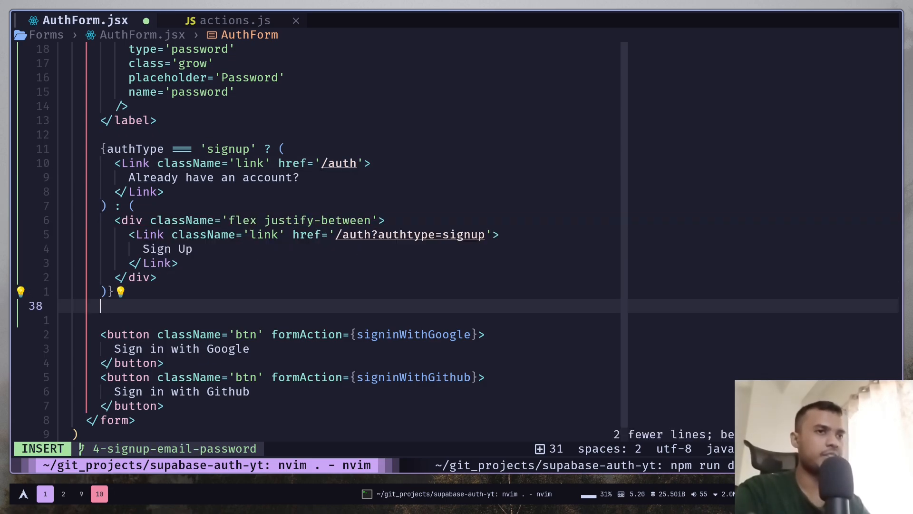
# Step: Expand button.btn into a submit button labelled {renderSubmitButtonText()}, and lowercase authType
pyautogui.write('button.btn')
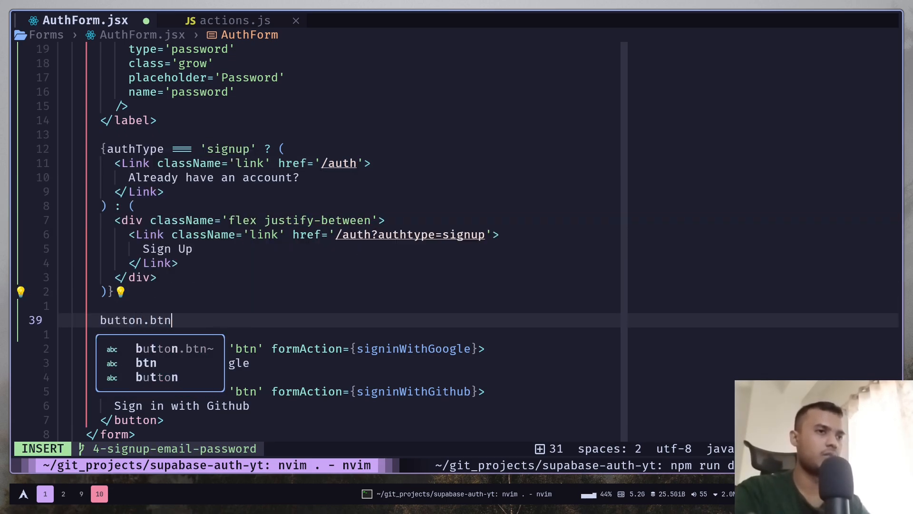
pyautogui.press('Tab')
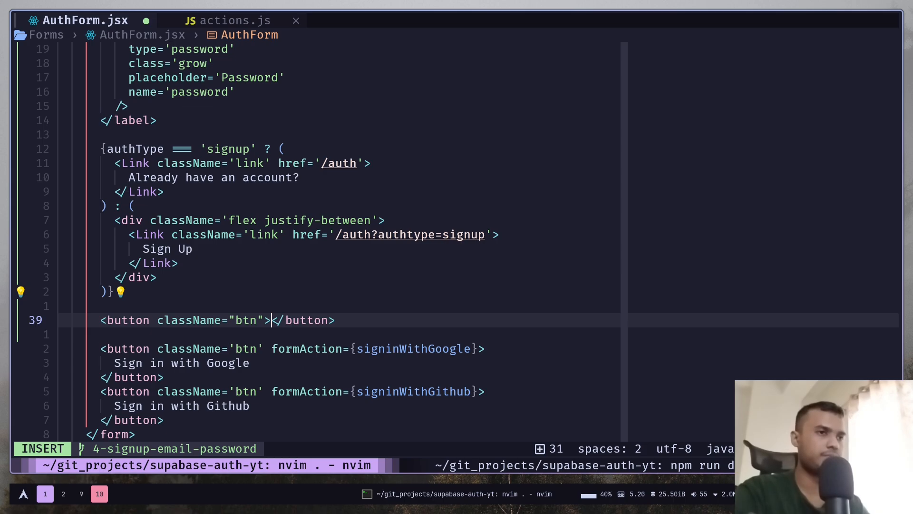
pyautogui.write("{authType === 'signup' ? 'Sign Up' : 'Sign In'}")
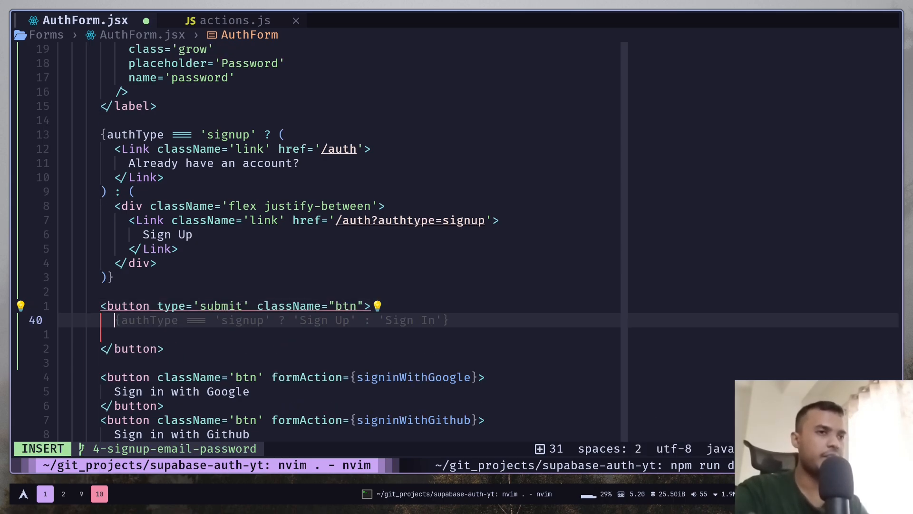
pyautogui.write('renderSubmitButtonText()}')
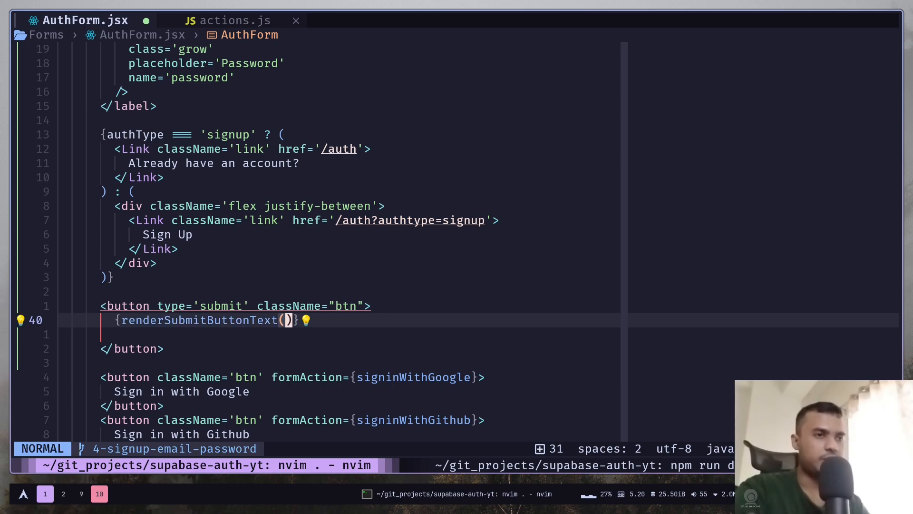
pyautogui.press('v')
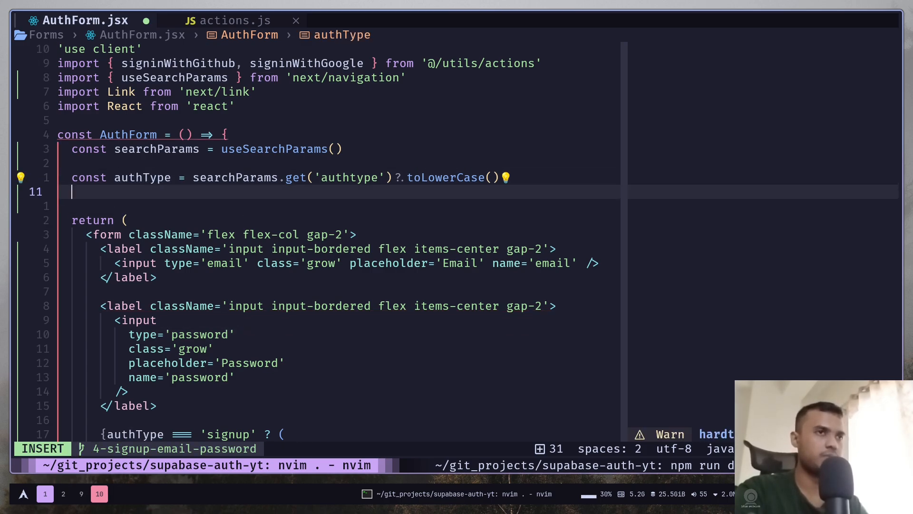
# Step: Declare the arrow function const renderSubmitButtonText = () => { }
pyautogui.write('const')
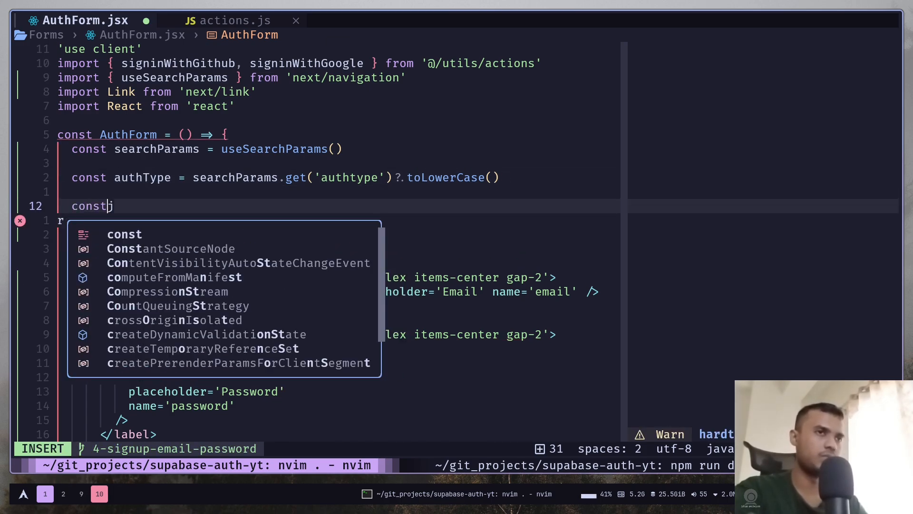
pyautogui.write('renderSubmitButtonText =()')
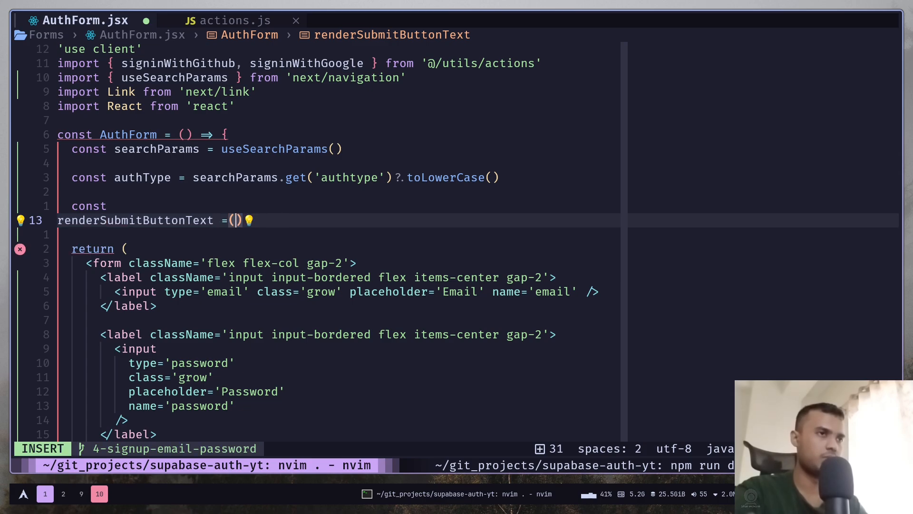
pyautogui.write('=>')
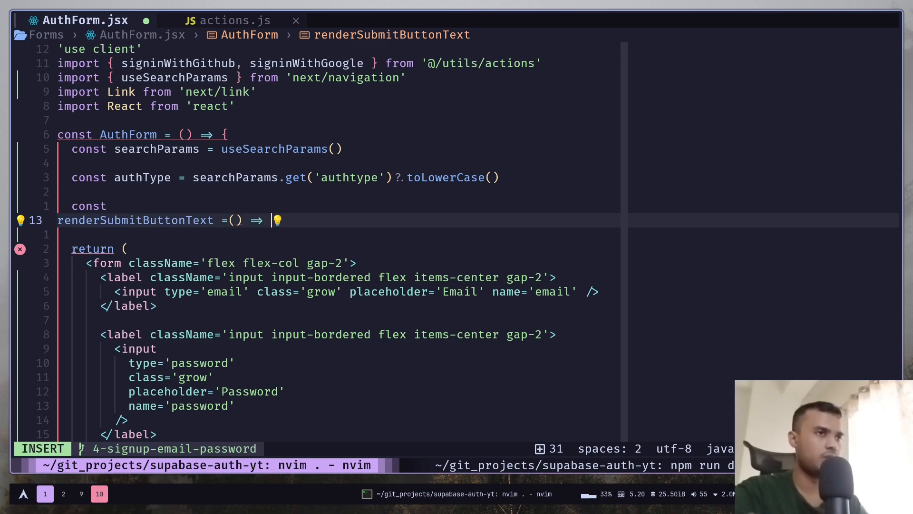
pyautogui.press('Escape')
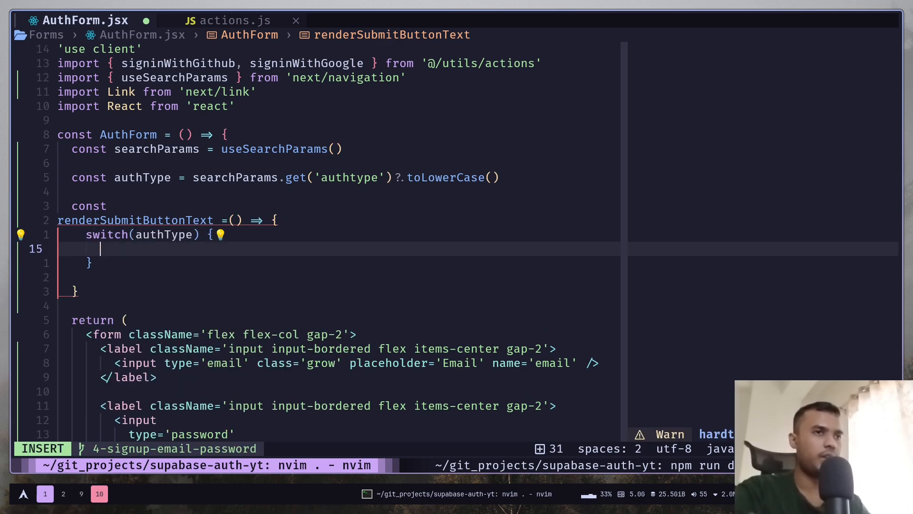
# Step: Switch on authType with a 'signup' case and a default returning 'Sign in'
pyautogui.write('default:')
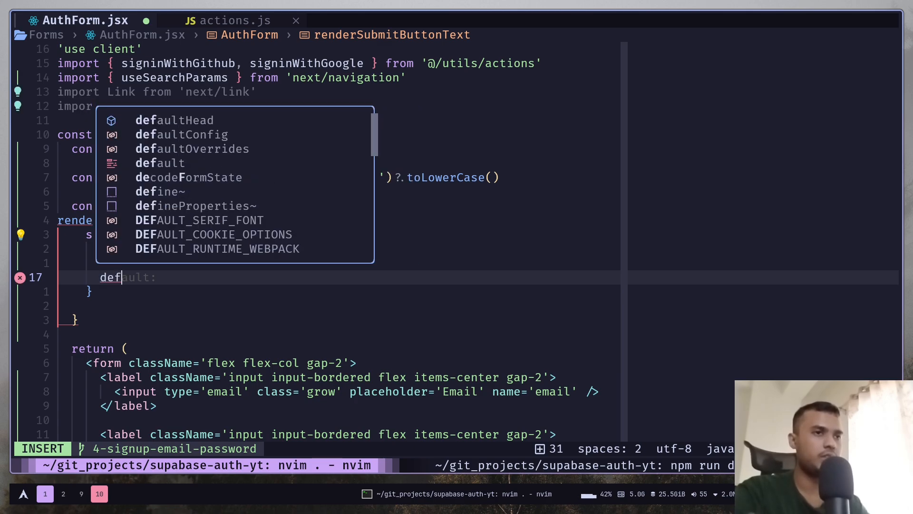
pyautogui.write('re')
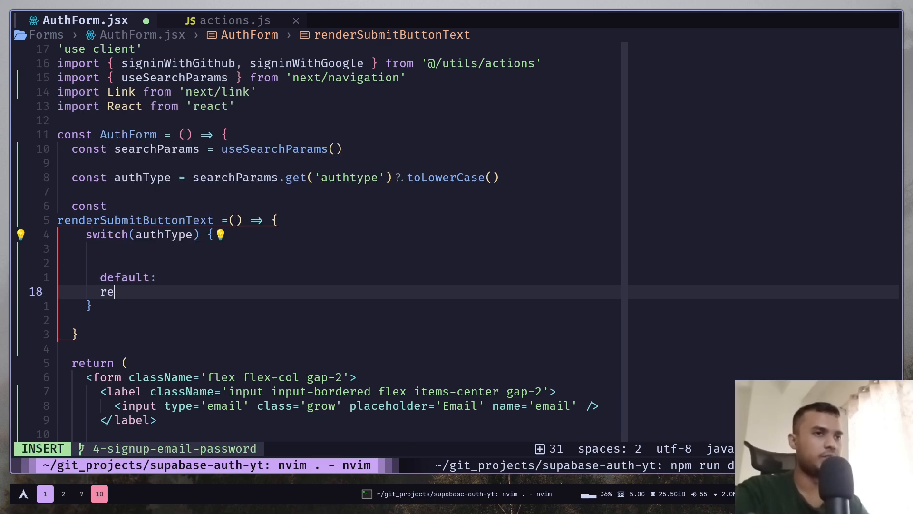
pyautogui.write("turn 'Sign in")
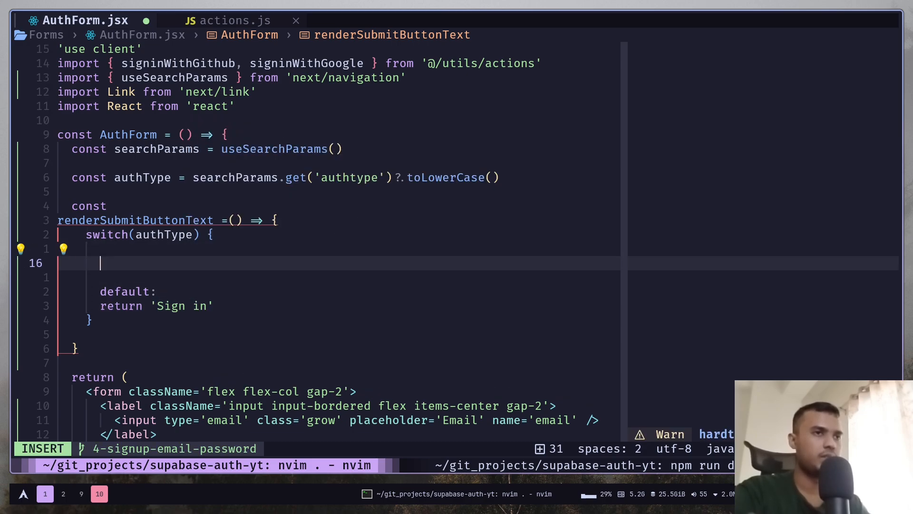
pyautogui.write("case 'signup':")
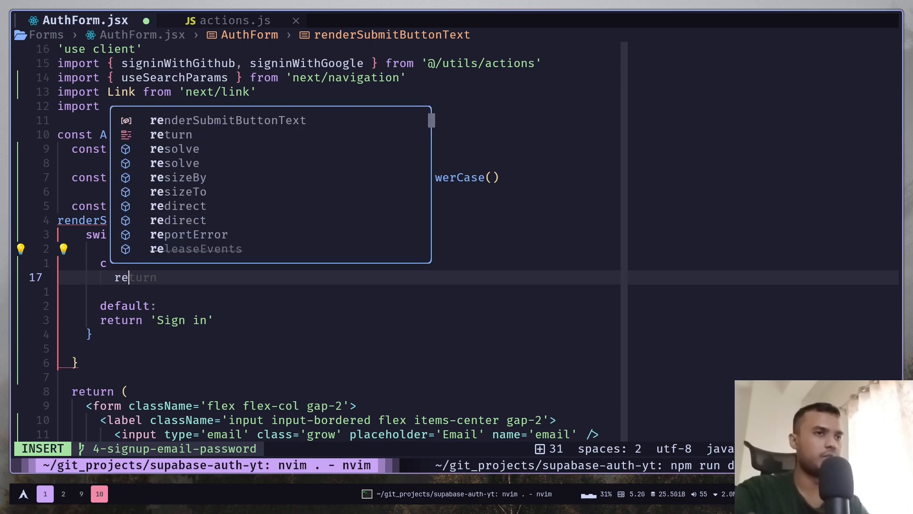
pyautogui.press('Escape')
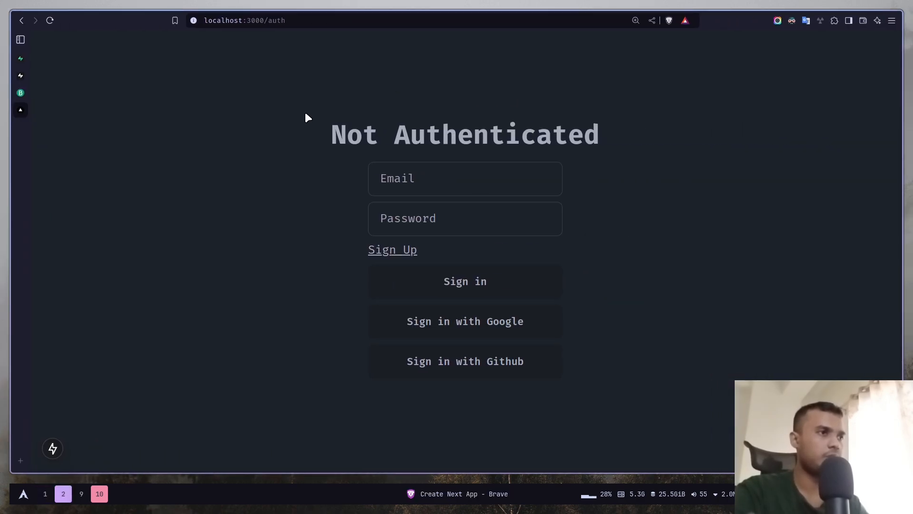
pyautogui.moveTo(372, 269)
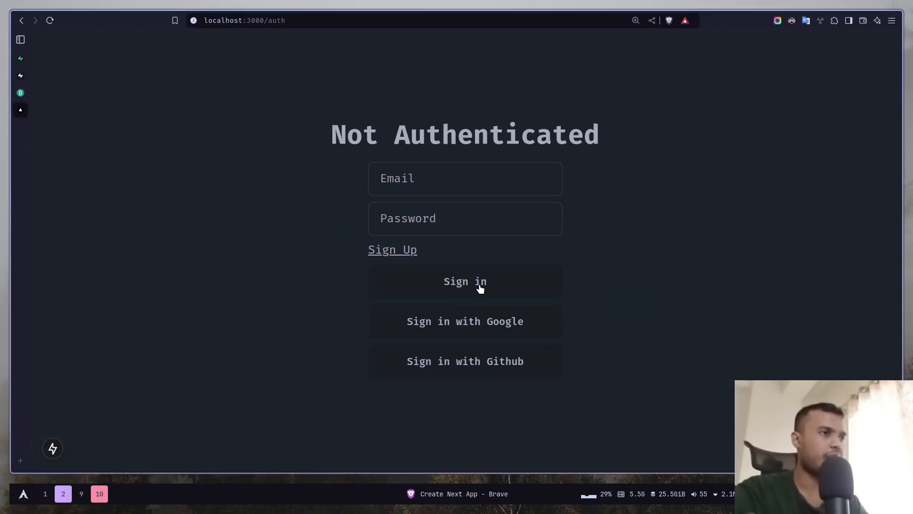
# Step: Switch the localhost:3000/auth page to sign-up mode (?authtype=signup) and check its button
pyautogui.click(319, 20)
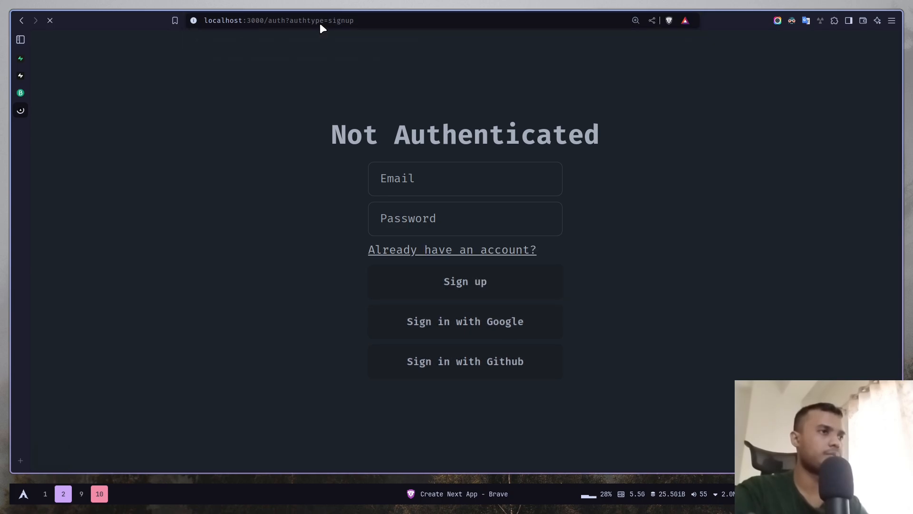
pyautogui.click(465, 281)
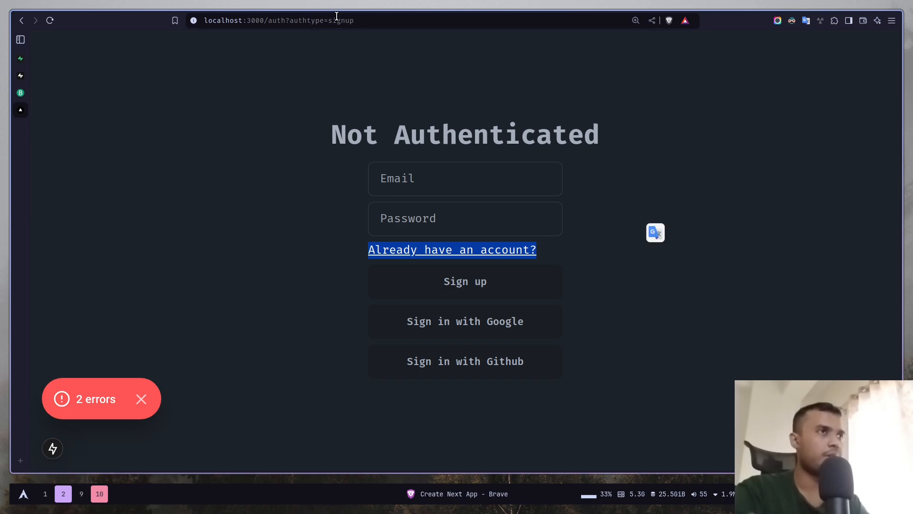
pyautogui.write('dferer')
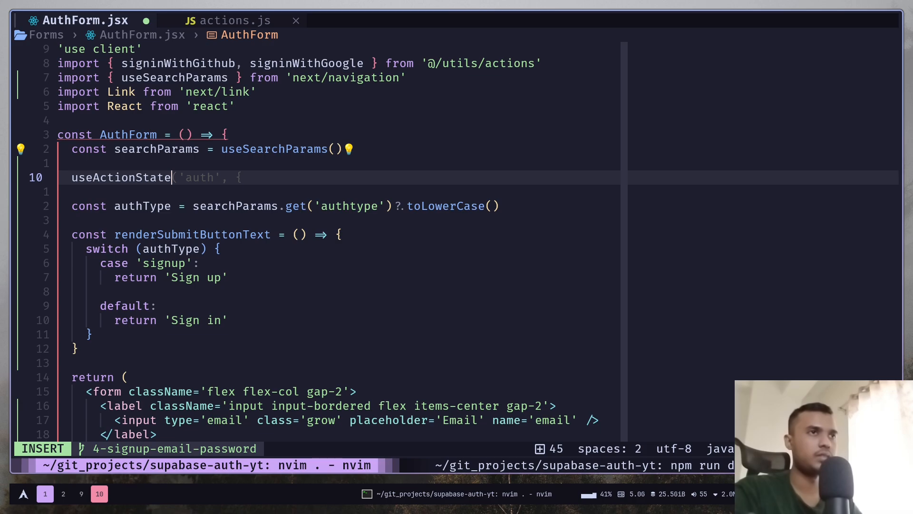
# Step: Import { useActionState } from 'react' and open a line above the hook call
pyautogui.press('Escape')
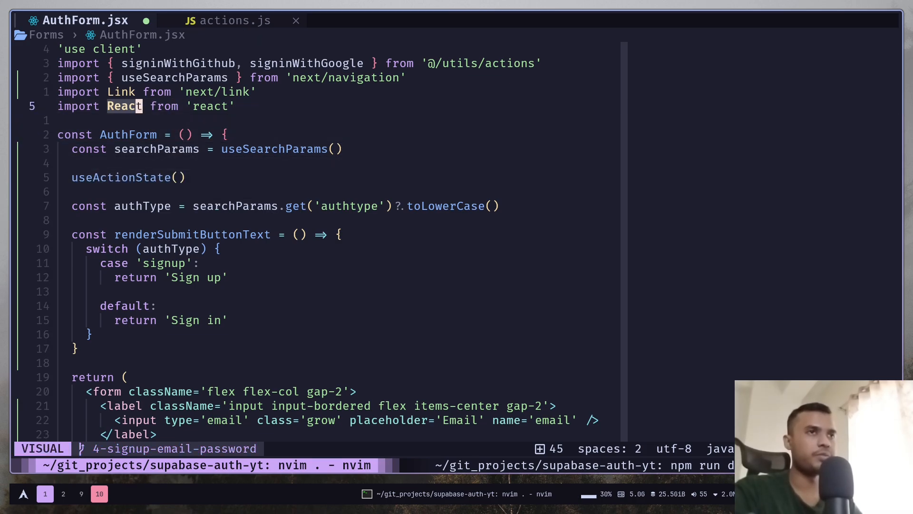
pyautogui.write('{useActionState')
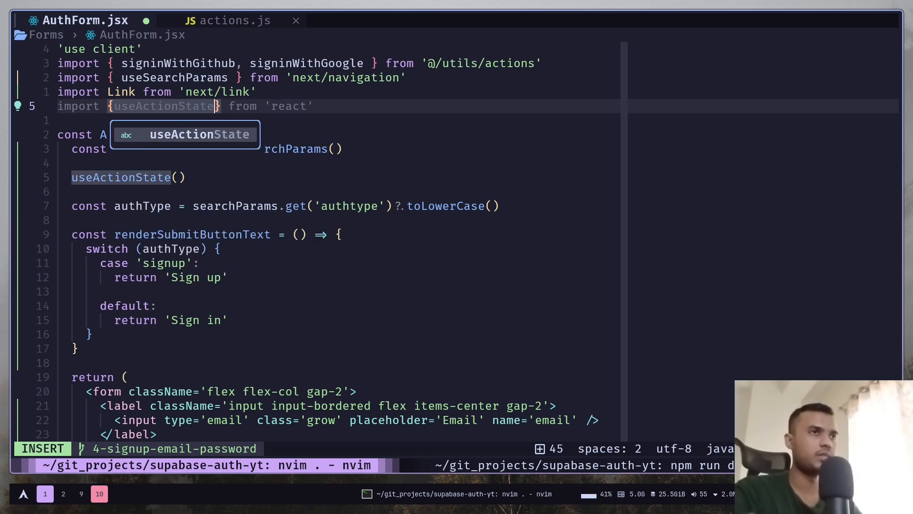
pyautogui.press('Escape')
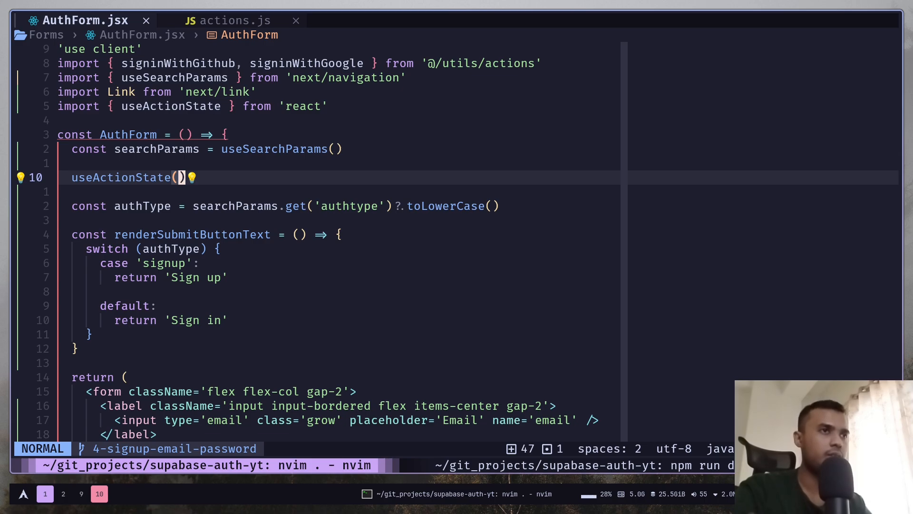
pyautogui.press('O')
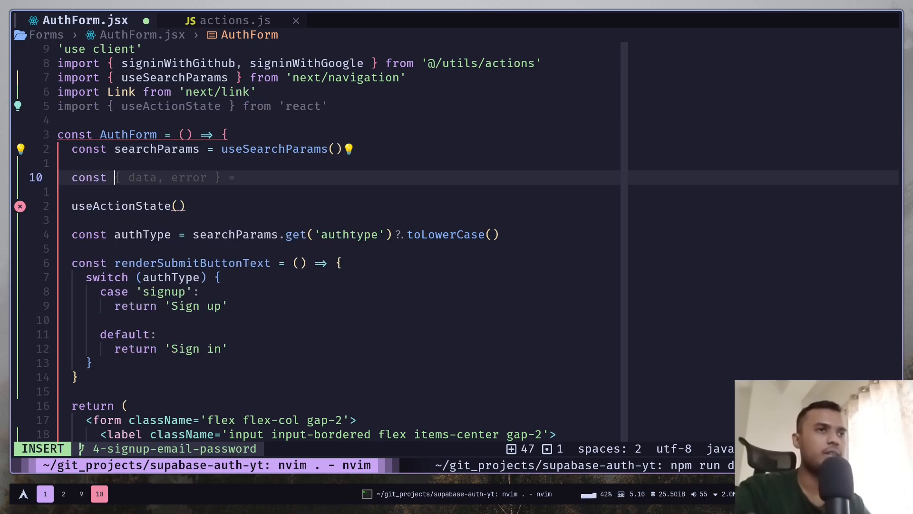
# Step: Write getFormAction switching on authType to signupWithEmailPassword, and pass it to useActionState with {}
pyautogui.write('getFormAction')
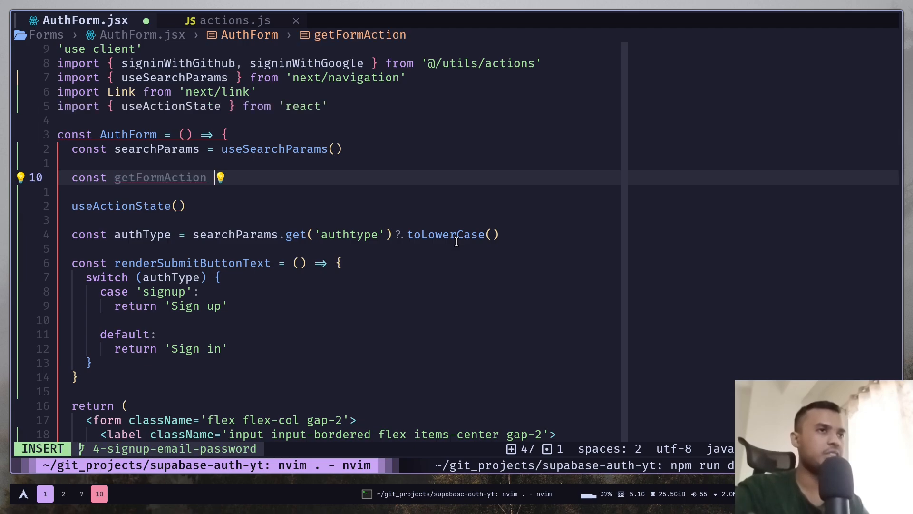
pyautogui.write('=() => {')
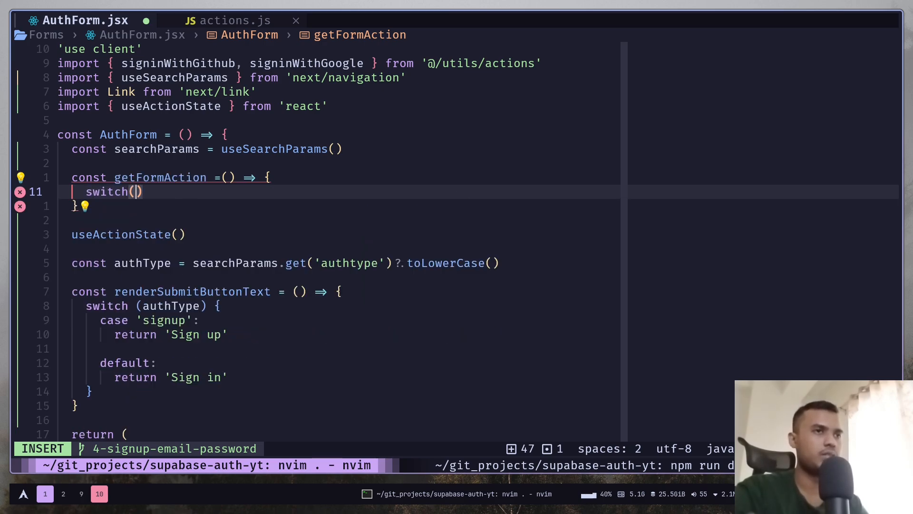
pyautogui.write('authType')
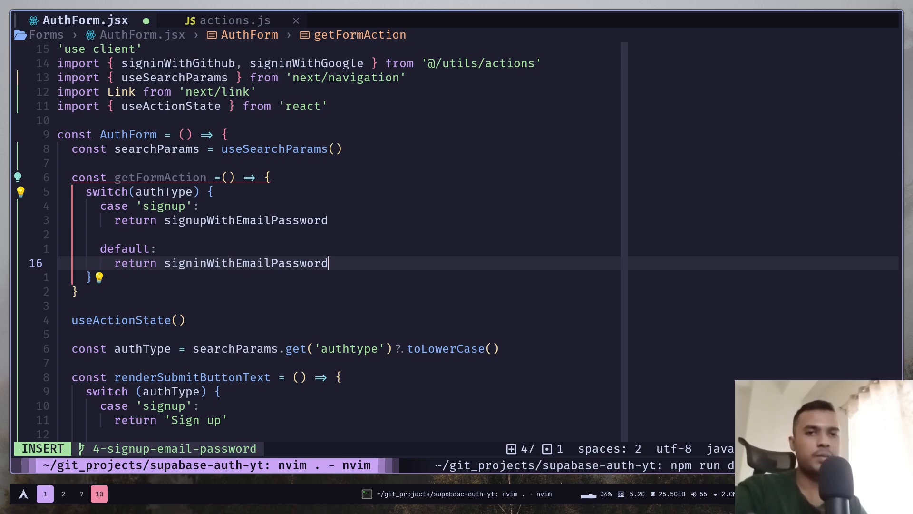
pyautogui.press('Escape')
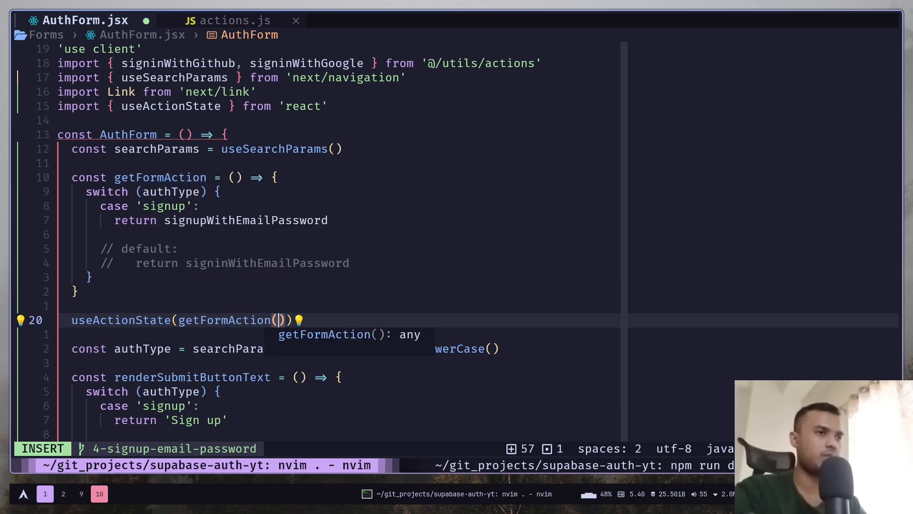
pyautogui.write(', {}')
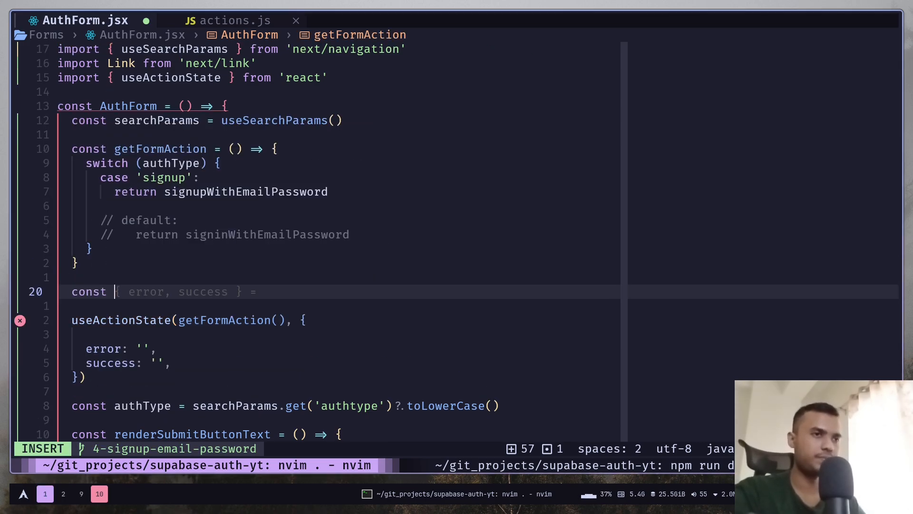
# Step: Destructure [state, formAction, isPending] from the useActionState call, then return to the form markup
pyautogui.write('[state, form')
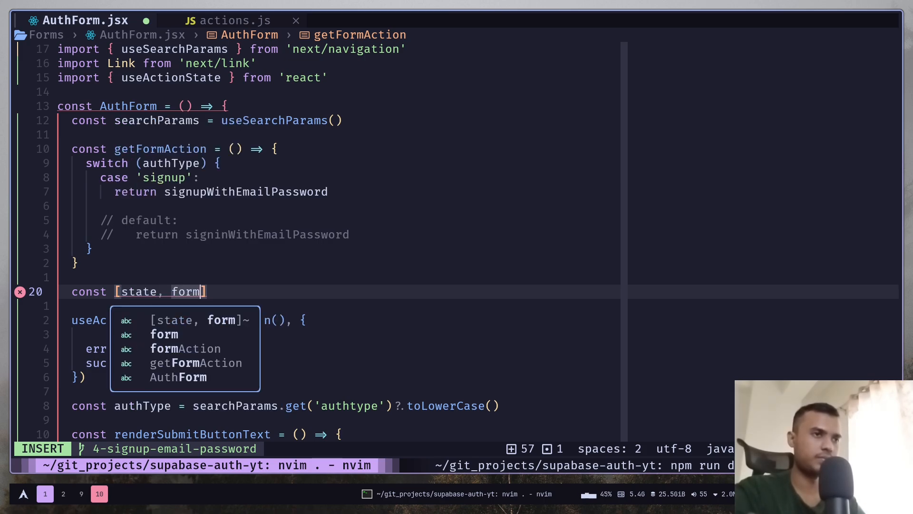
pyautogui.write('Action,')
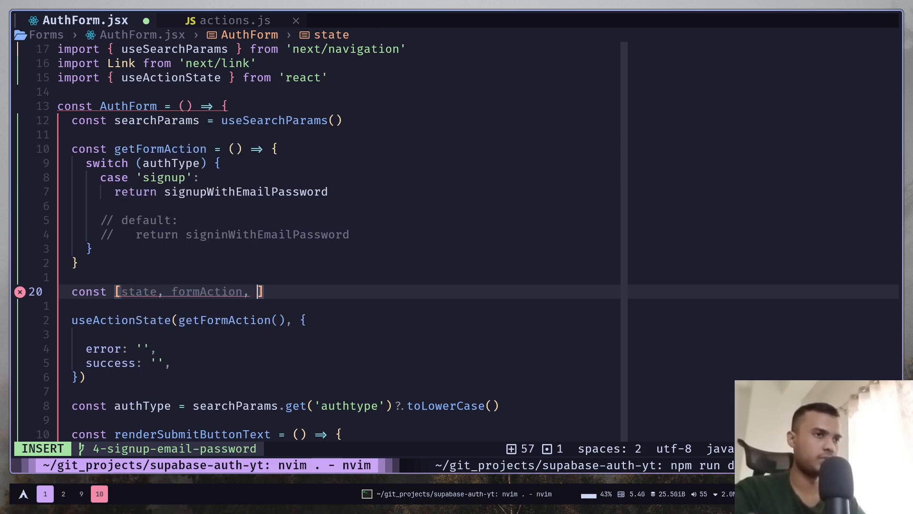
pyautogui.write('ip')
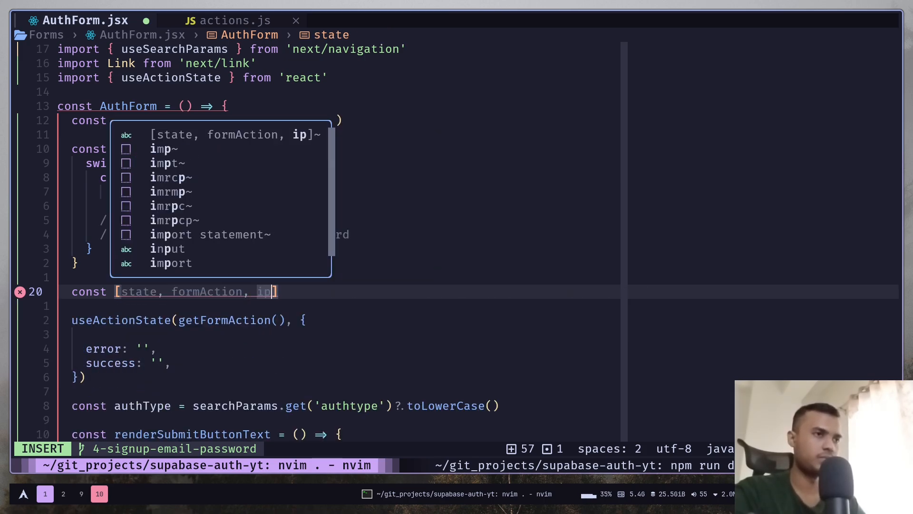
pyautogui.write('sPending')
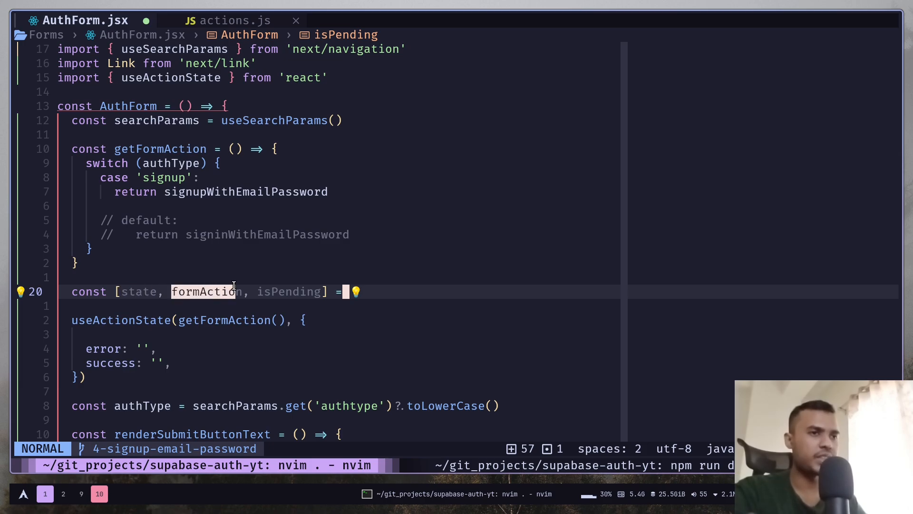
pyautogui.moveTo(225, 272)
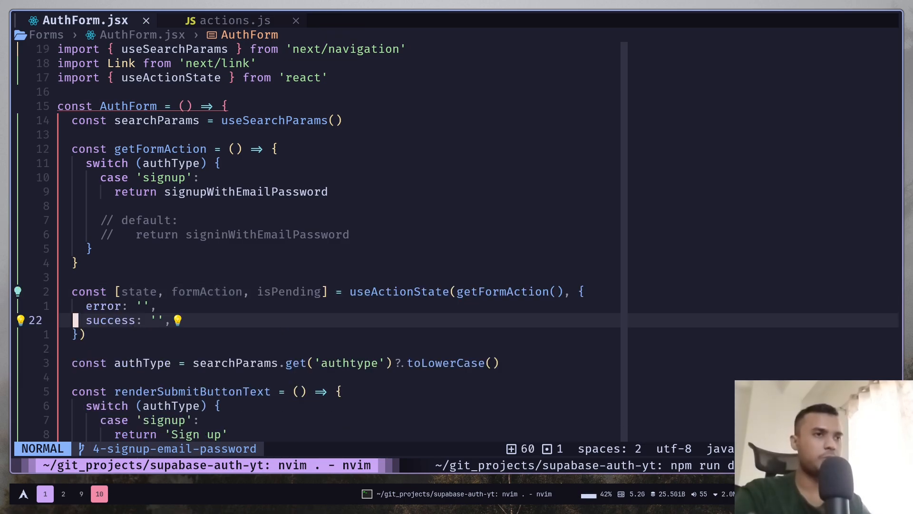
pyautogui.scroll(-3)
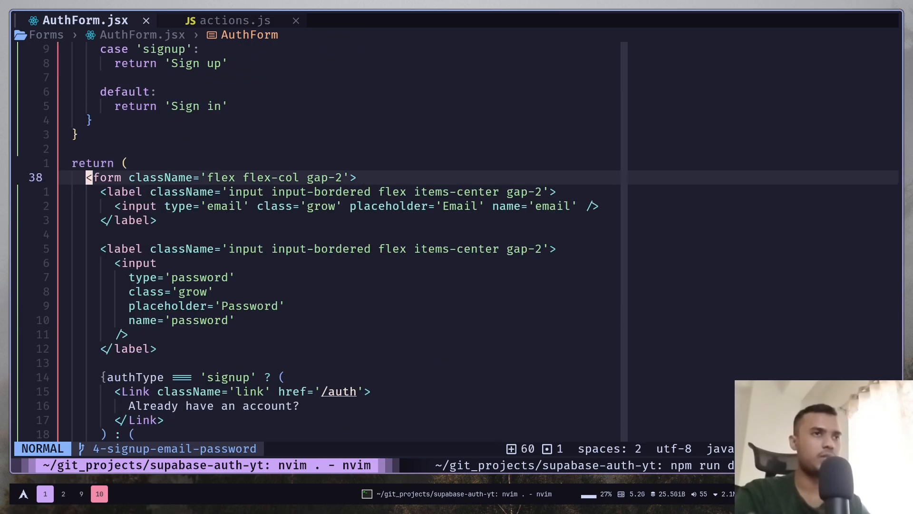
# Step: Set the <form> tag's action to {formAction}
pyautogui.write('action')
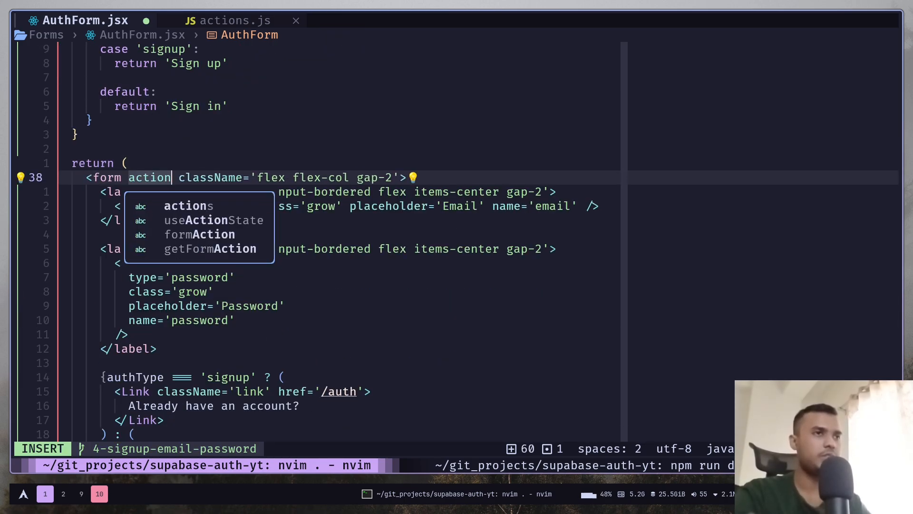
pyautogui.write('={}')
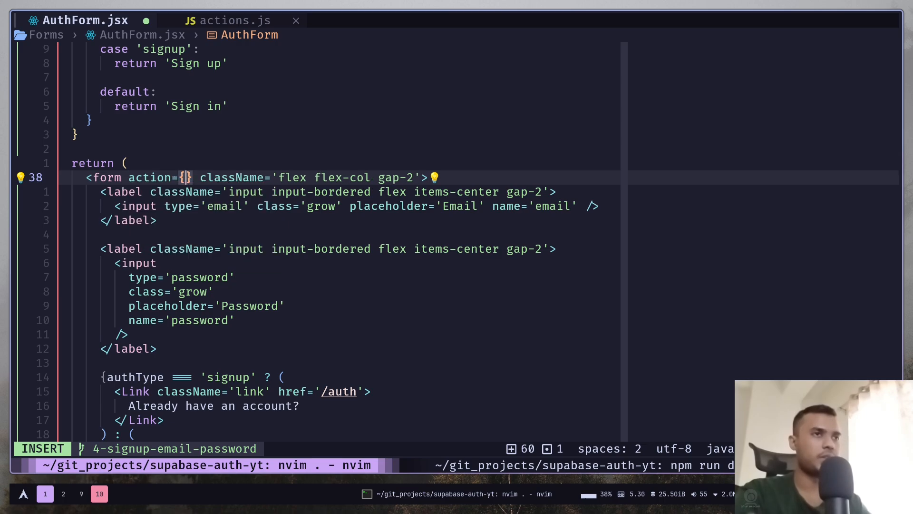
pyautogui.write('formAction')
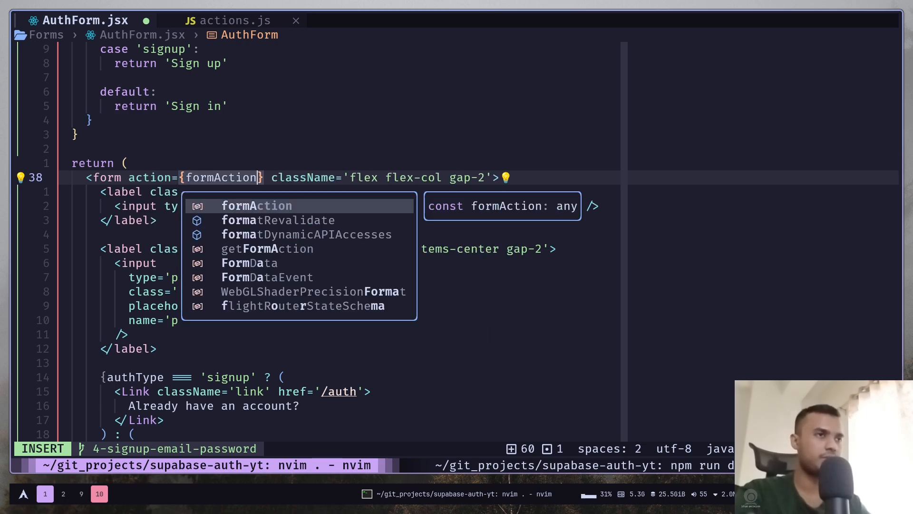
pyautogui.press('Escape')
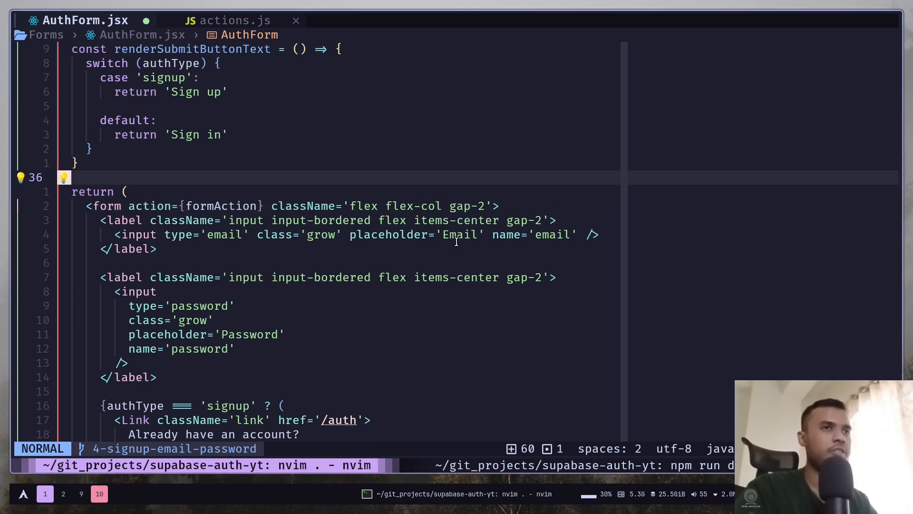
# Step: Start a const line above return that destructures error and success from state
pyautogui.write('const [')
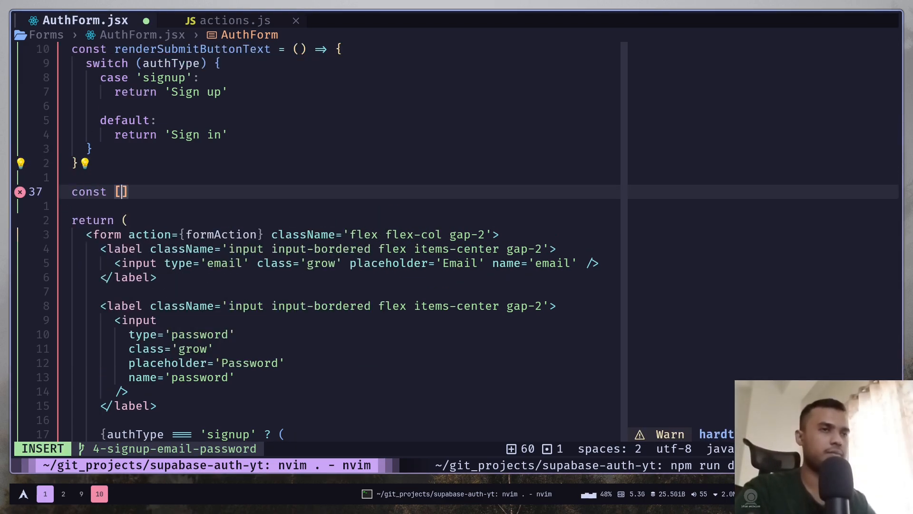
pyautogui.write("authType] = useSearchParams().get('authtype') ?? ['signin'")
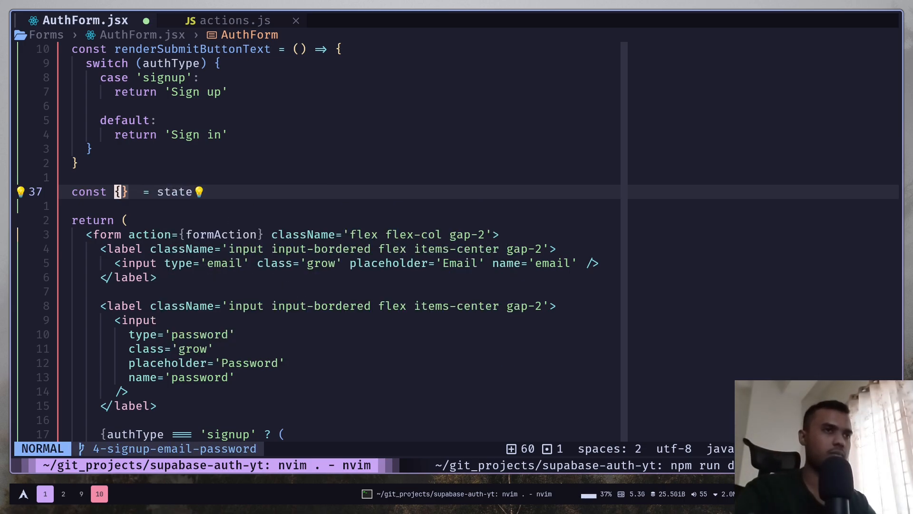
pyautogui.write('error, s')
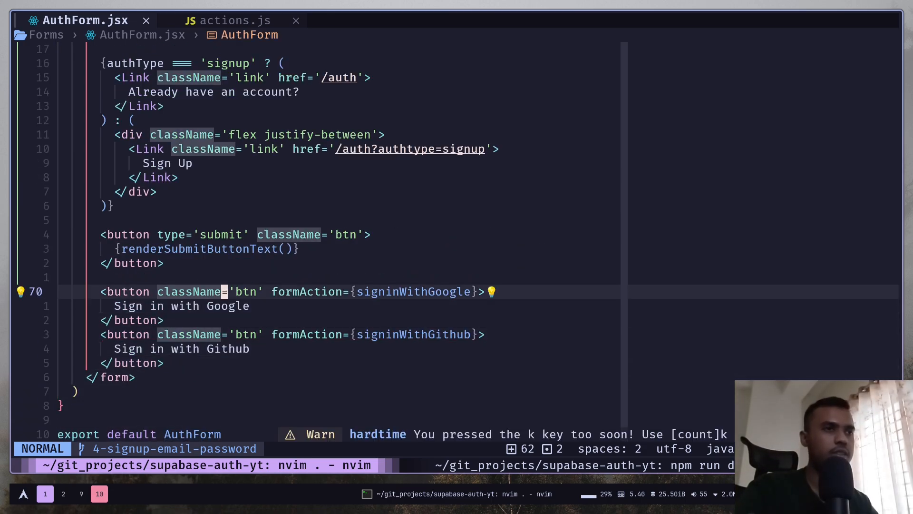
# Step: Add {error && …} and {success && …} alert paragraphs below the submit button and save
pyautogui.write("{error && <p className='text-red-500'>{error}</p>}")
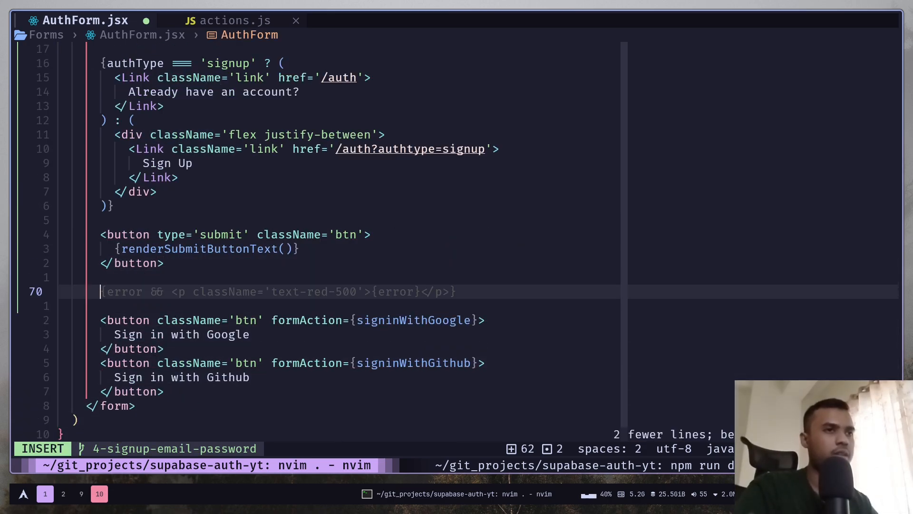
pyautogui.press('Escape')
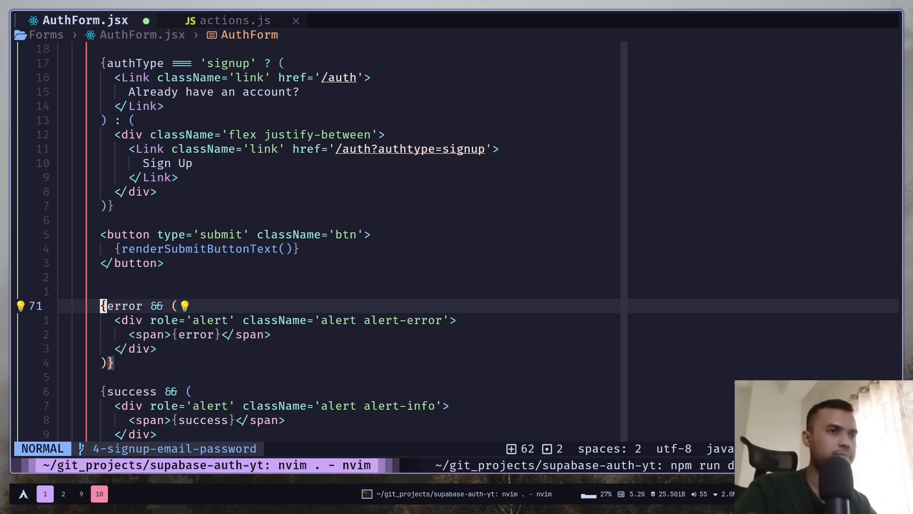
pyautogui.scroll(-3)
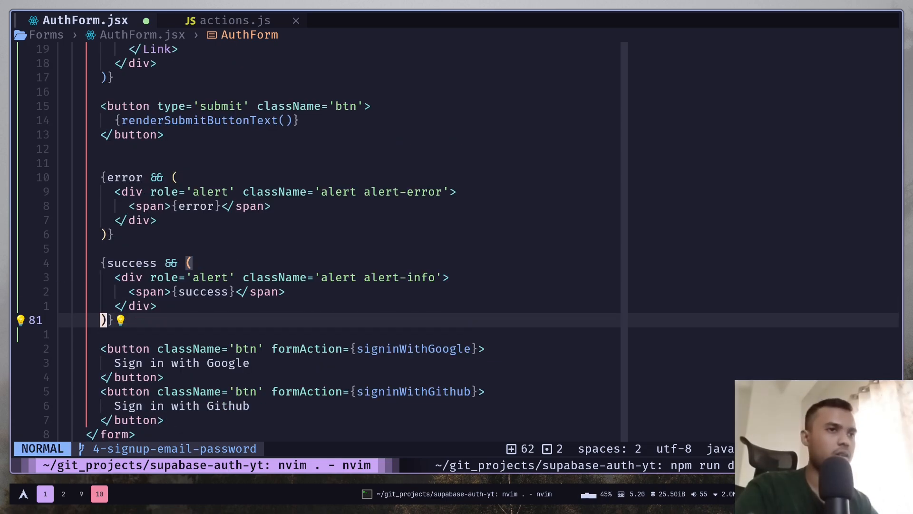
pyautogui.press('o')
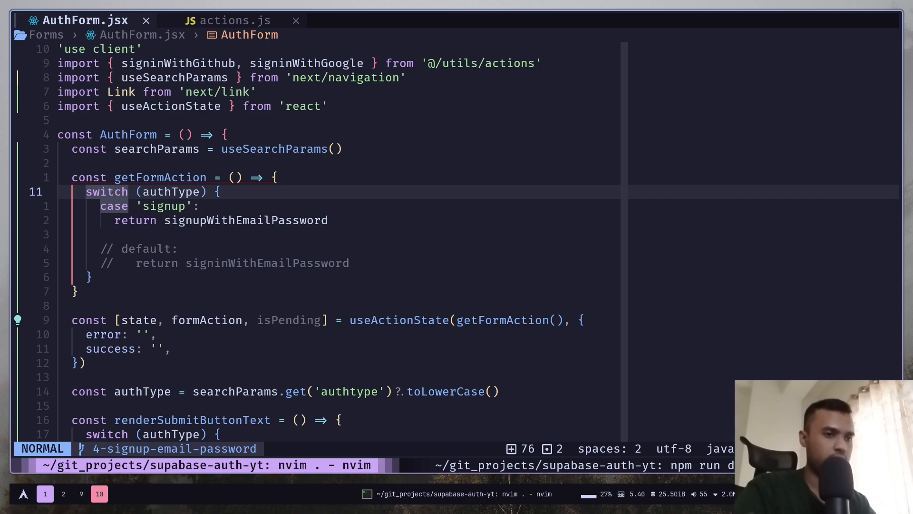
pyautogui.scroll(-3)
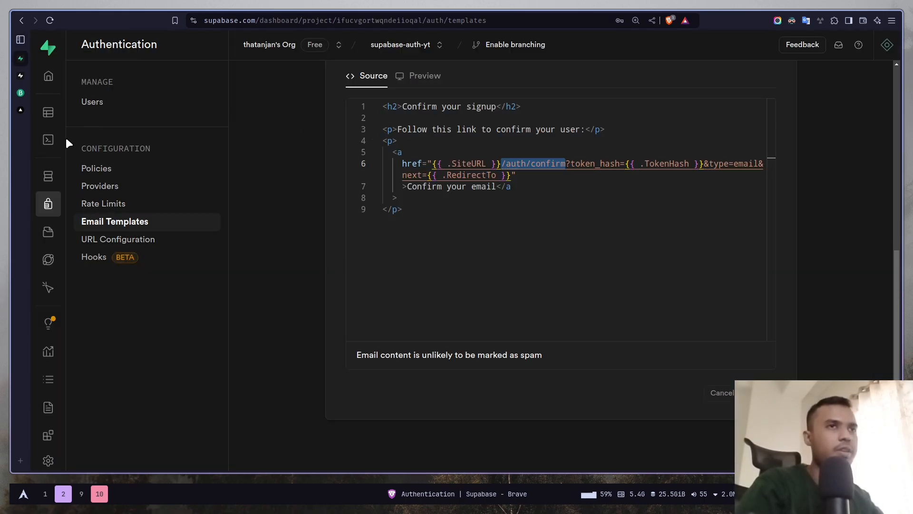
# Step: Open the only user under Authentication > Users and delete it from the Danger zone
pyautogui.click(91, 101)
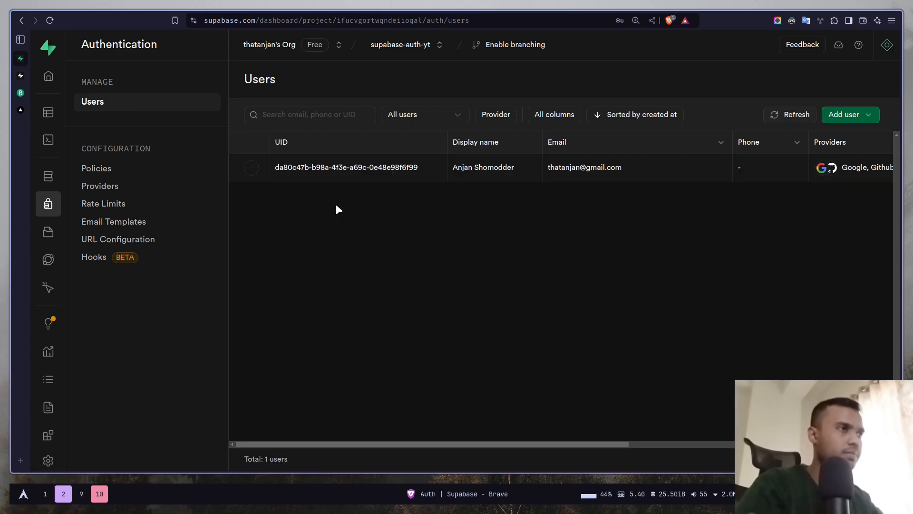
pyautogui.click(345, 167)
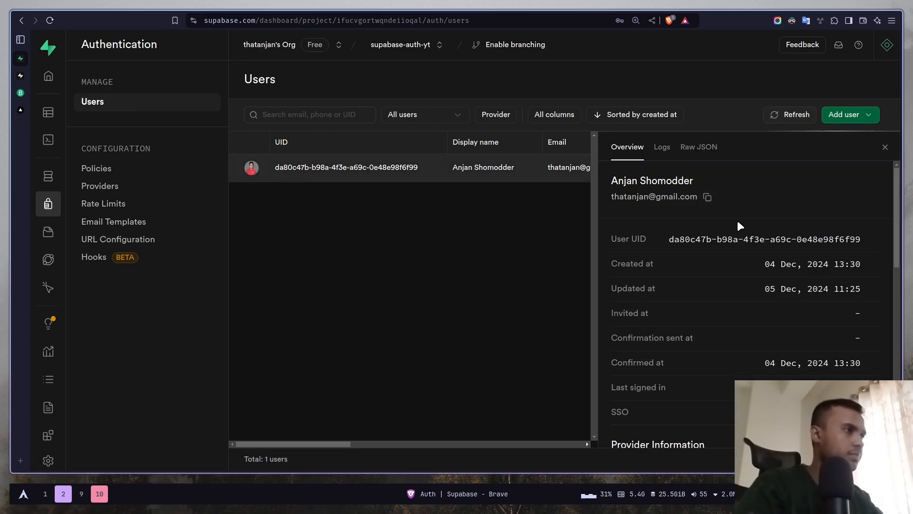
pyautogui.scroll(-3)
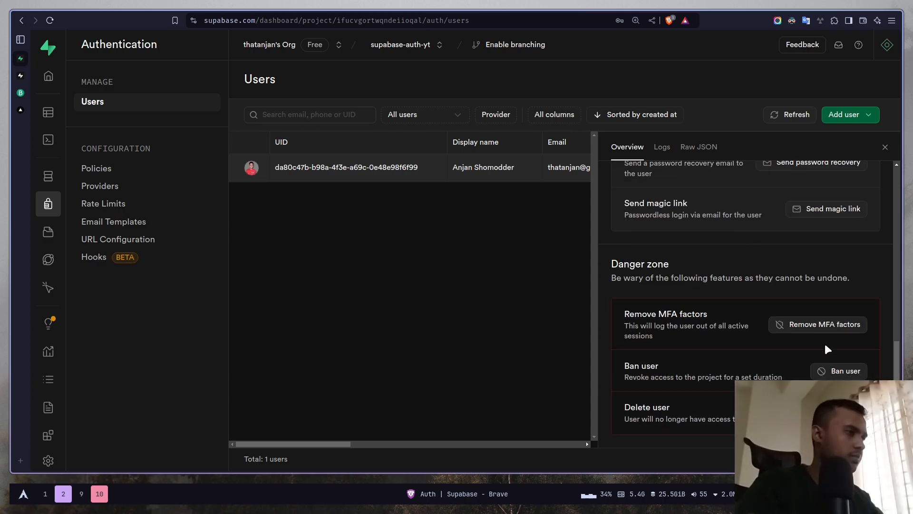
pyautogui.click(646, 407)
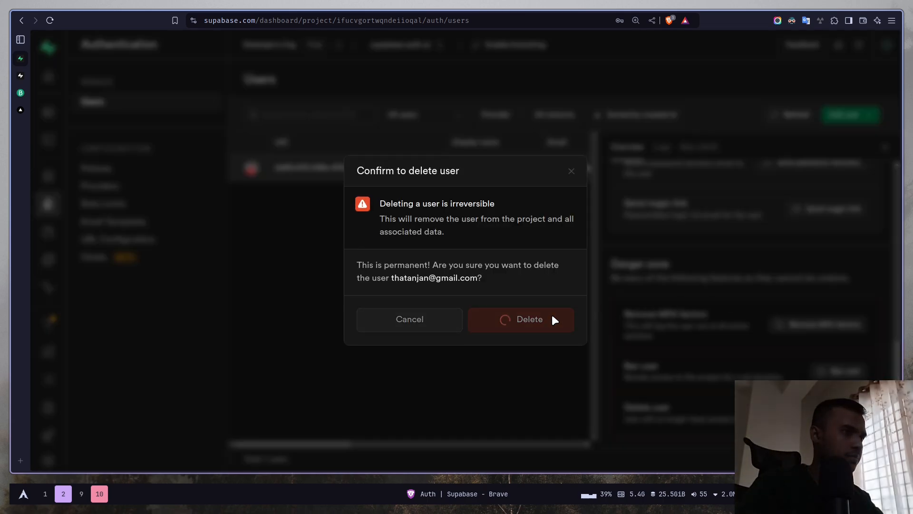
pyautogui.click(528, 320)
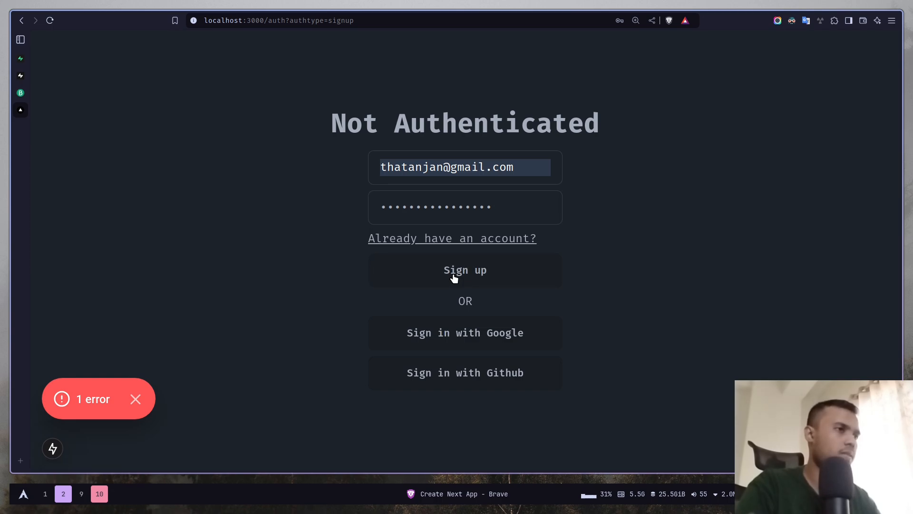
# Step: Submit the sign-up form and select the 'Please check your email' message
pyautogui.click(465, 269)
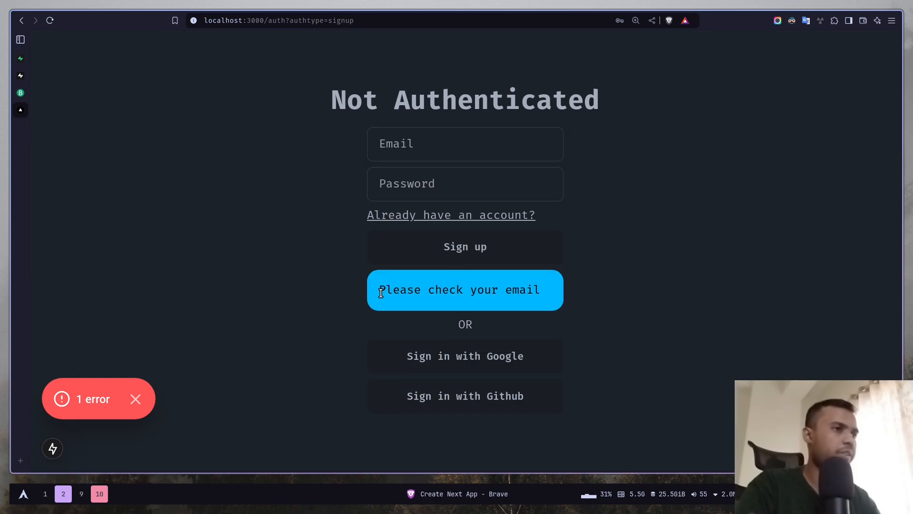
pyautogui.tripleClick(458, 291)
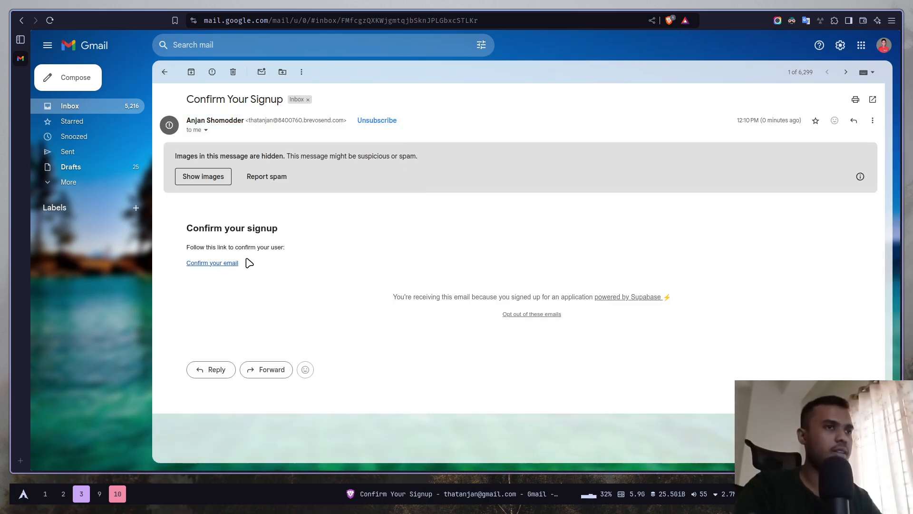
# Step: Follow the Confirm your email link in the Confirm Your Signup message
pyautogui.click(212, 263)
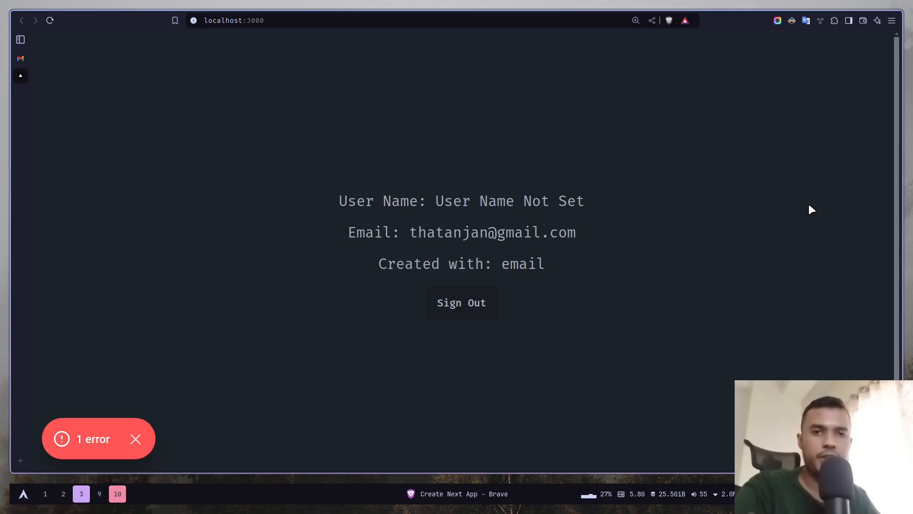
pyautogui.moveTo(750, 234)
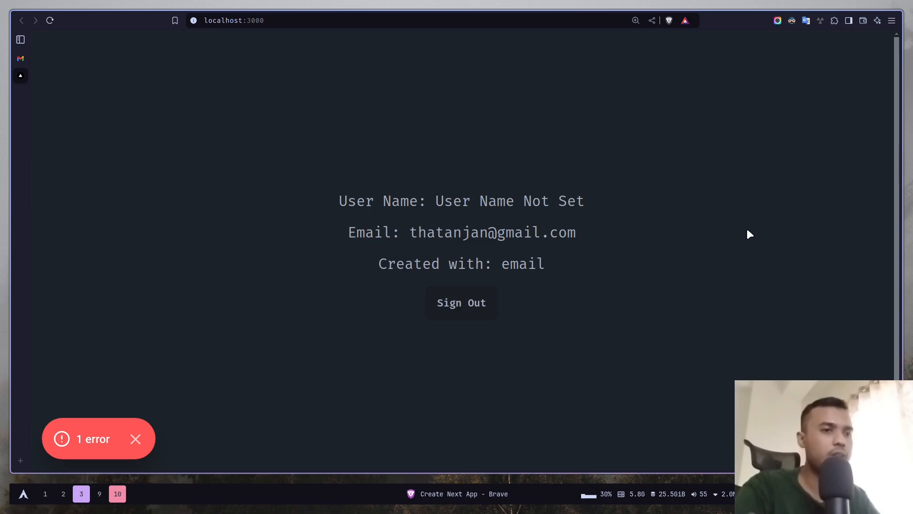
pyautogui.moveTo(107, 318)
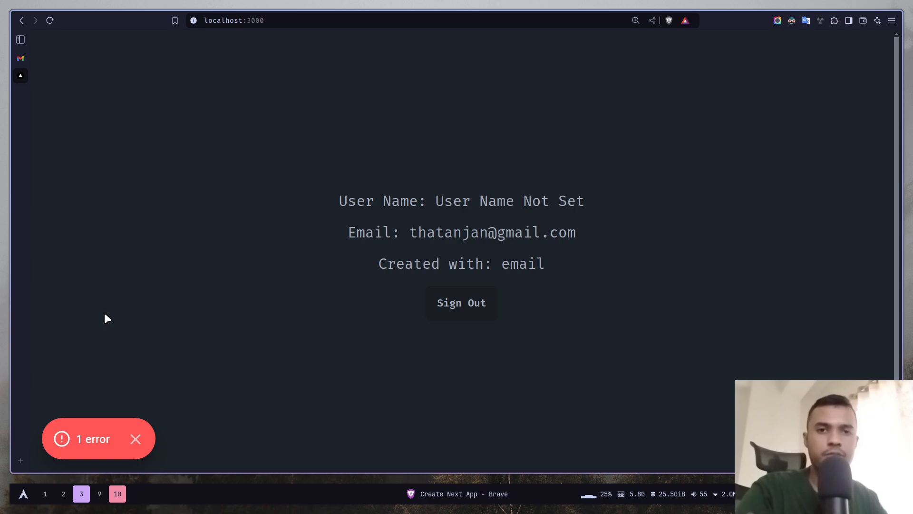
pyautogui.moveTo(574, 232)
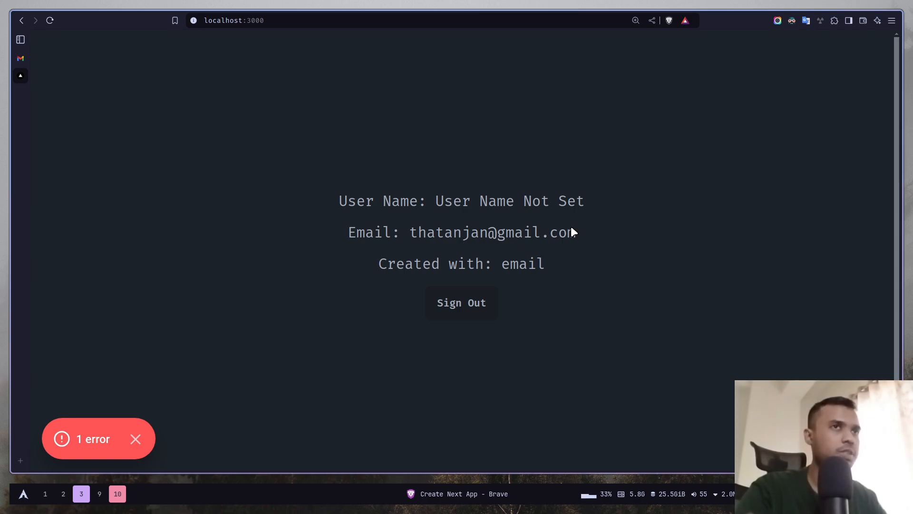
# Step: Sign out of the local app, returning to the Not Authenticated page
pyautogui.click(461, 302)
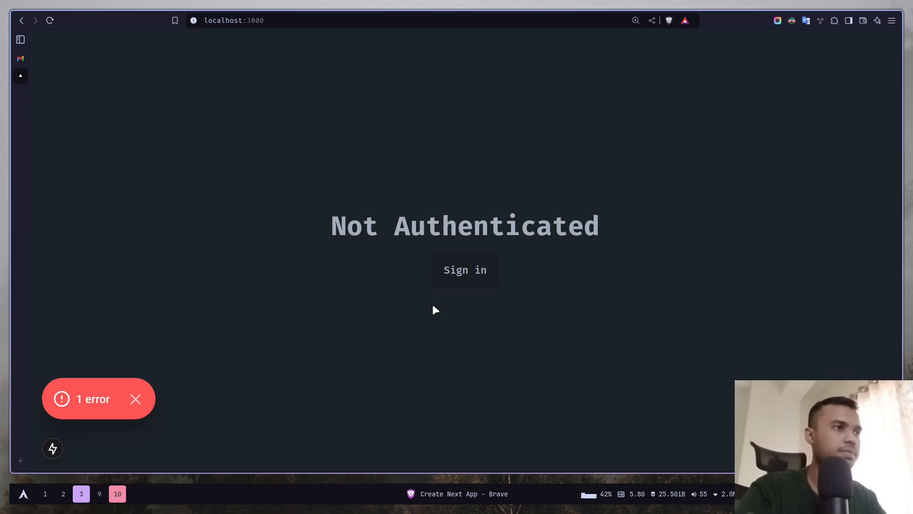
pyautogui.moveTo(464, 270)
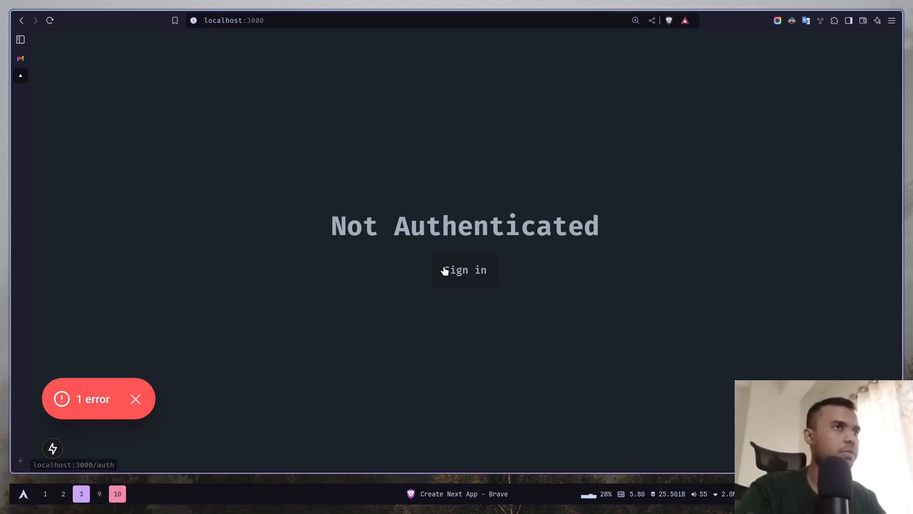
pyautogui.moveTo(687, 224)
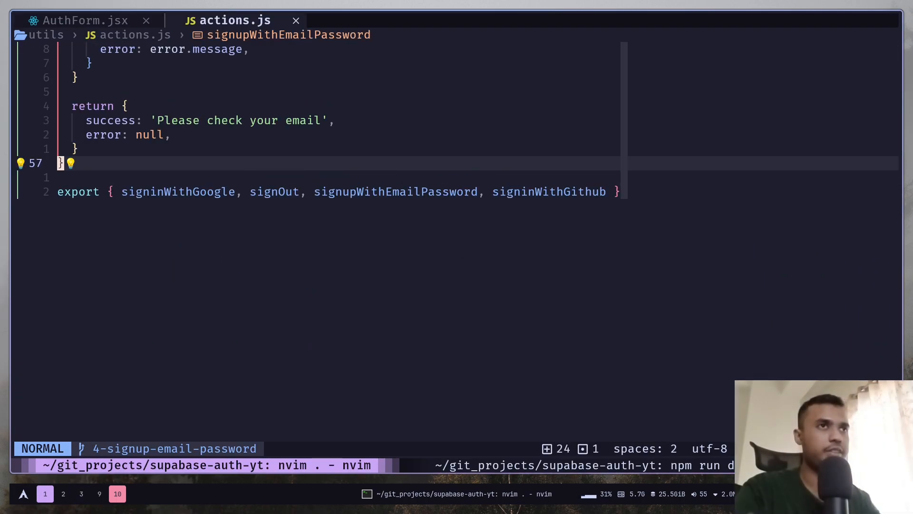
# Step: Declare signinWithEmailPassword creating the Supabase client and calling auth.signInWithPassword
pyautogui.write('const')
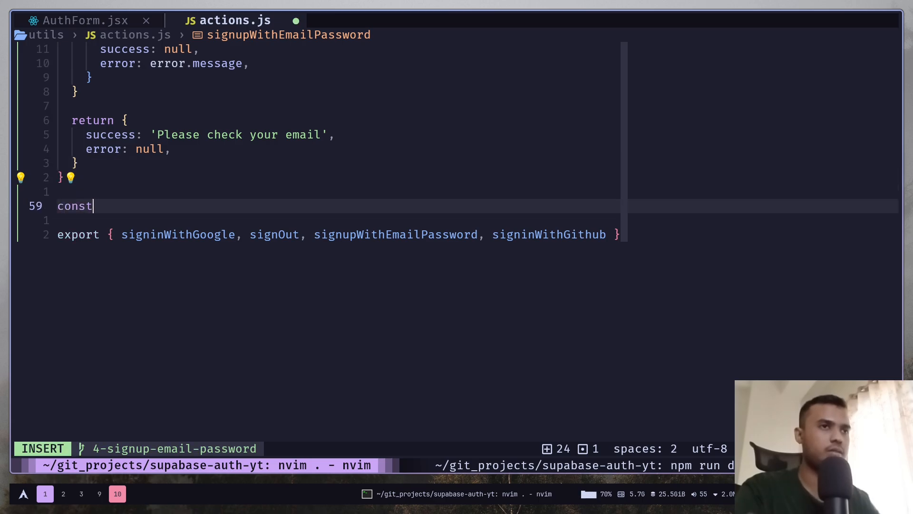
pyautogui.write('sign')
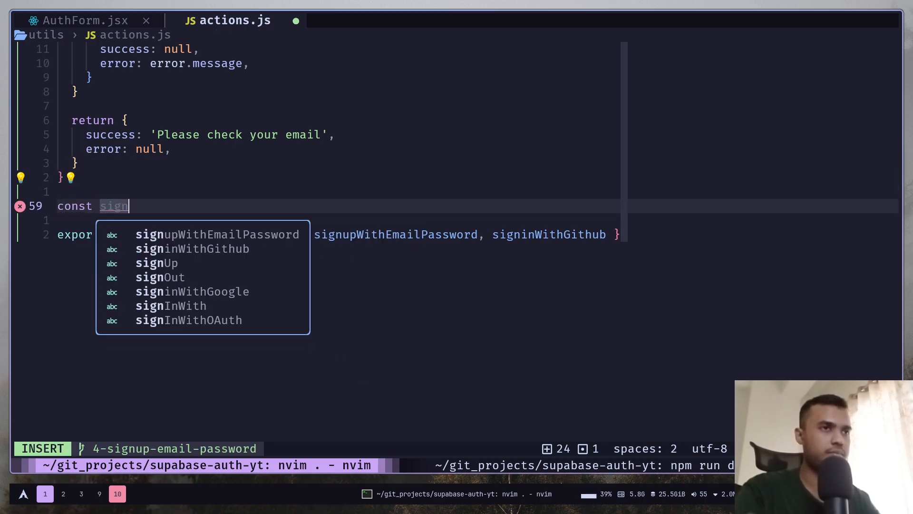
pyautogui.write('inWithEmail')
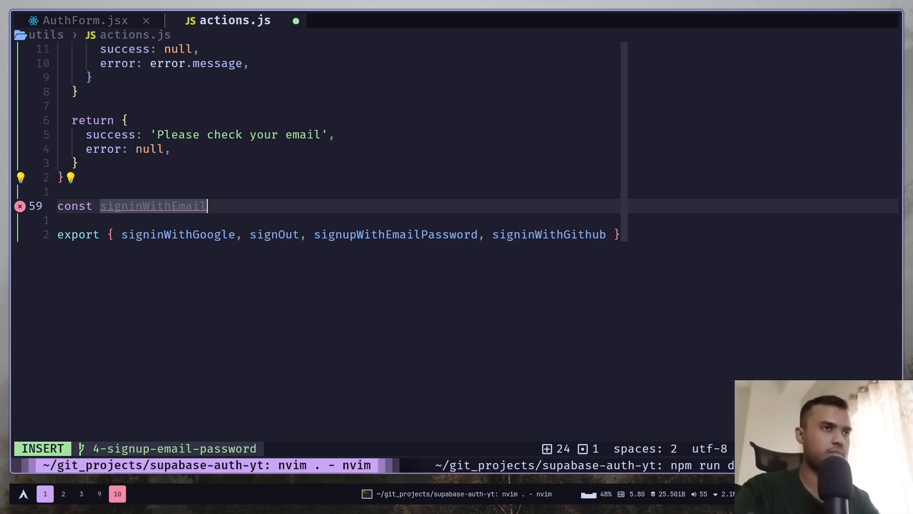
pyautogui.write('Password = () => {')
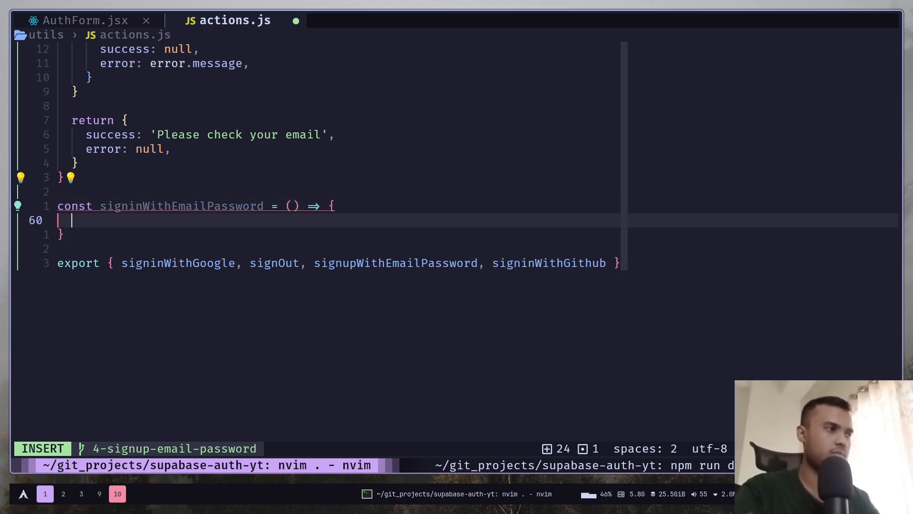
pyautogui.write('const supabase = await createClientForServer(')
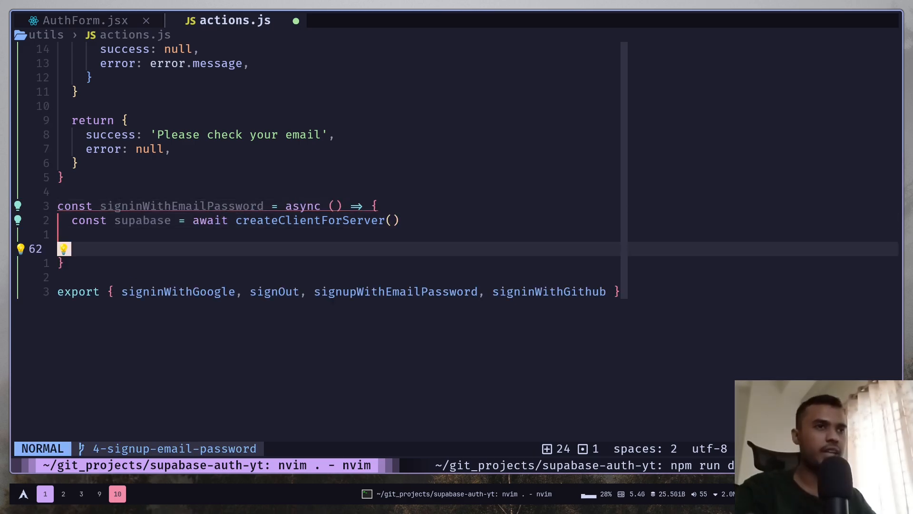
pyautogui.write('await supabase.rp')
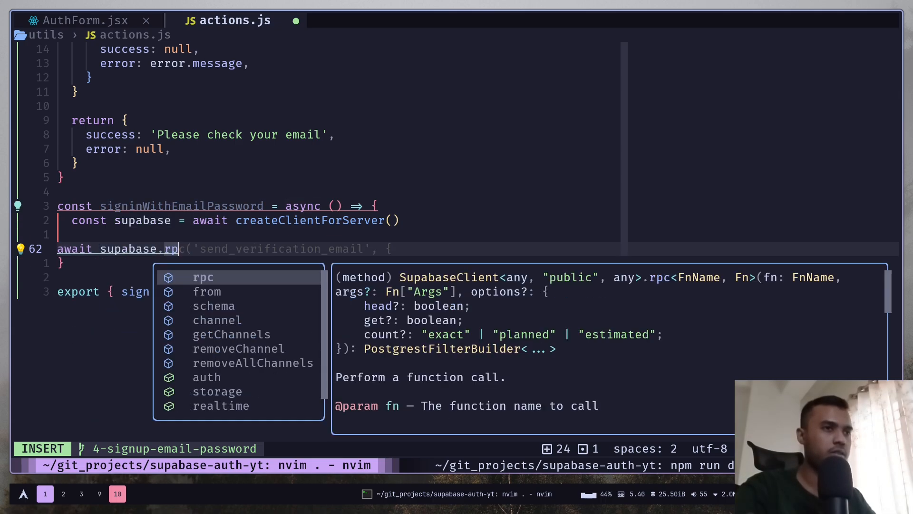
pyautogui.write('auth.signInWithPassword({')
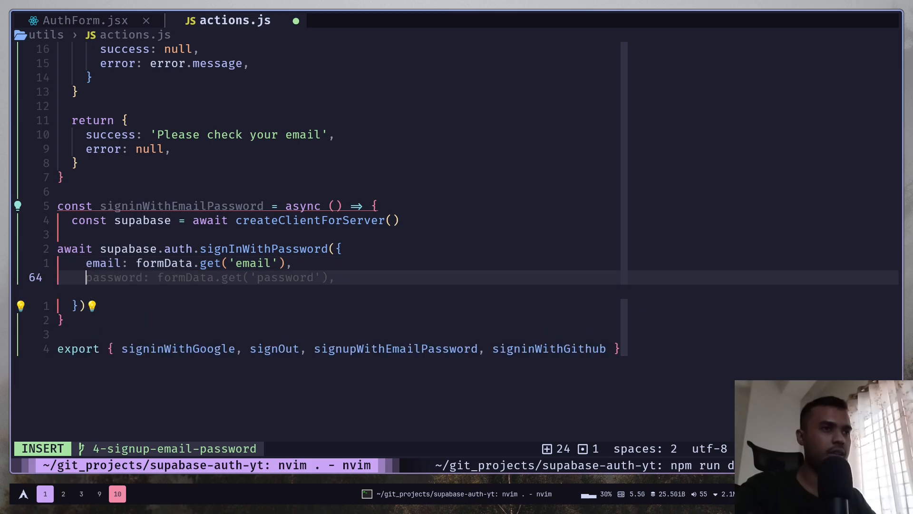
# Step: Destructure data and error from the sign-in call and begin an if (error) check
pyautogui.press('Escape')
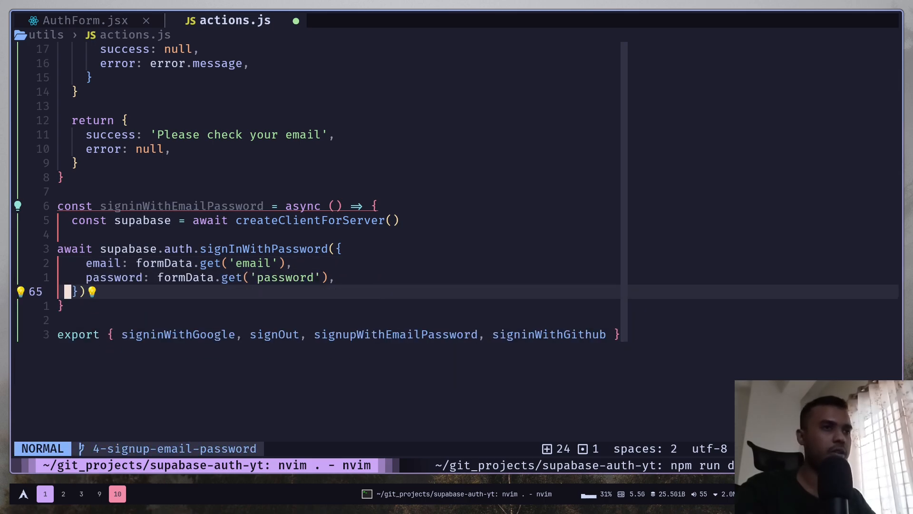
pyautogui.press('o')
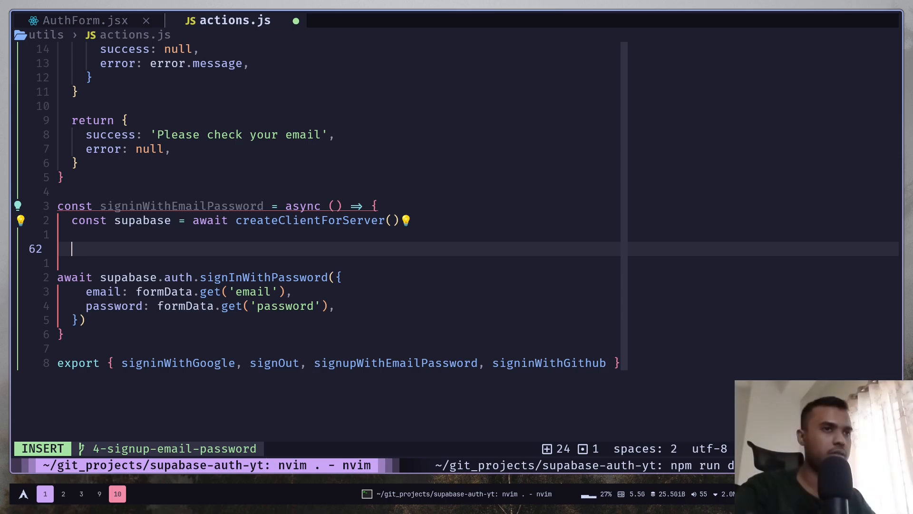
pyautogui.write('const')
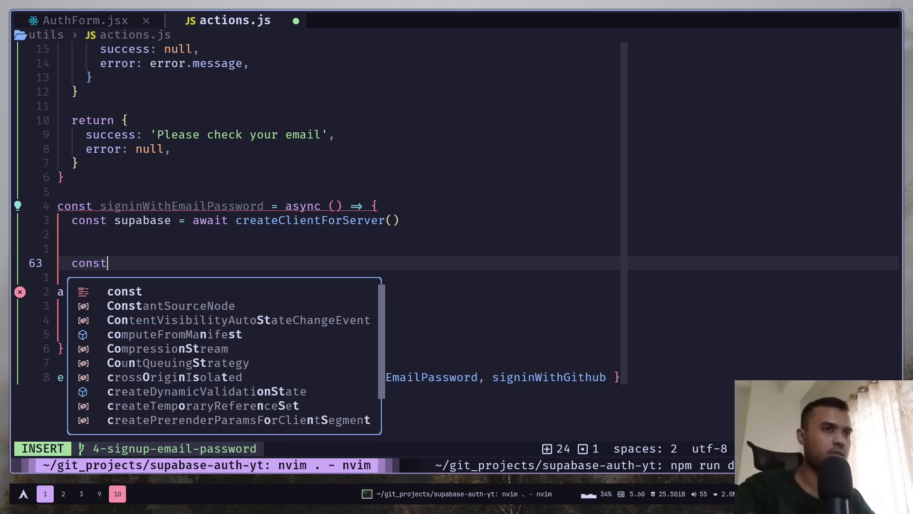
pyautogui.press('Escape')
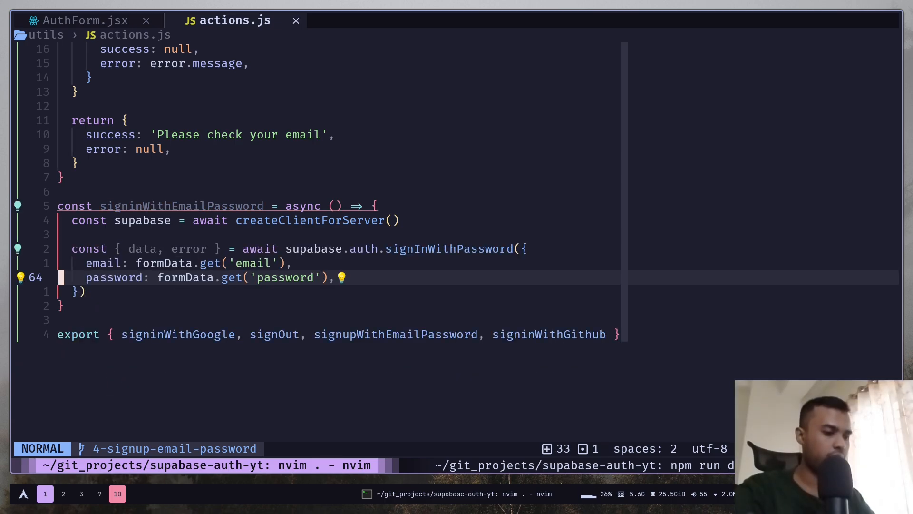
pyautogui.write('if (error){')
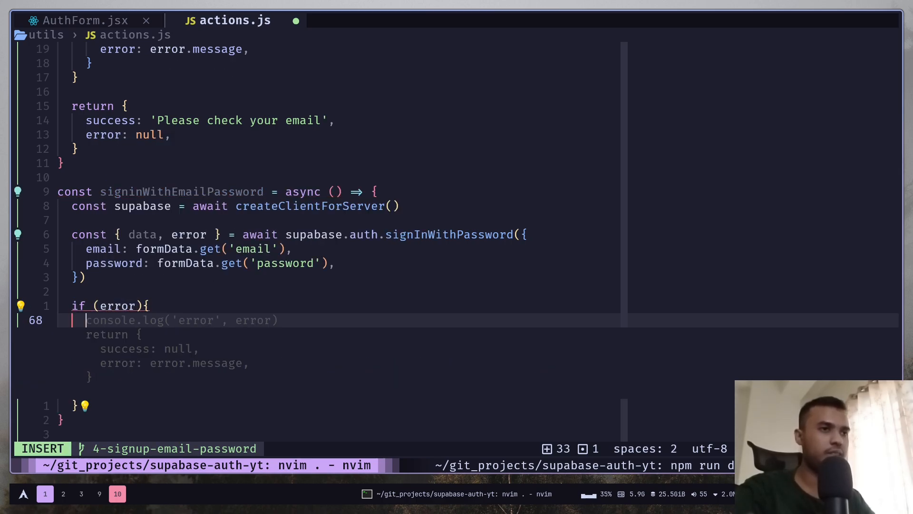
pyautogui.click(85, 20)
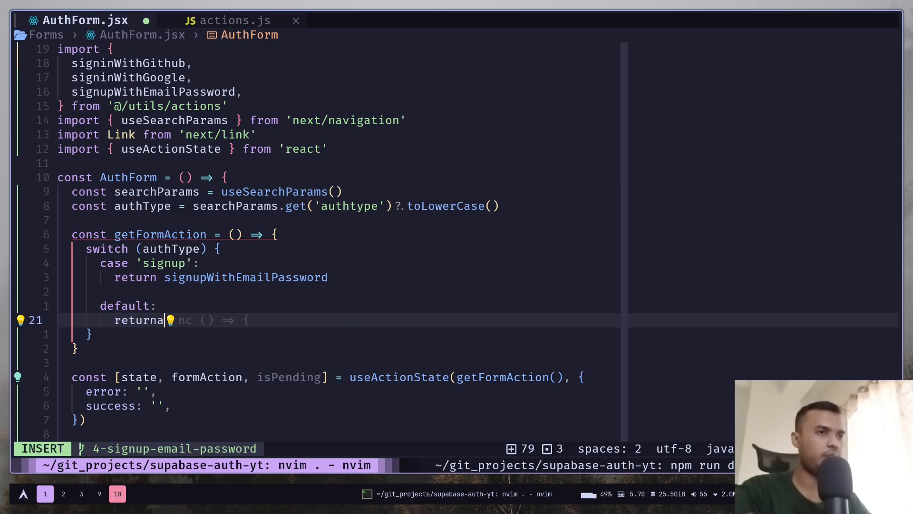
# Step: Return the auto-imported signinWithEmailPassword as AuthForm's default form action and save
pyautogui.write('signinWithEmailPassword')
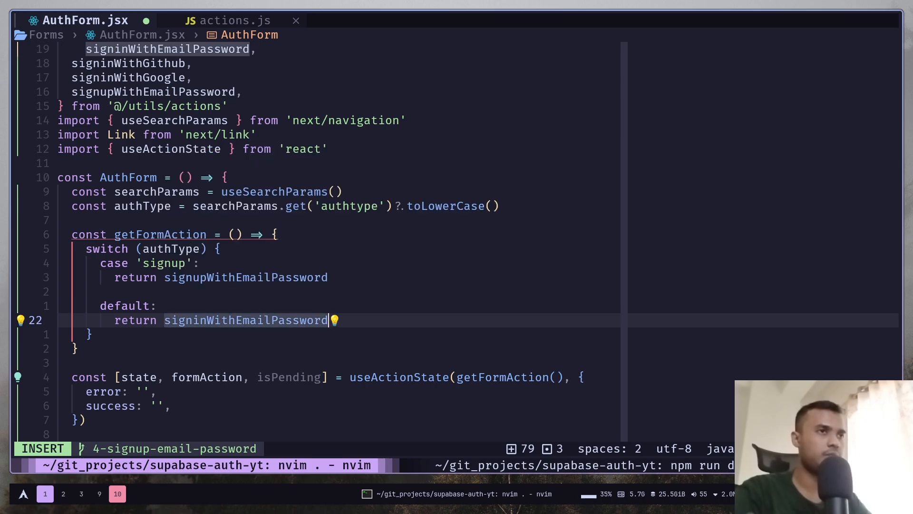
pyautogui.press('Escape')
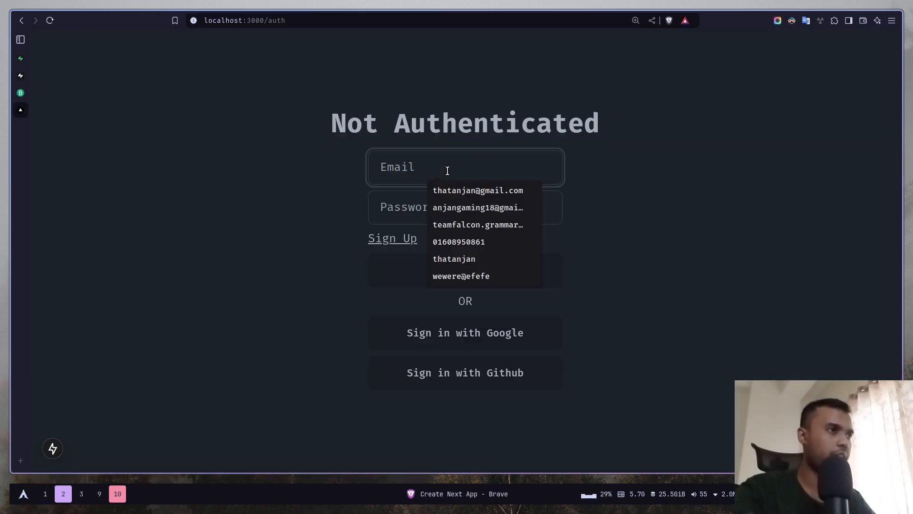
# Step: Fill the sign-in form with the saved email and password, then submit it
pyautogui.click(478, 190)
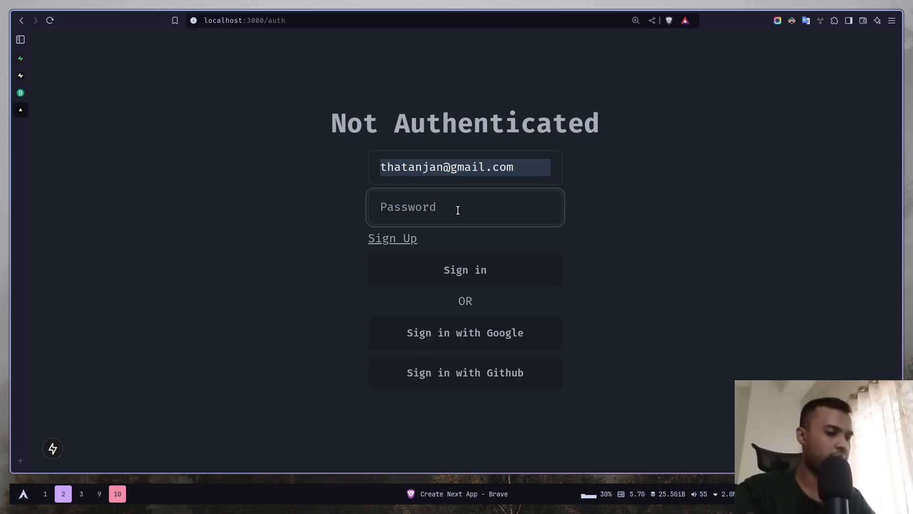
pyautogui.write('••')
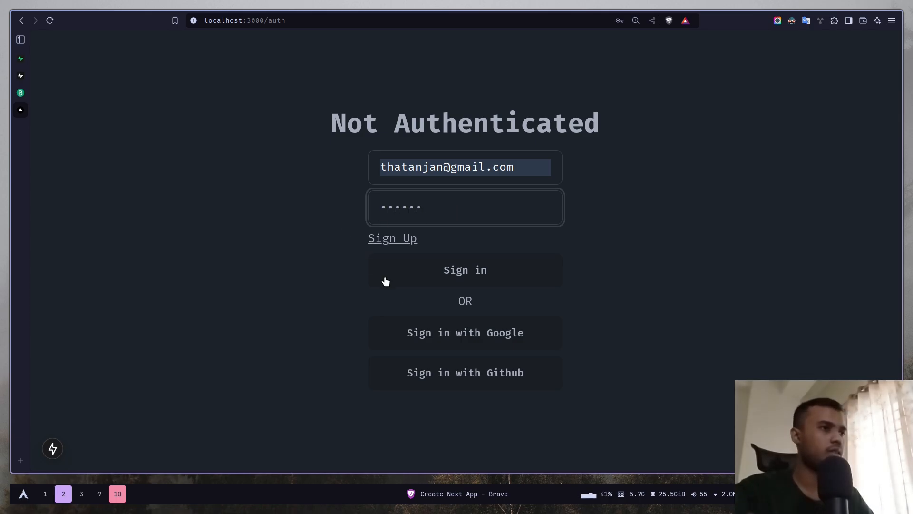
pyautogui.click(465, 270)
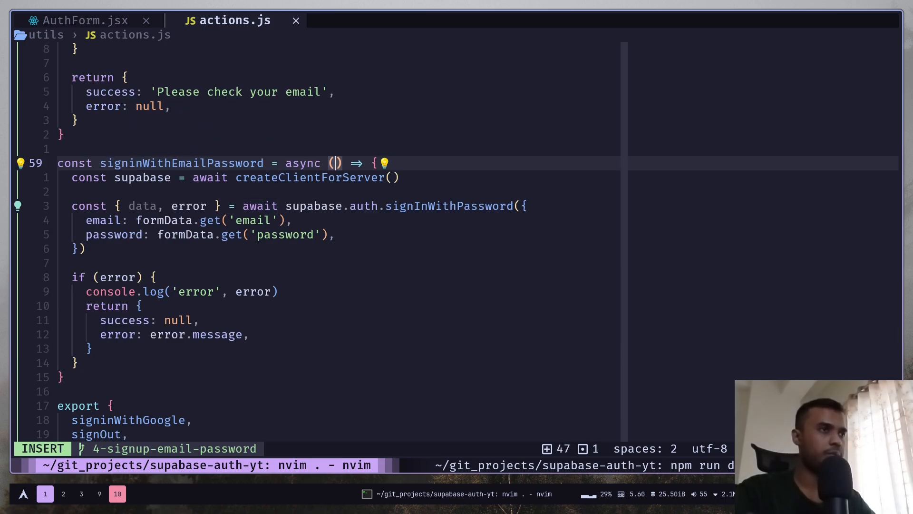
# Step: Give signinWithEmailPassword (prev, formData) parameters and export it
pyautogui.write('prev,')
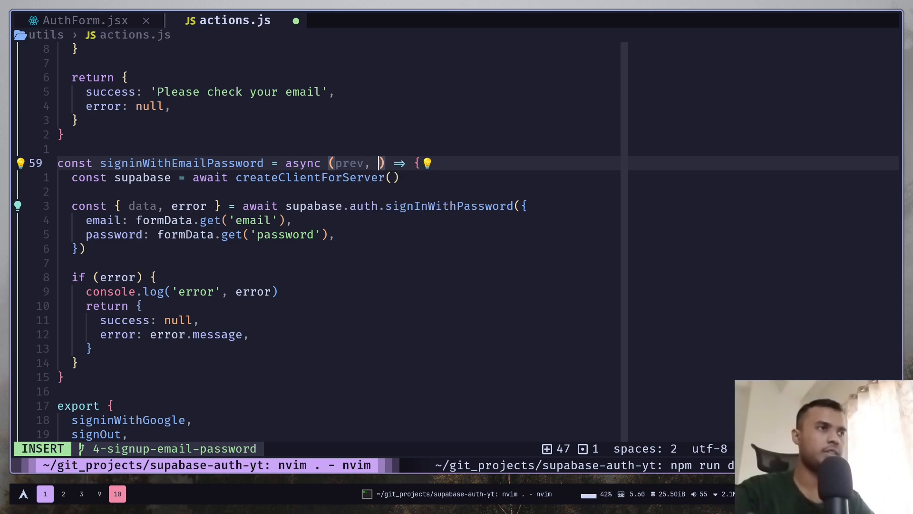
pyautogui.write('formData')
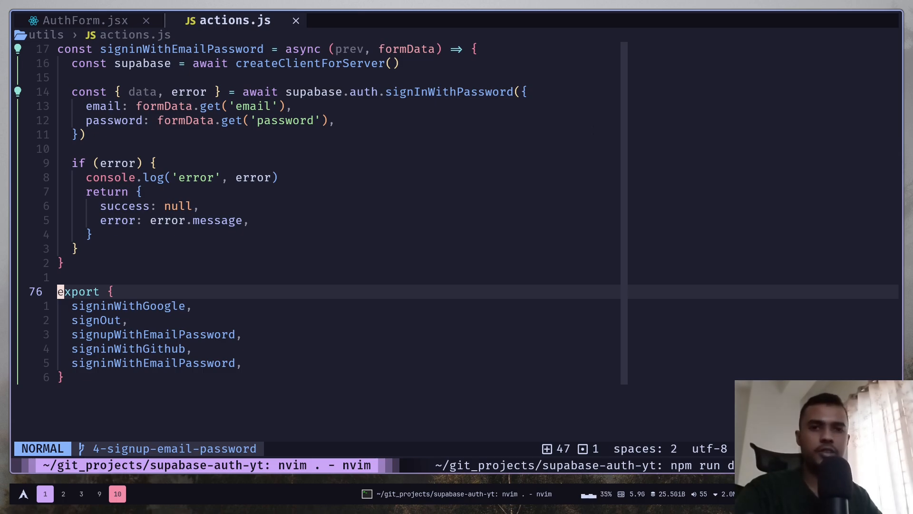
pyautogui.press('o')
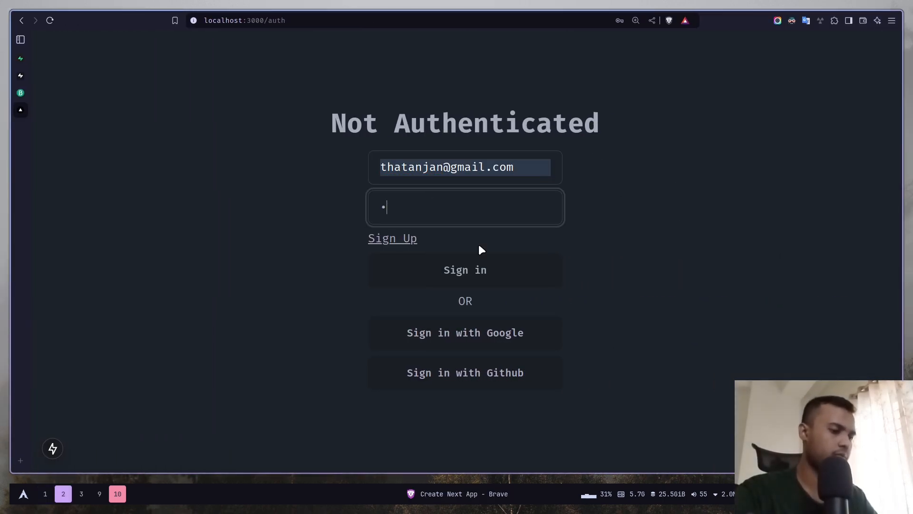
# Step: Re-enter the password and resubmit the sign-in form
pyautogui.write('password')
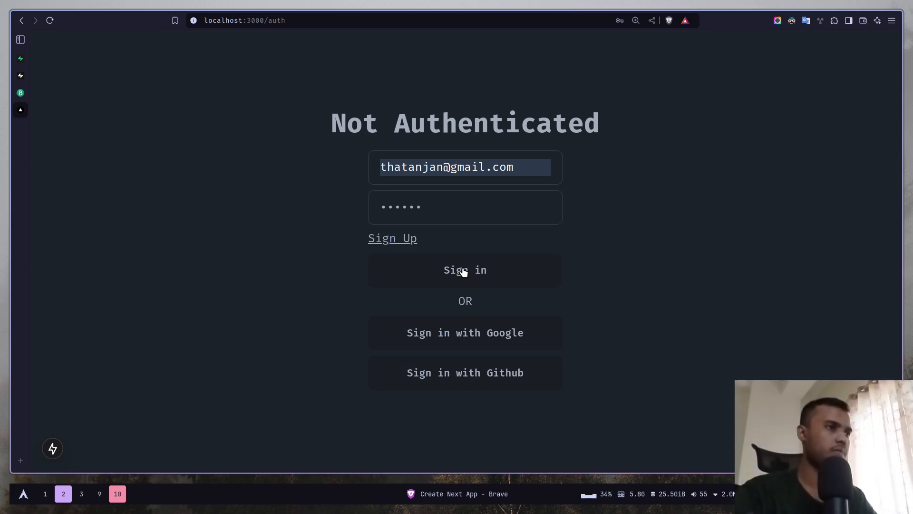
pyautogui.click(465, 270)
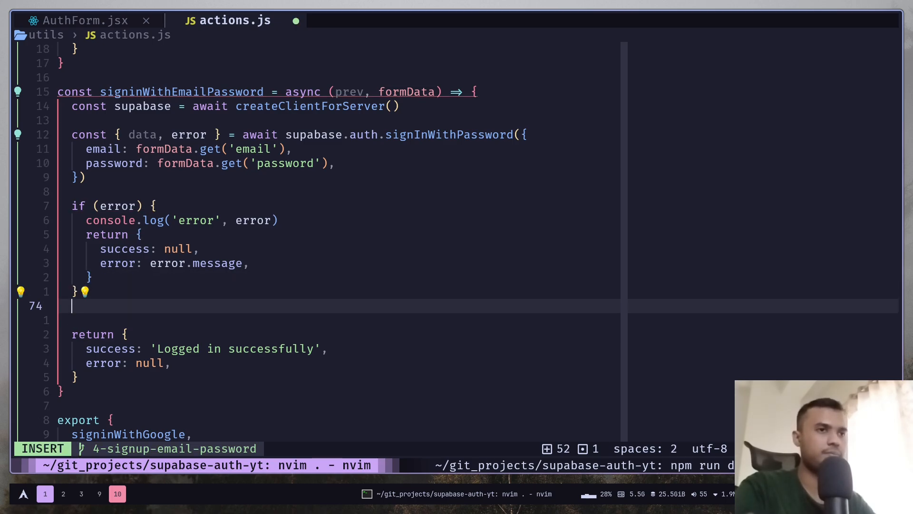
# Step: Return { success: 'Logged in successfully', error: null } after the error check
pyautogui.write('red')
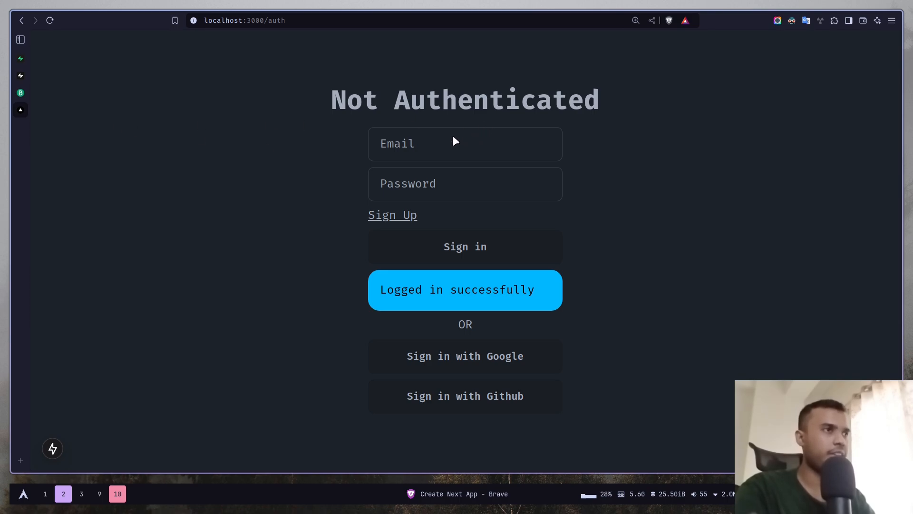
# Step: Sign in with the saved email and password, landing on the home page with user details
pyautogui.click(465, 144)
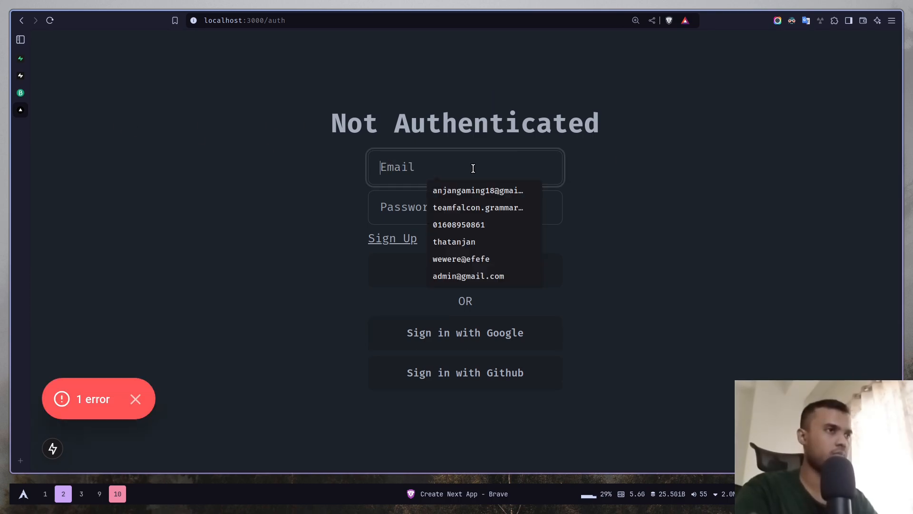
pyautogui.click(454, 242)
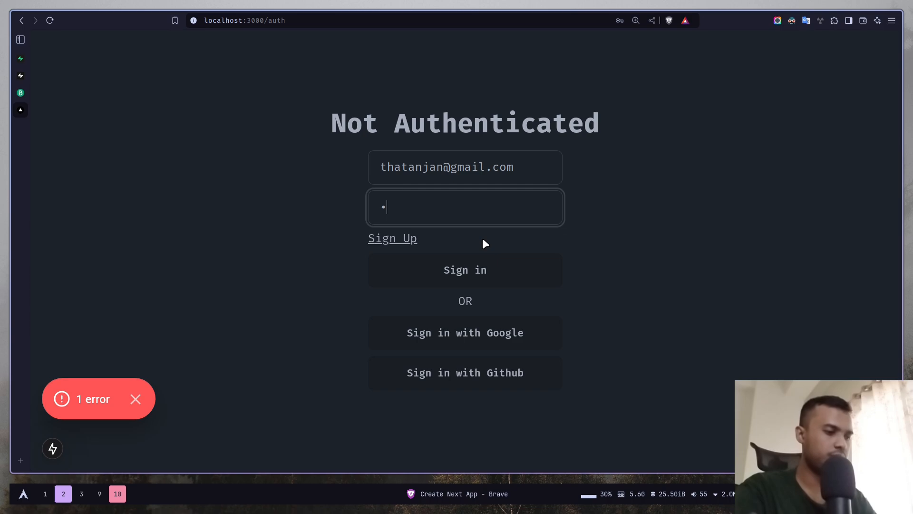
pyautogui.write('•••••')
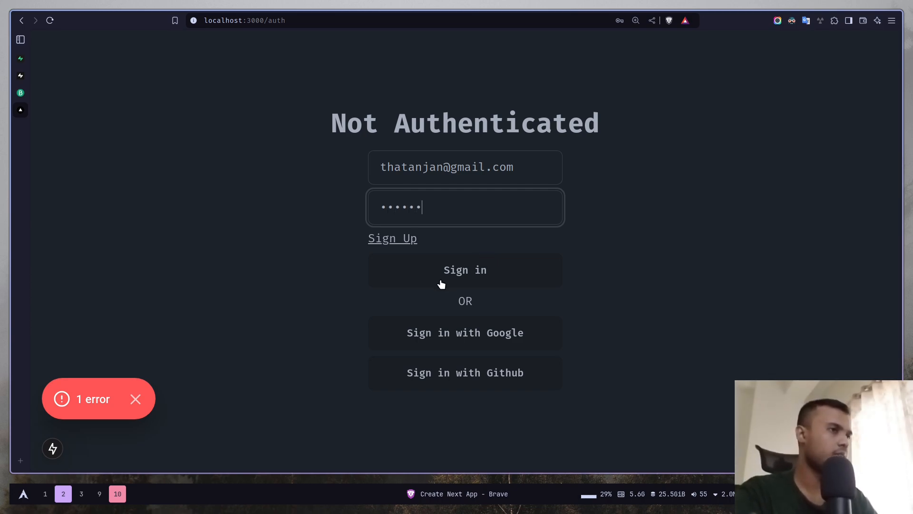
pyautogui.click(465, 270)
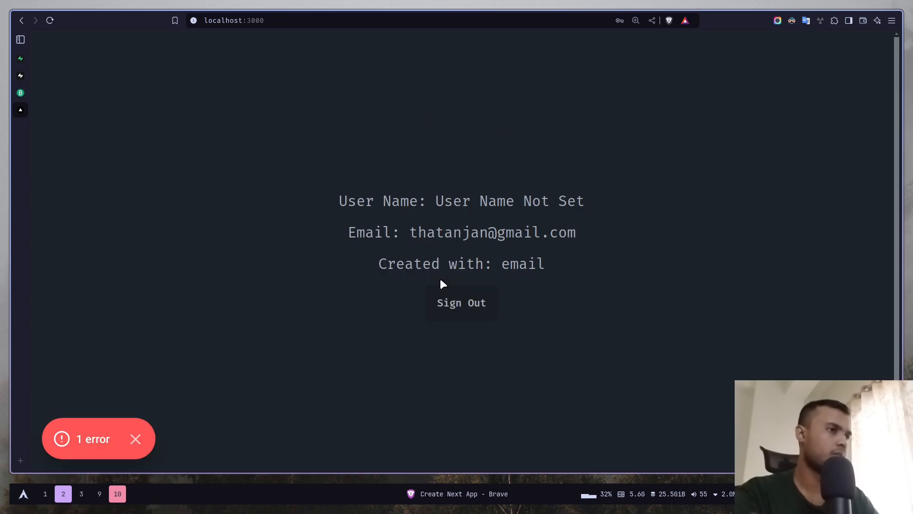